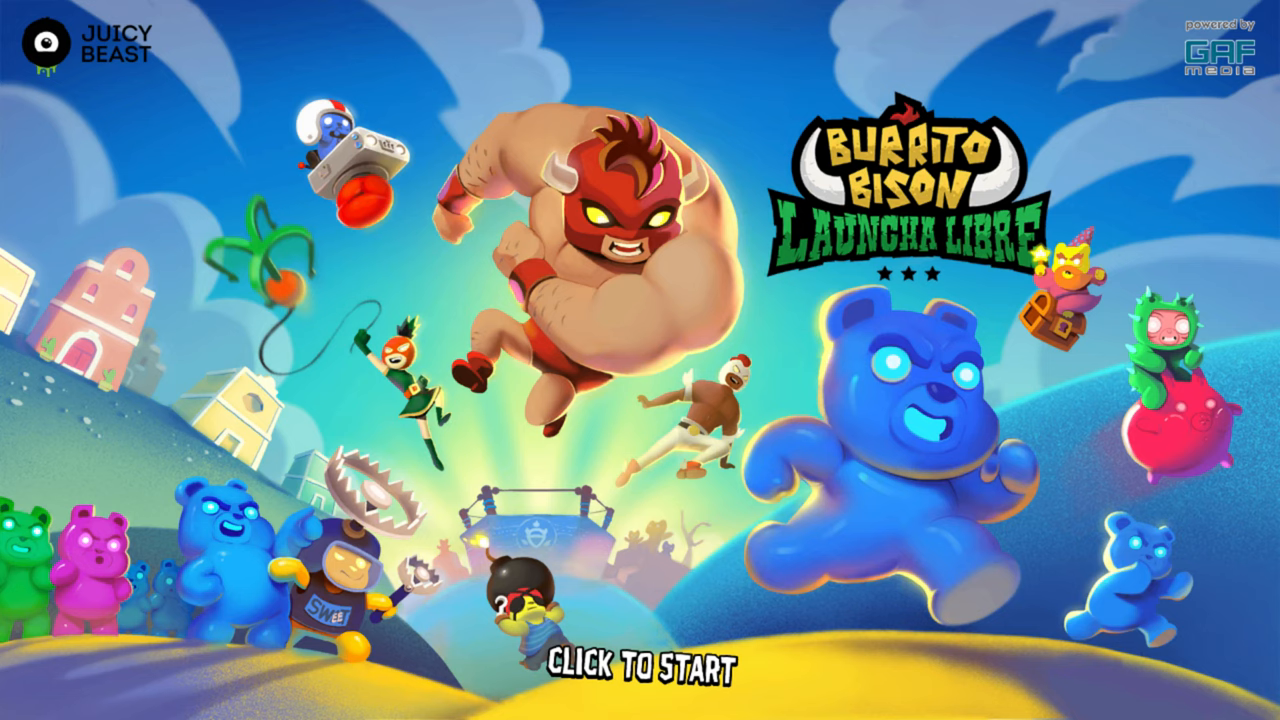
Step: Pick editor 2020.3.8f1, name the project Launchables, choose the 2D template, and create it
{"action": "left_click", "coordinate": [640, 668]}
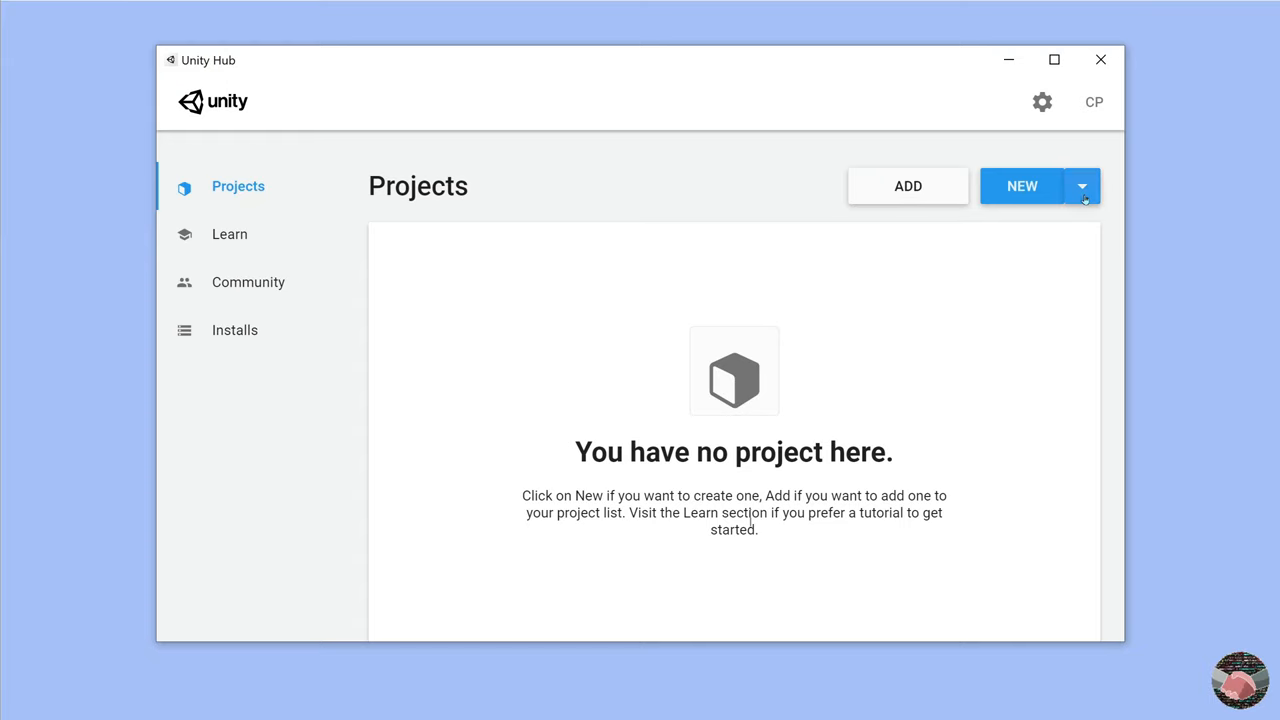
{"action": "left_click", "coordinate": [1081, 186]}
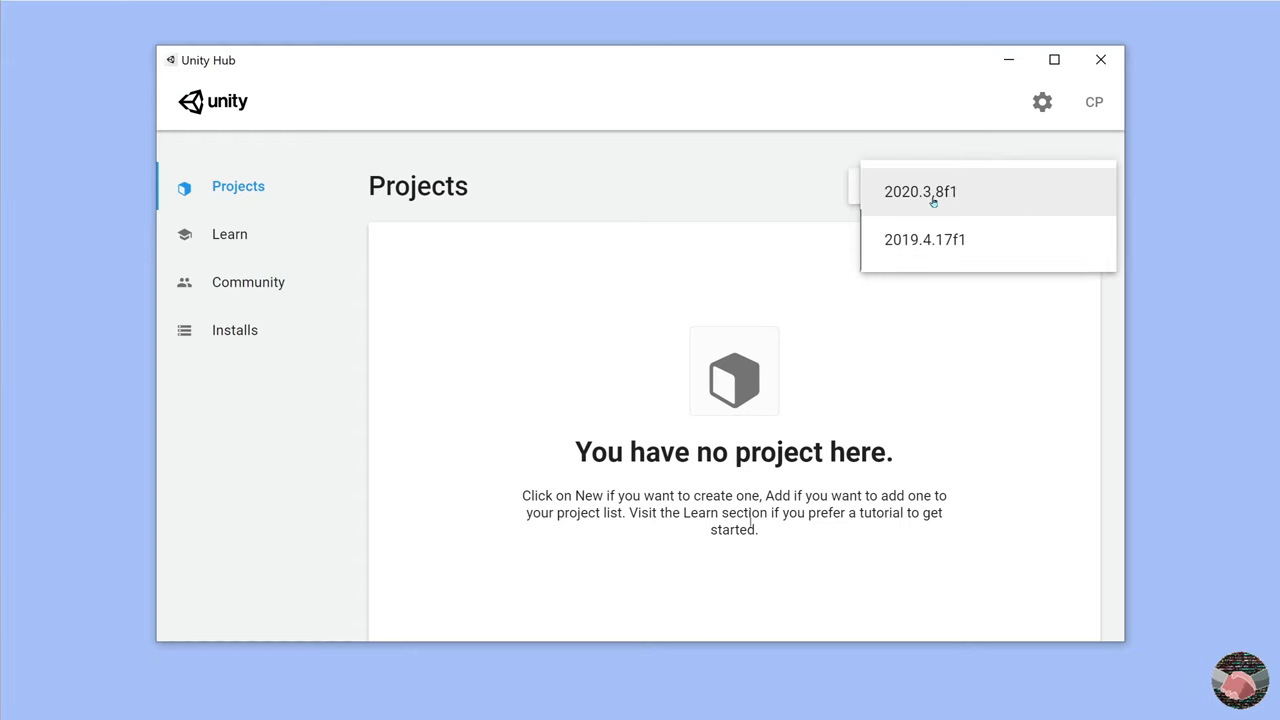
{"action": "left_click", "coordinate": [919, 191]}
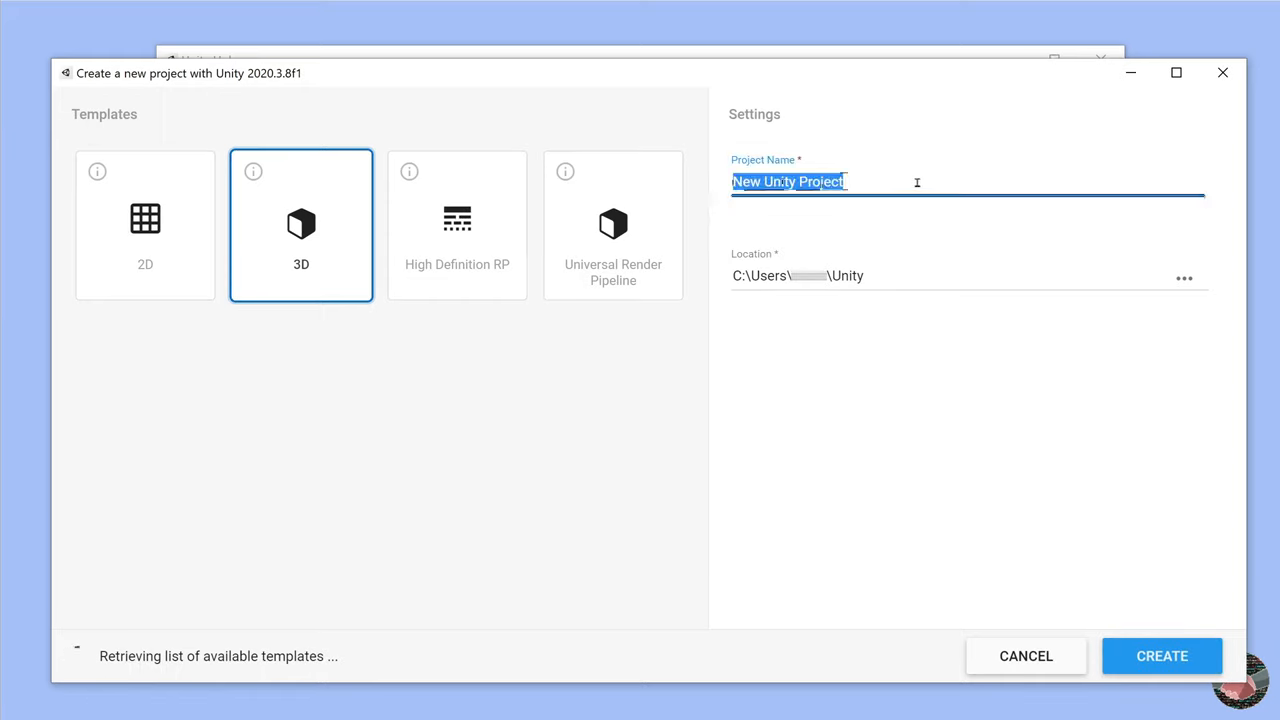
{"action": "type", "text": "Launcha"}
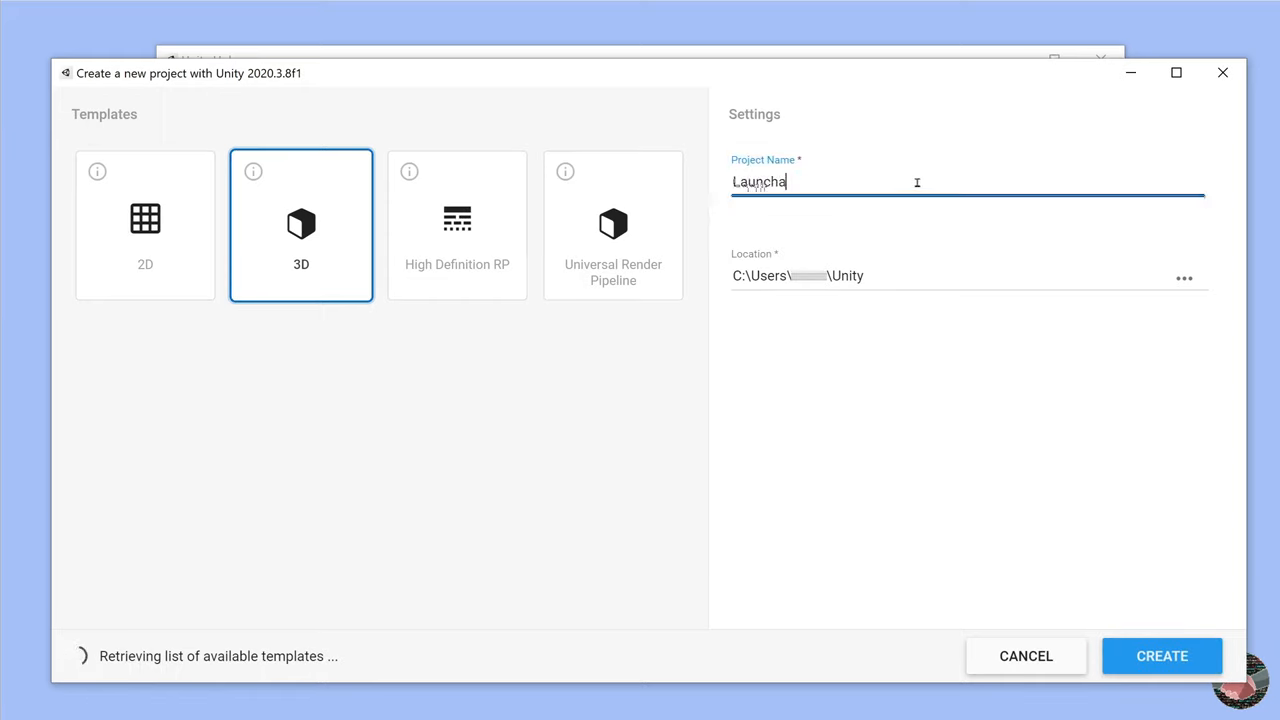
{"action": "type", "text": "bles"}
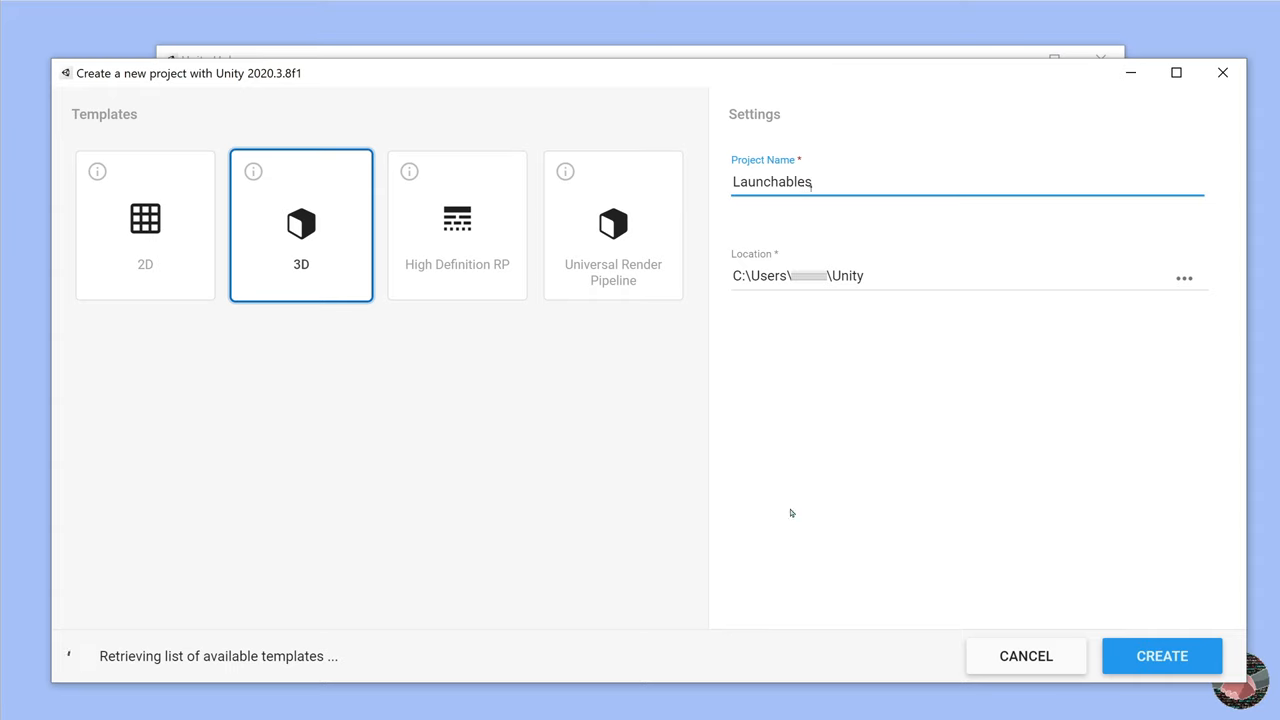
{"action": "left_click", "coordinate": [145, 224]}
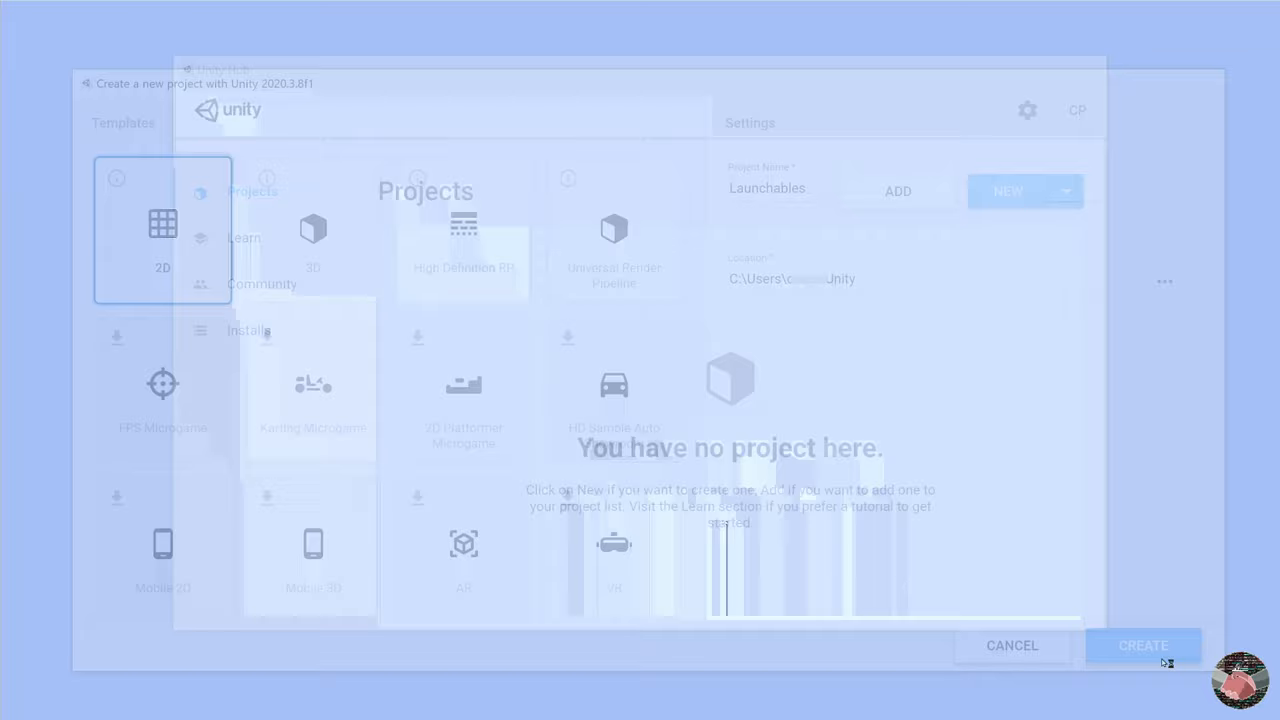
{"action": "left_click", "coordinate": [1143, 645]}
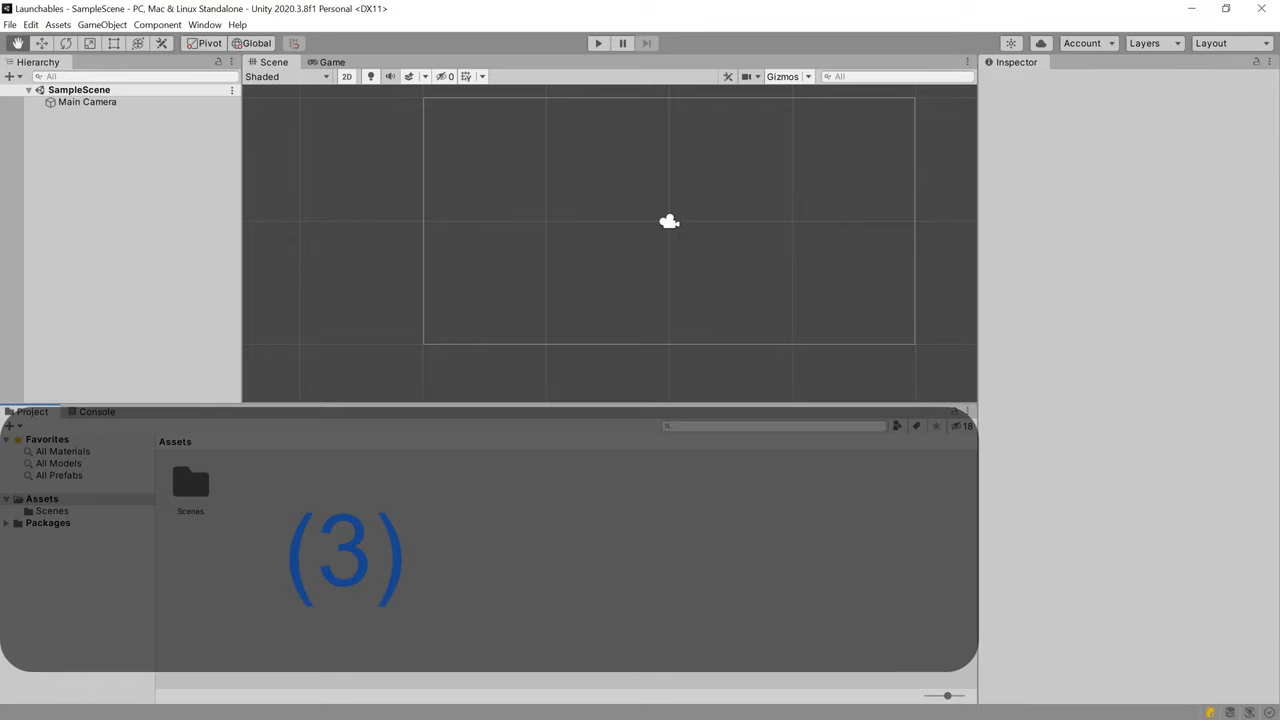
{"action": "left_click", "coordinate": [96, 411]}
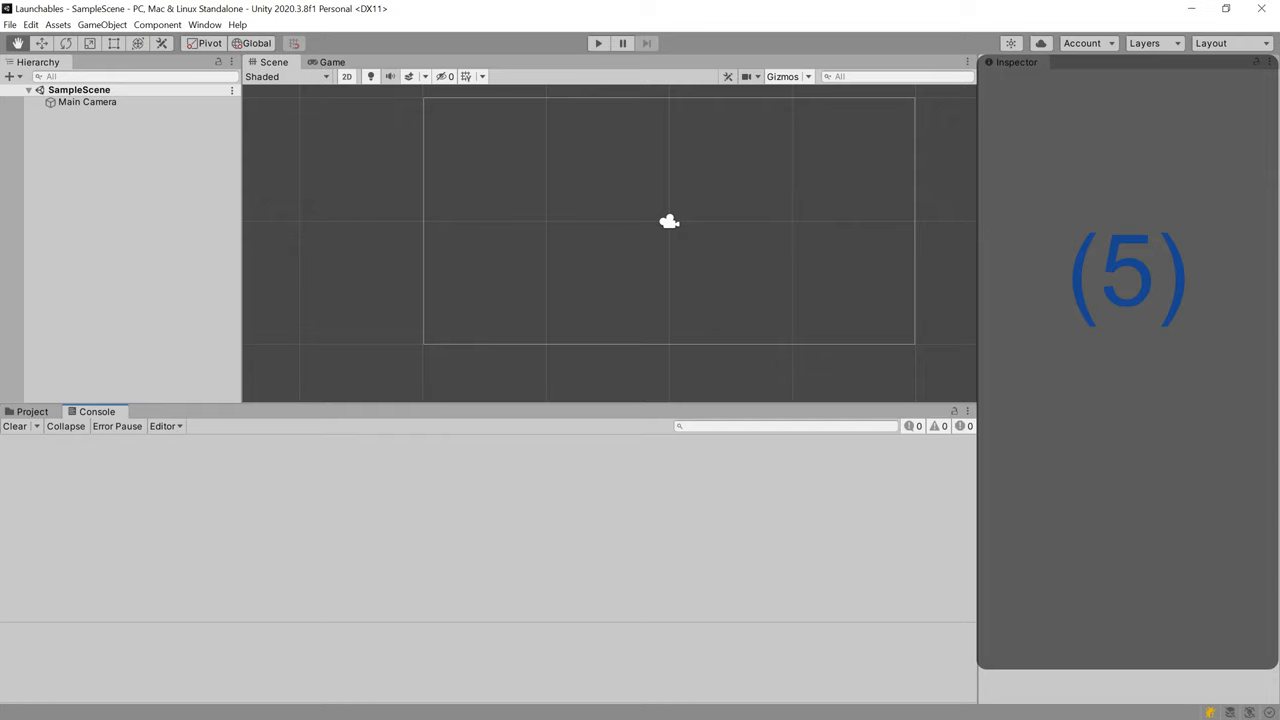
{"action": "left_click", "coordinate": [332, 62]}
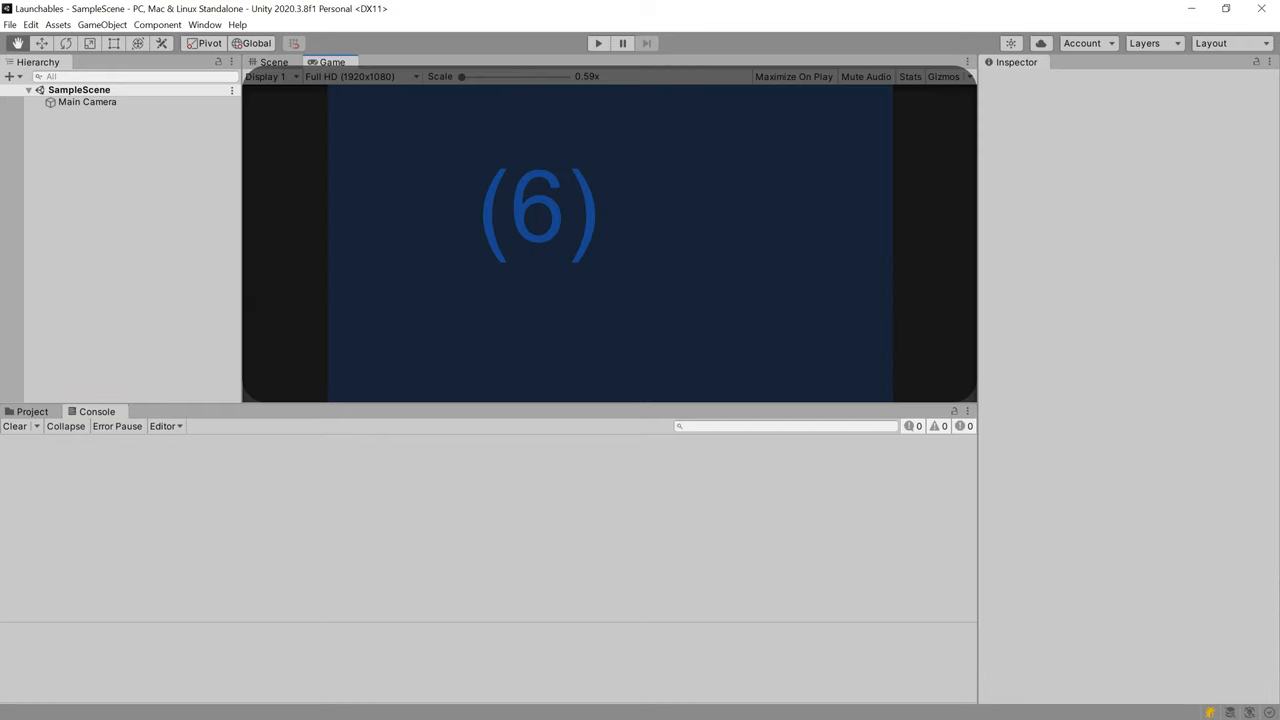
{"action": "left_click", "coordinate": [273, 61]}
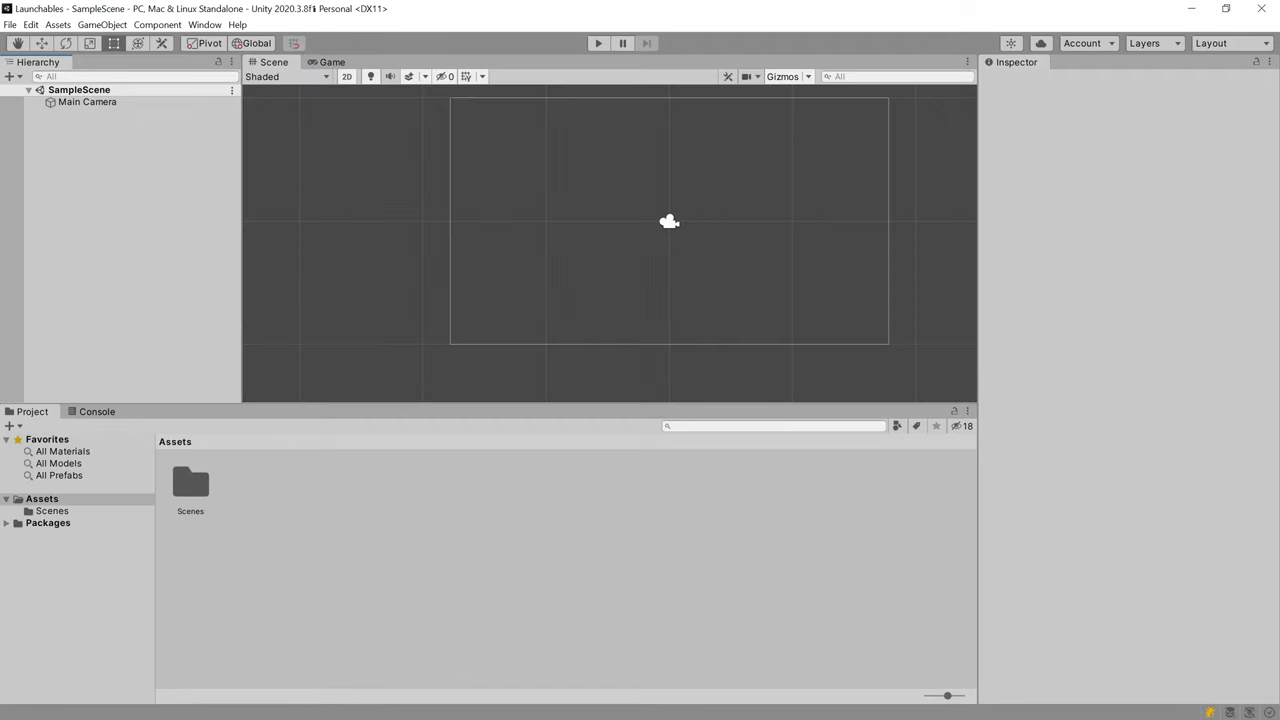
{"action": "mouse_move", "coordinate": [143, 249]}
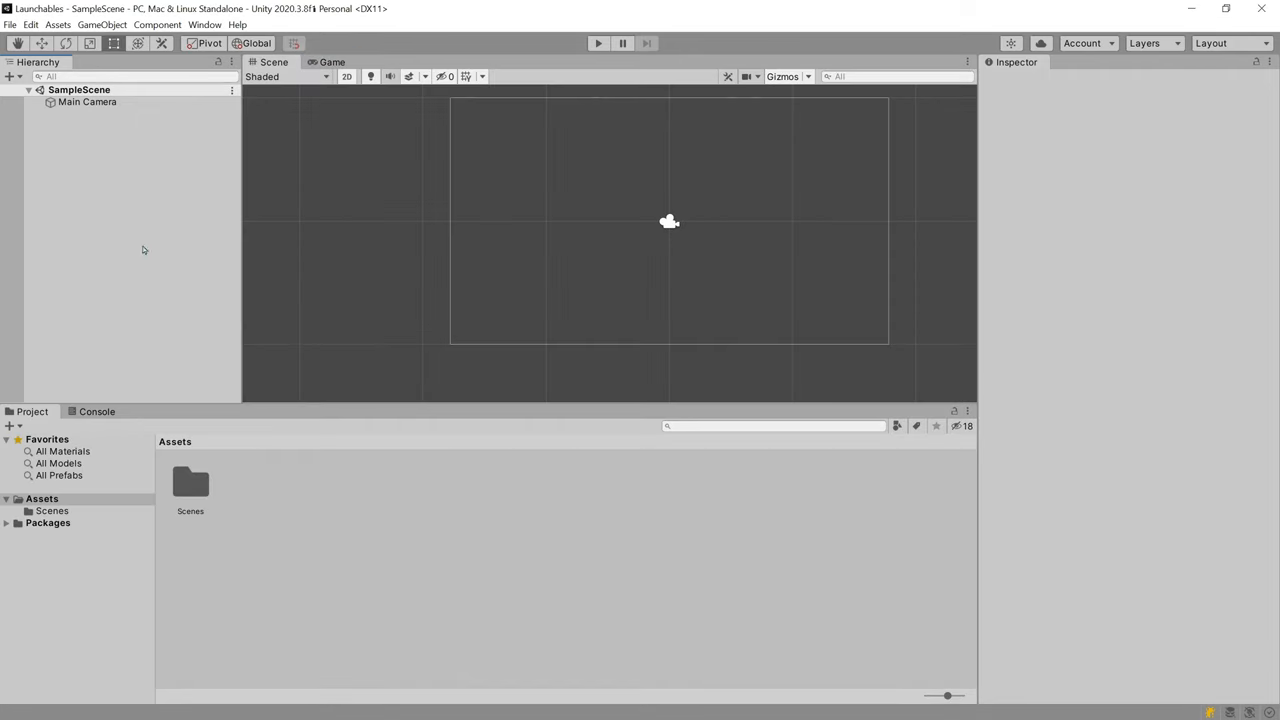
Step: Rename SampleScene in the Scenes folder to Launchables and select Main Camera
{"action": "left_click", "coordinate": [79, 89]}
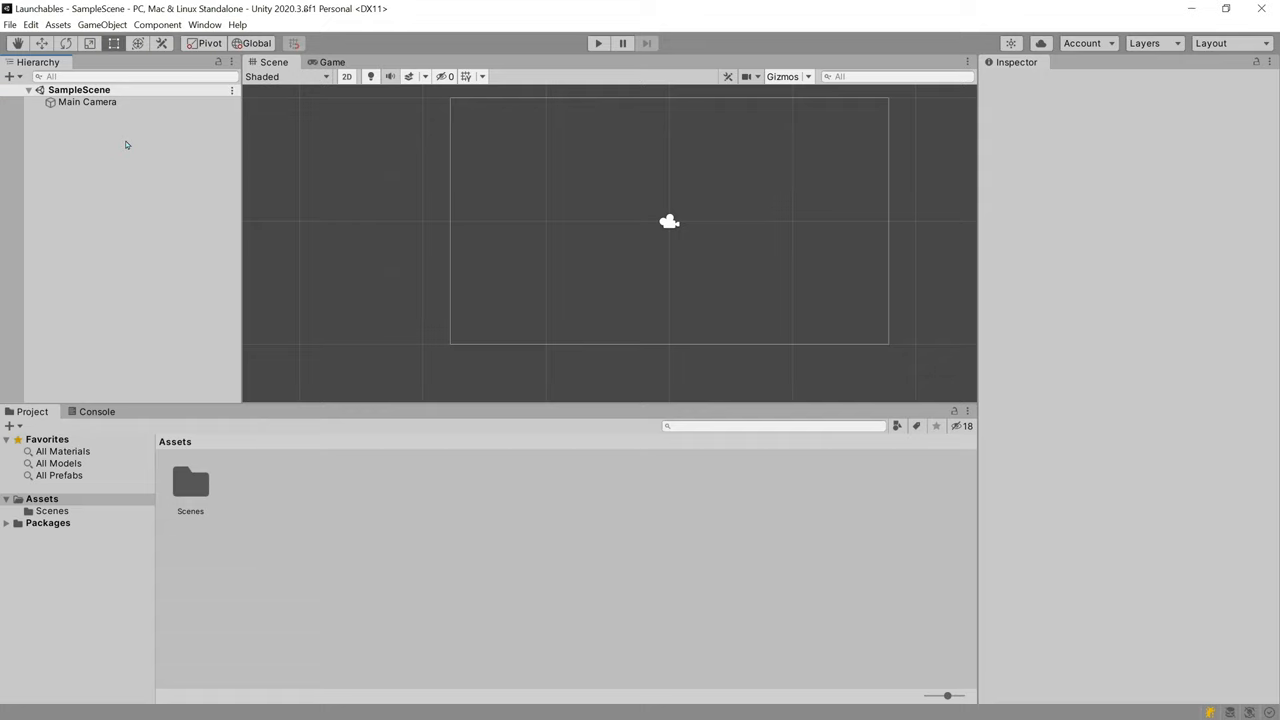
{"action": "left_click", "coordinate": [87, 101]}
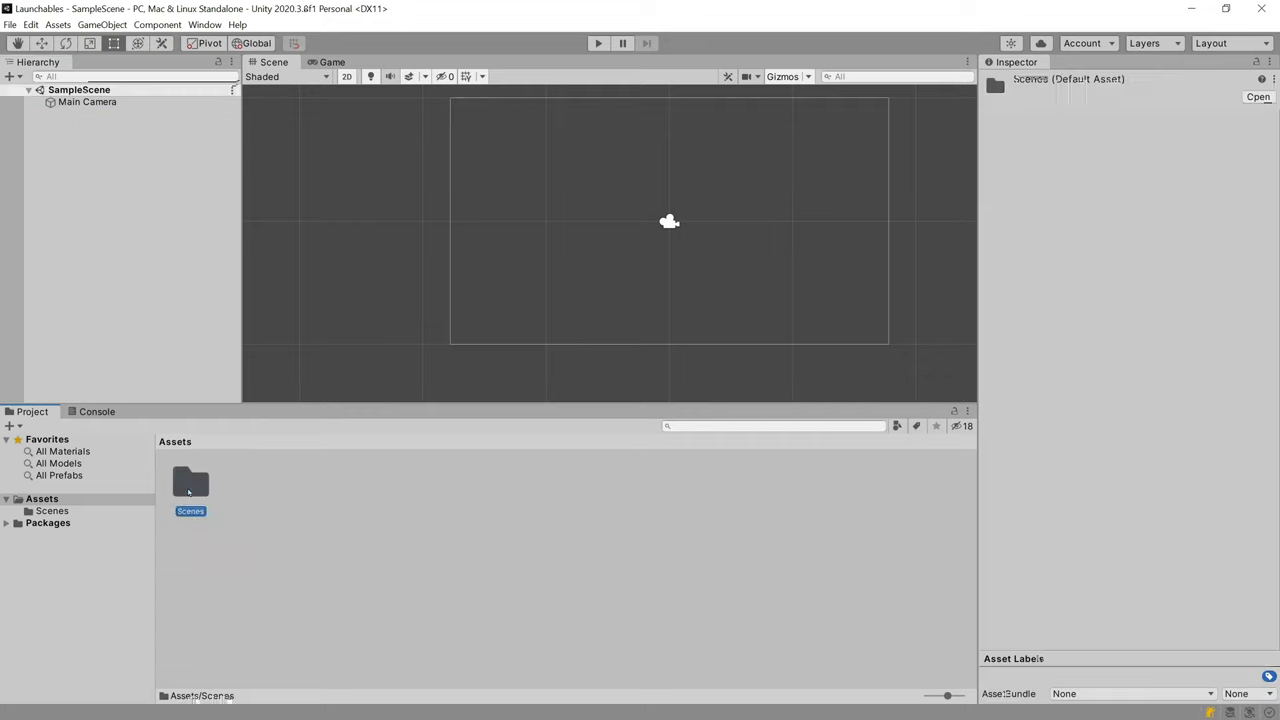
{"action": "double_click", "coordinate": [190, 482]}
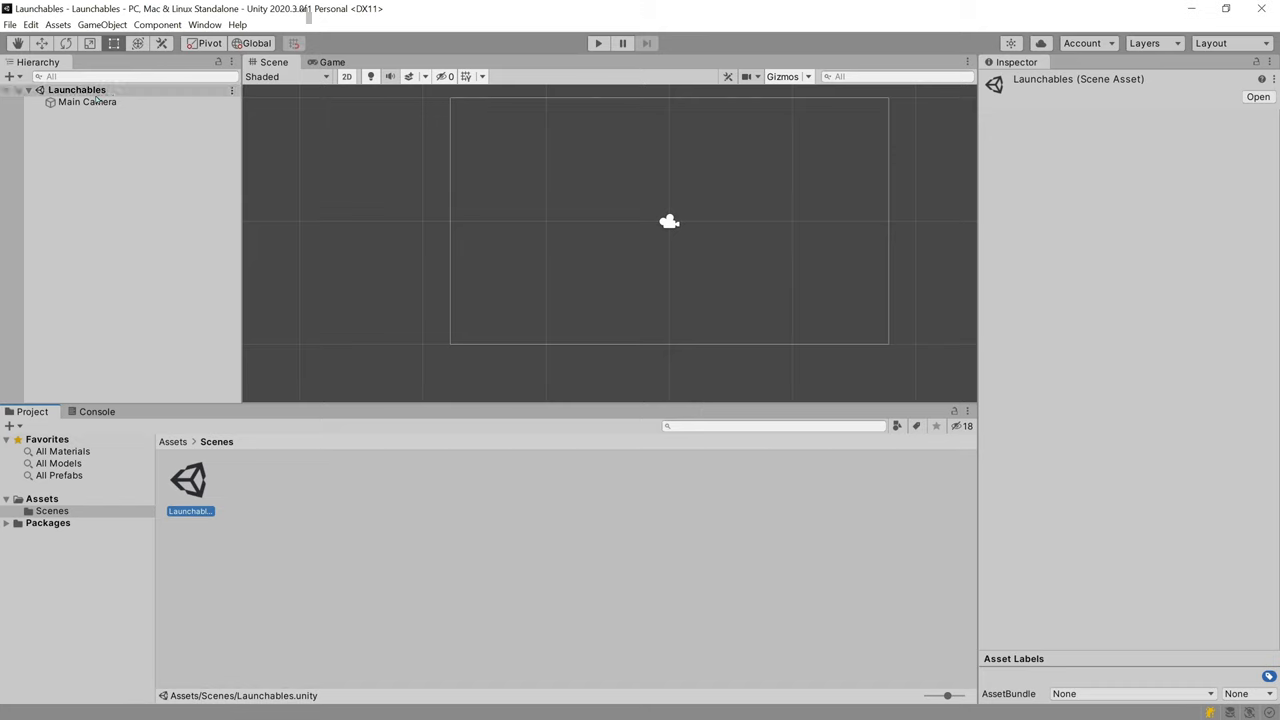
{"action": "left_click", "coordinate": [88, 101]}
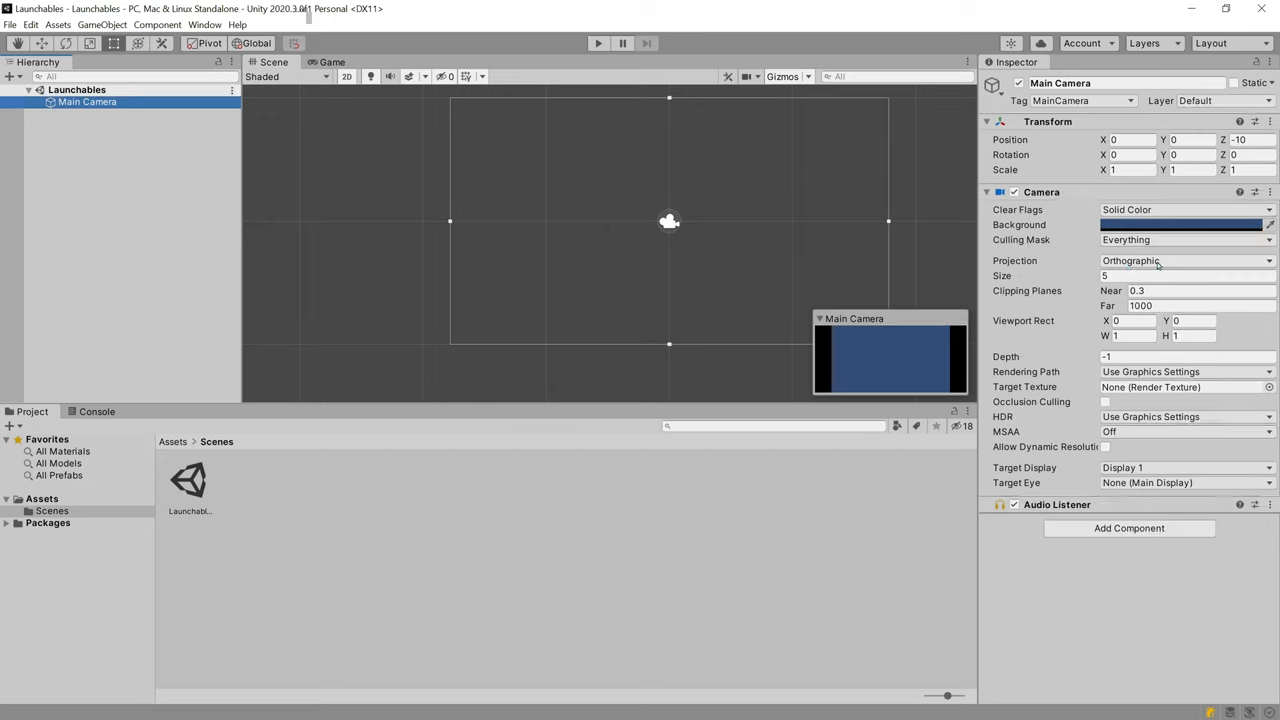
{"action": "mouse_move", "coordinate": [623, 603]}
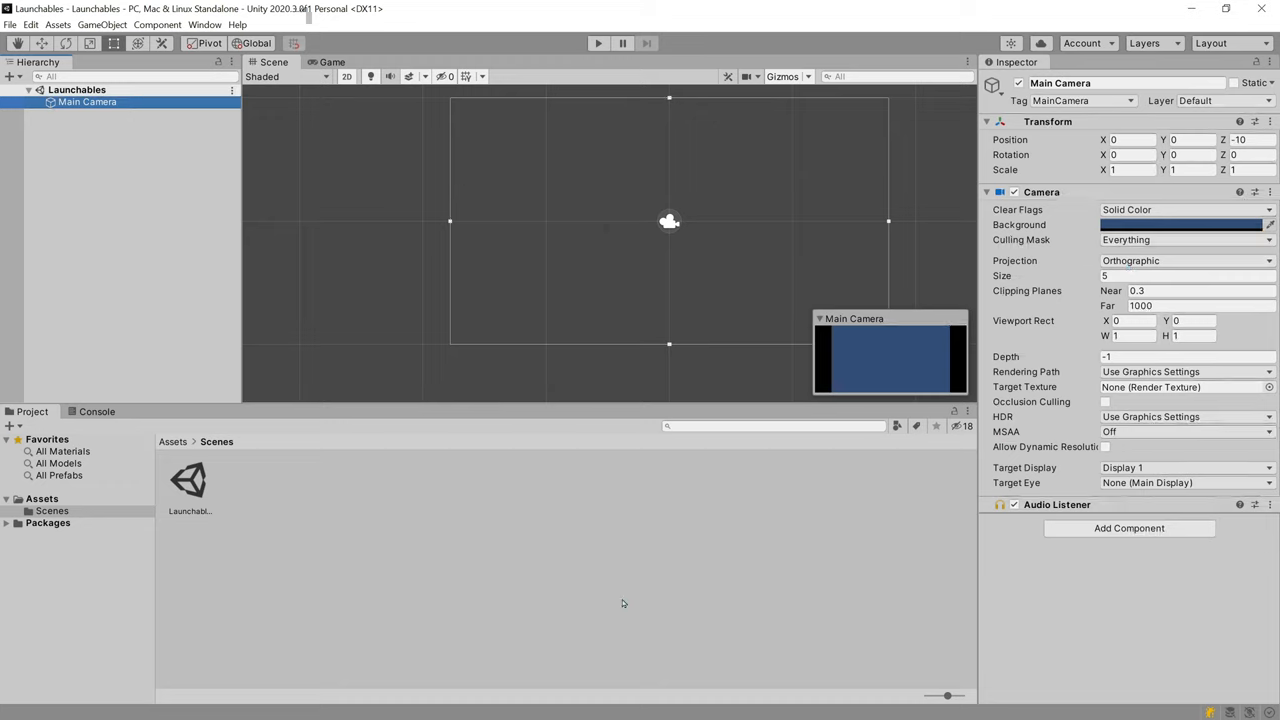
{"action": "mouse_move", "coordinate": [178, 457]}
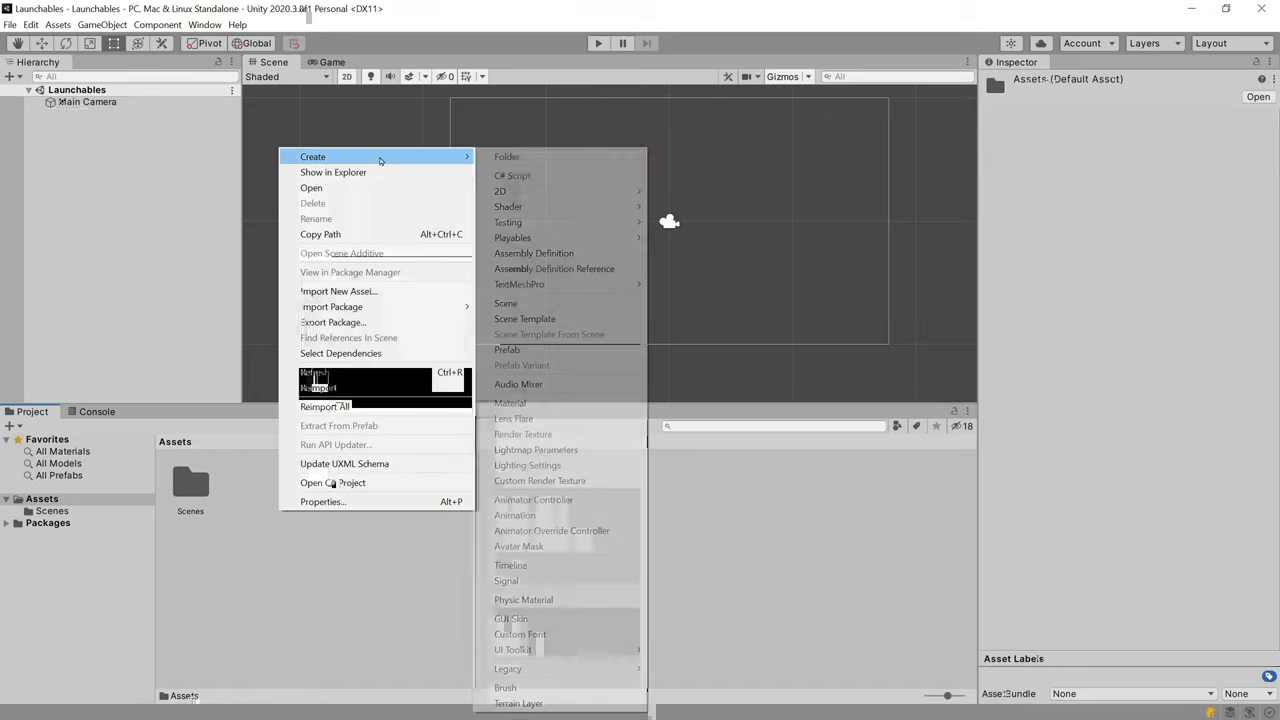
Step: Create a Graphics folder in Assets and open it for the Cannon and Player images
{"action": "left_click", "coordinate": [506, 156]}
{"action": "type", "text": "Graphics"}
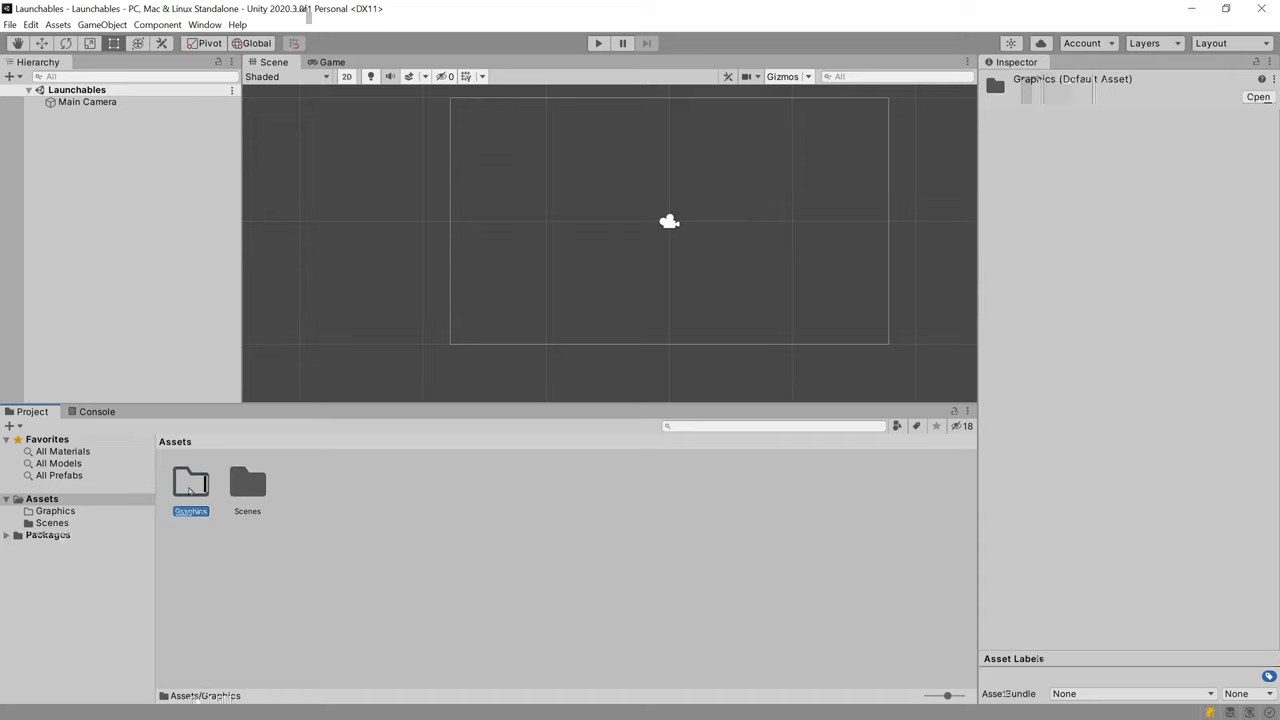
{"action": "double_click", "coordinate": [190, 483]}
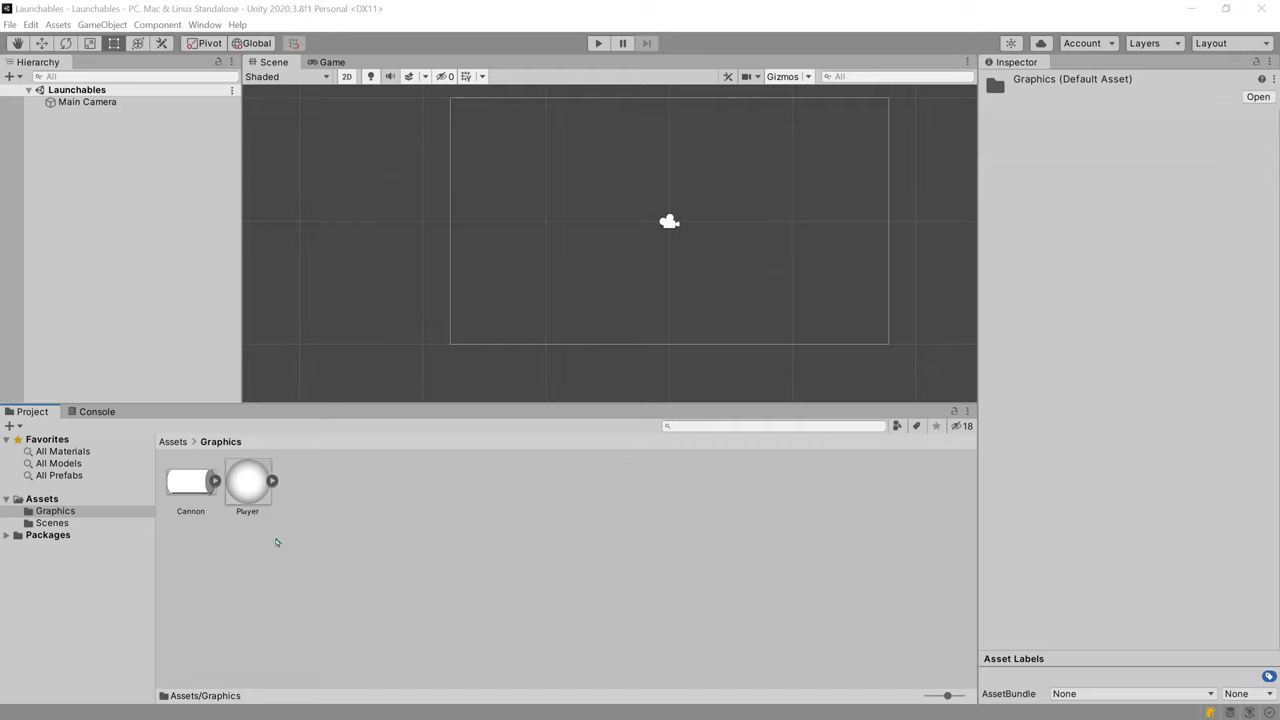
{"action": "mouse_move", "coordinate": [268, 583]}
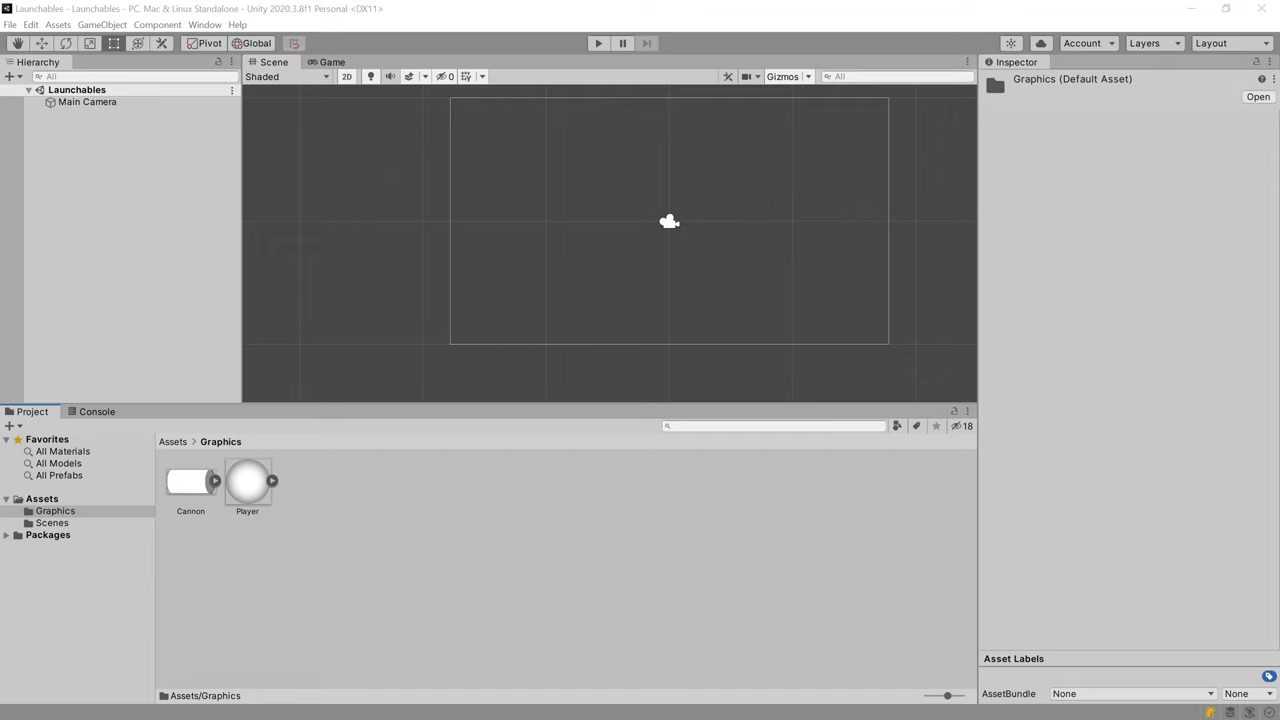
Step: Place the Player and Cannon sprites in the scene and dock the Game view beside Scene
{"action": "left_click", "coordinate": [247, 483]}
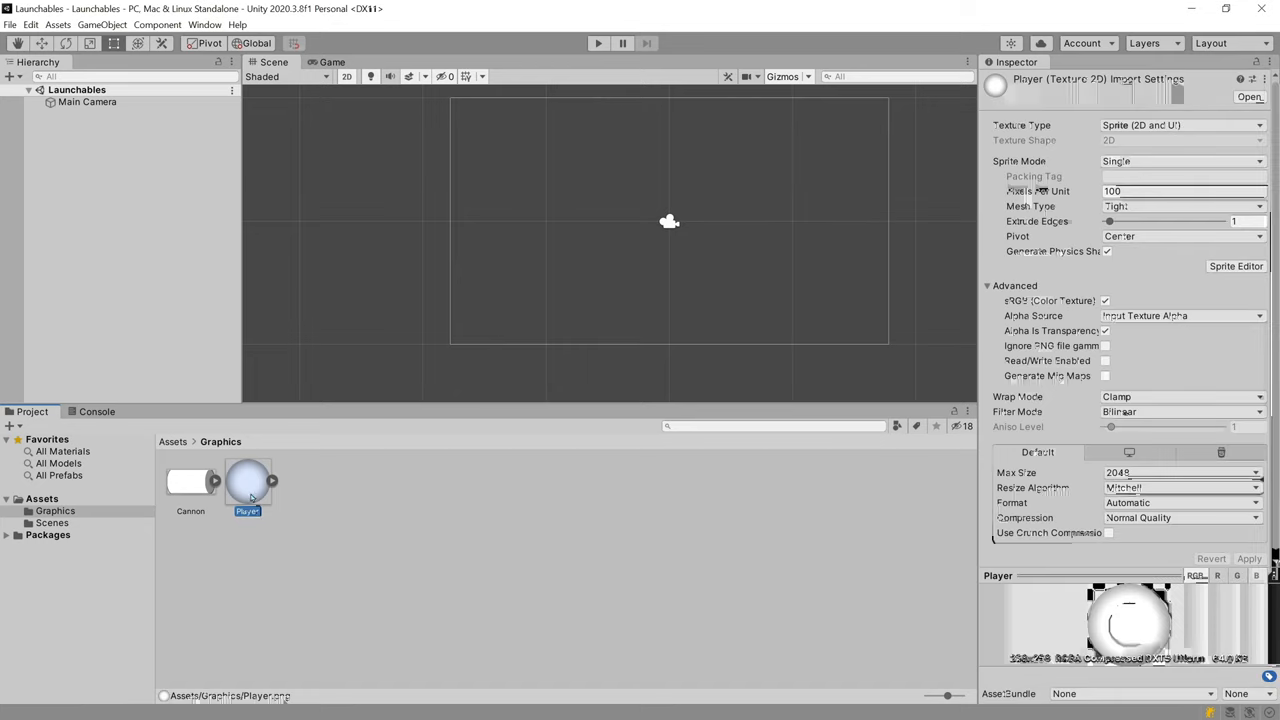
{"action": "left_click_drag", "start_coordinate": [247, 483], "coordinate": [669, 221]}
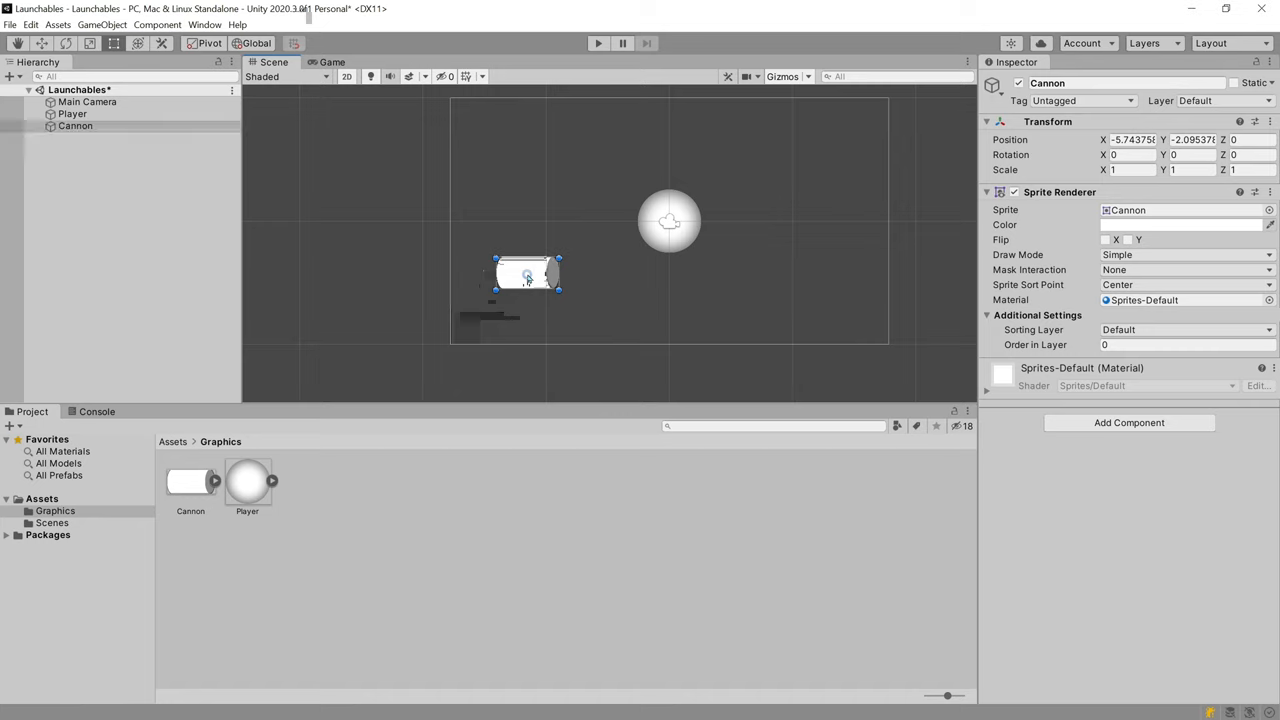
{"action": "left_click", "coordinate": [72, 113]}
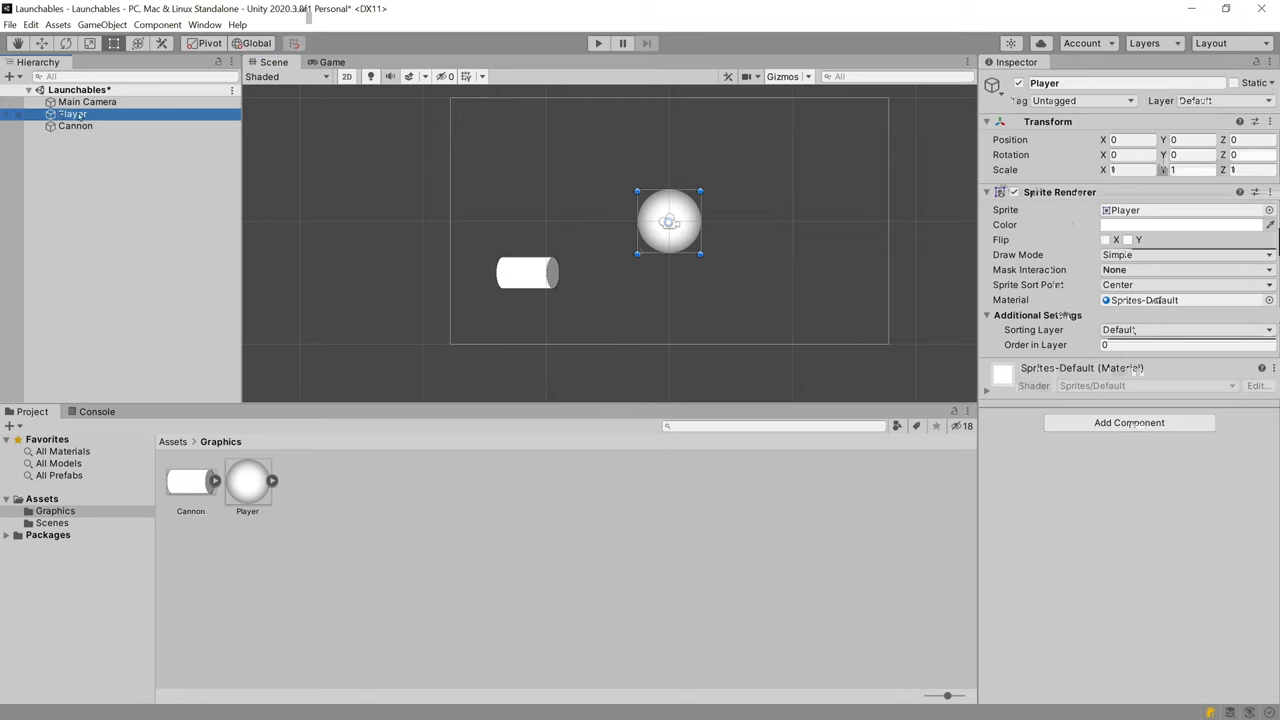
{"action": "left_click", "coordinate": [75, 125]}
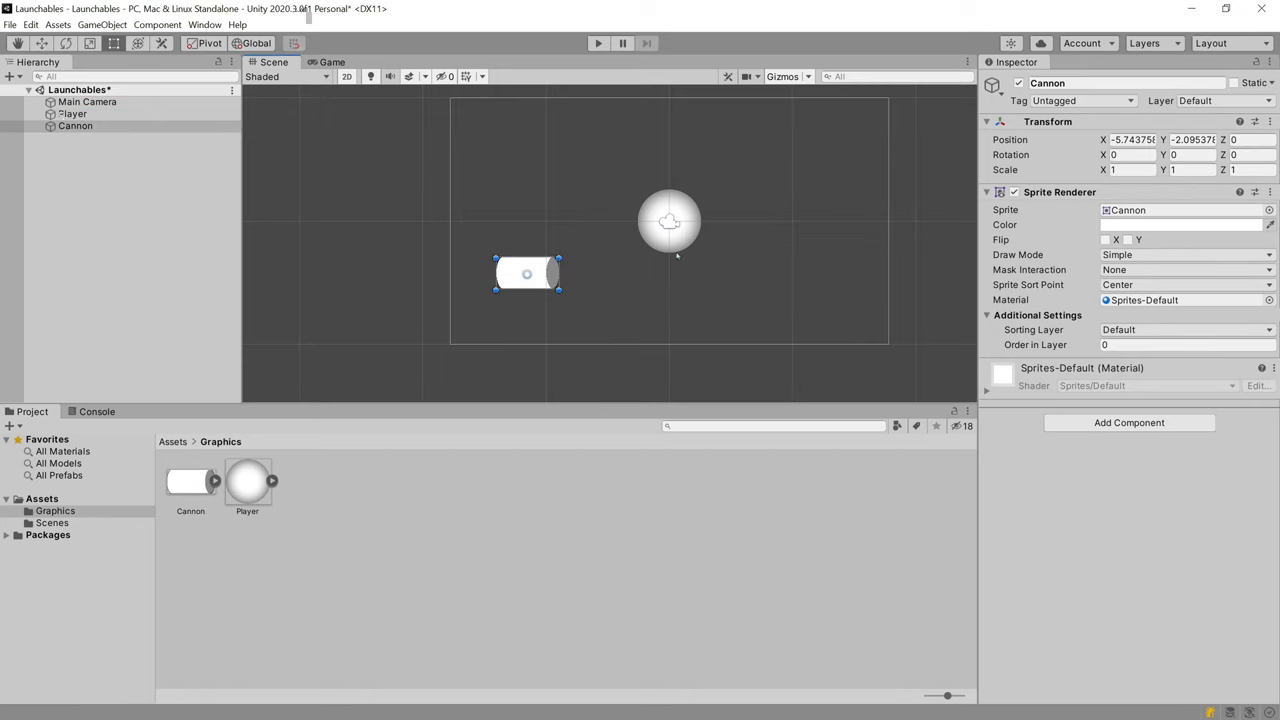
{"action": "left_click", "coordinate": [72, 113]}
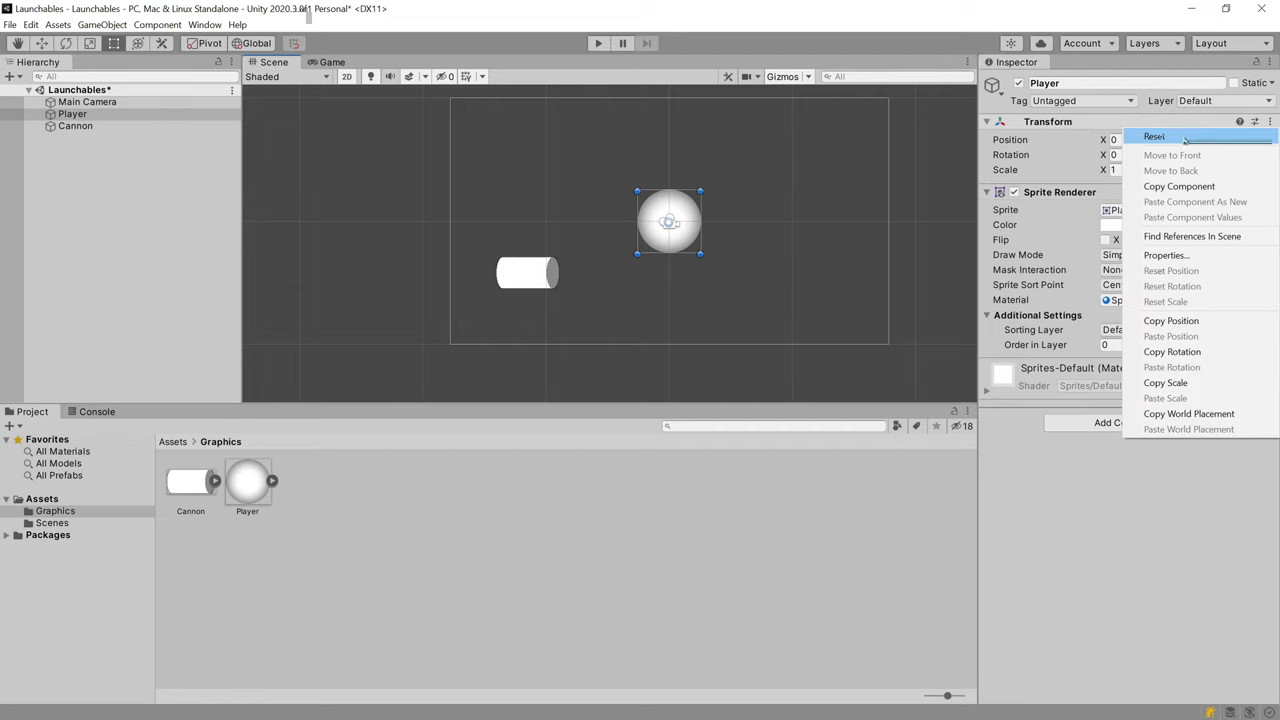
{"action": "left_click", "coordinate": [113, 141]}
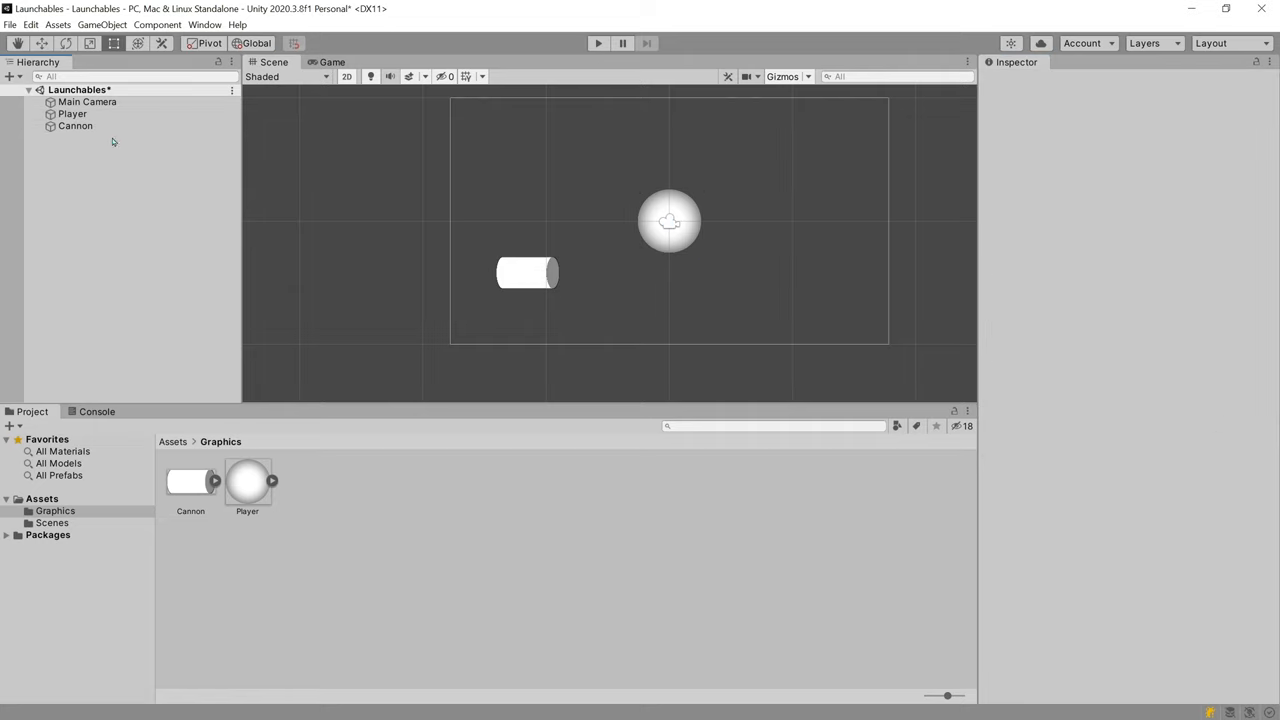
{"action": "left_click", "coordinate": [332, 61]}
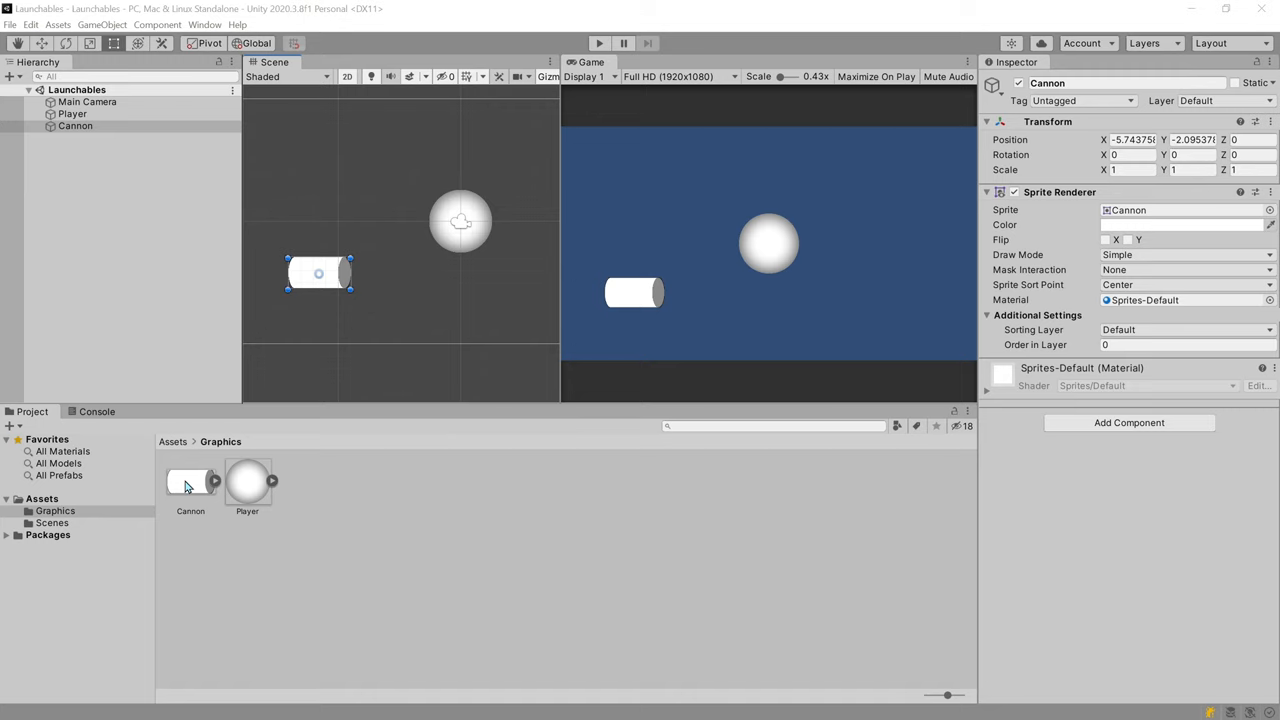
Step: Set the Cannon sprite's Pixels Per Unit to 128 and apply
{"action": "left_click", "coordinate": [190, 483]}
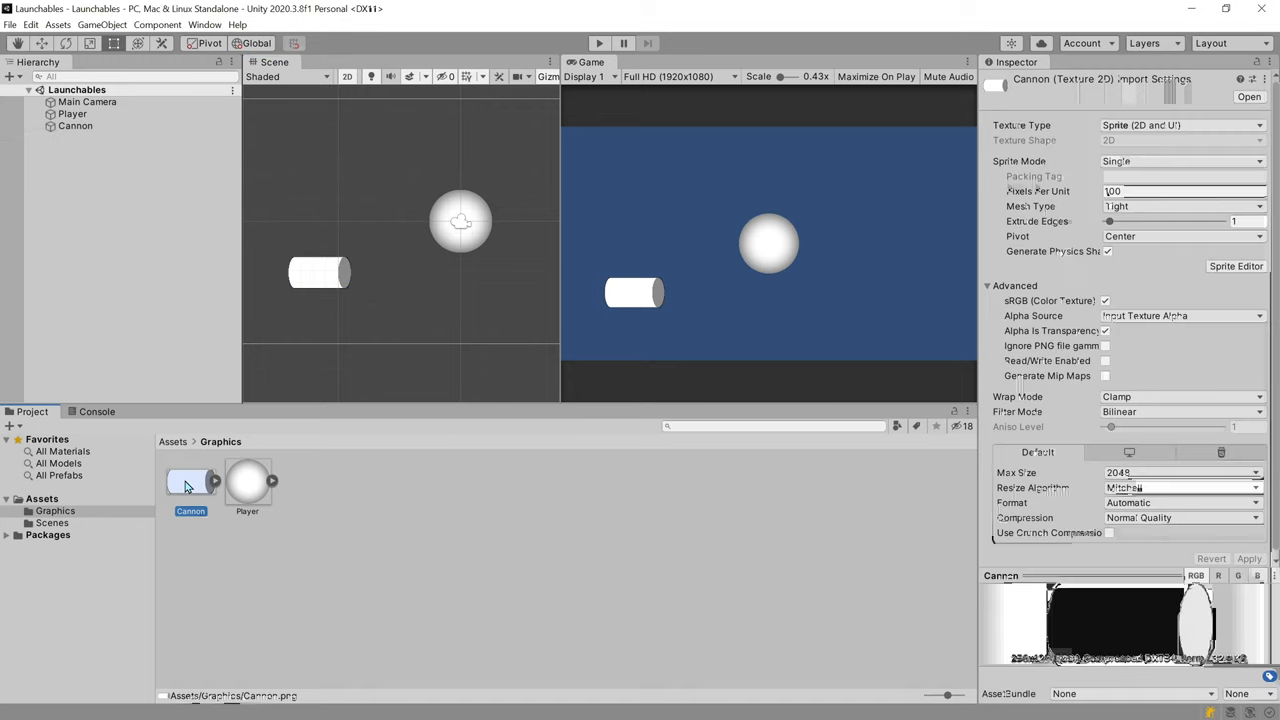
{"action": "left_click", "coordinate": [1185, 191]}
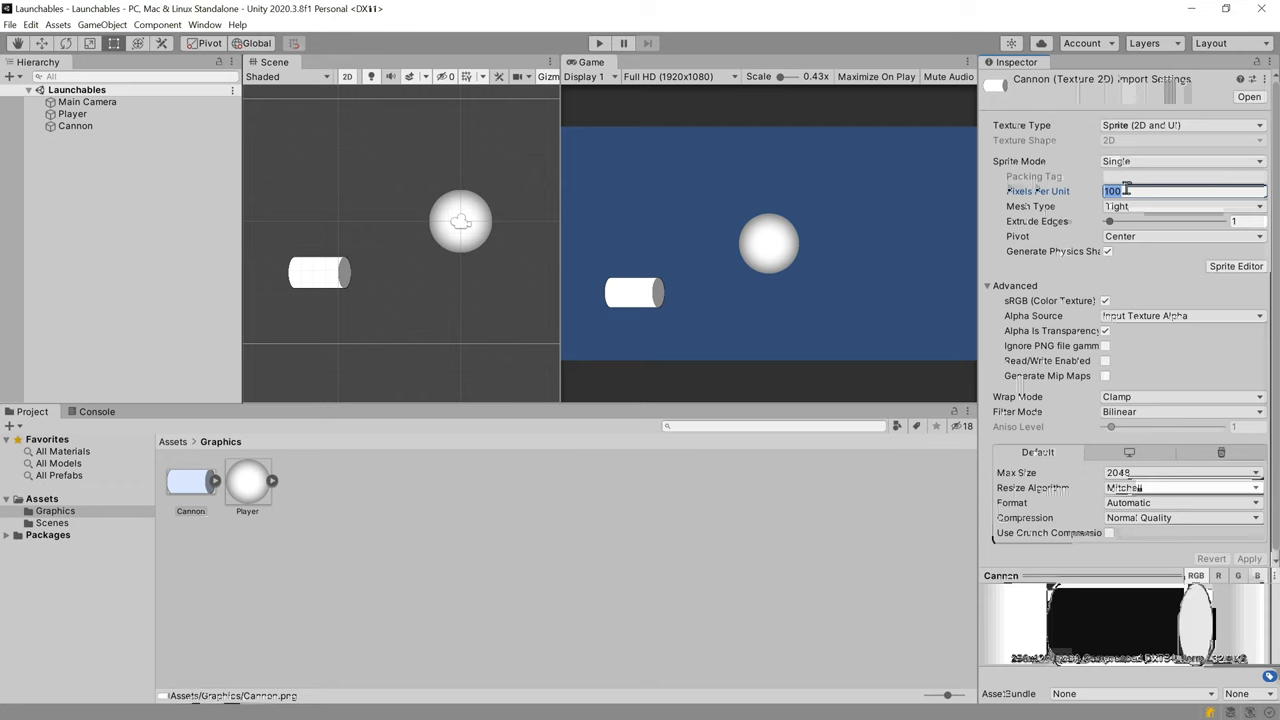
{"action": "type", "text": "128"}
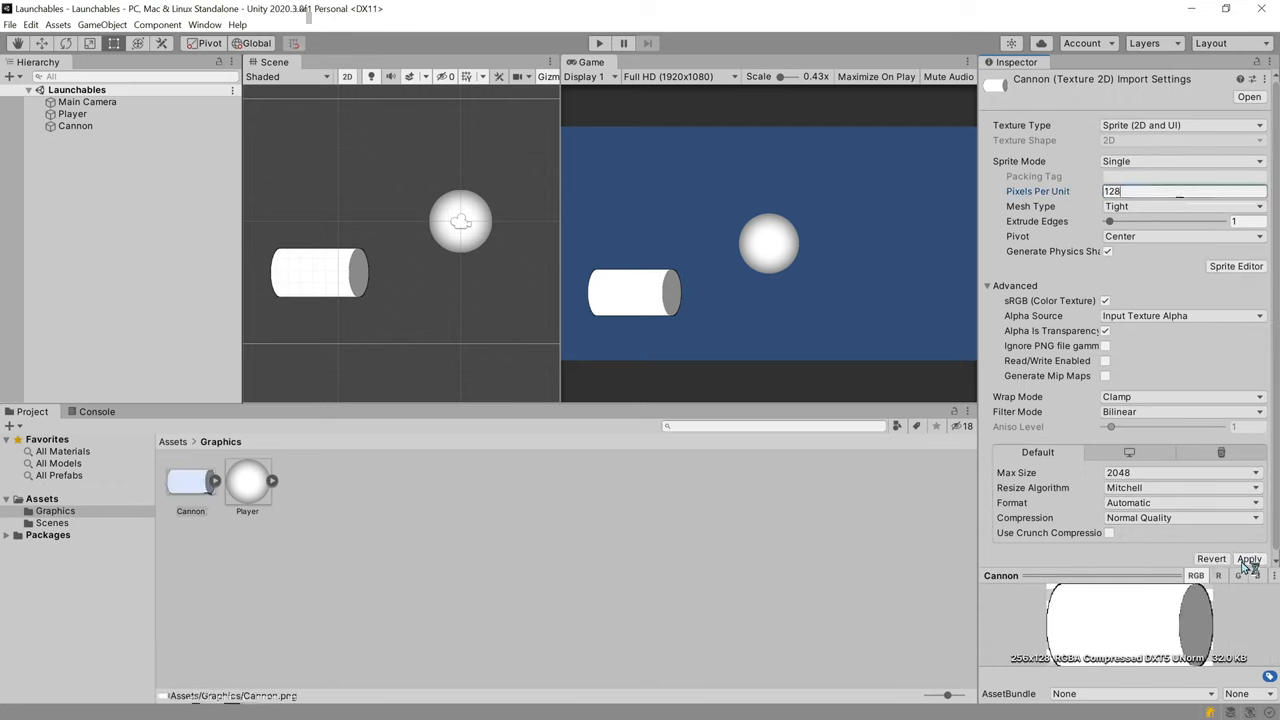
{"action": "left_click", "coordinate": [1249, 558]}
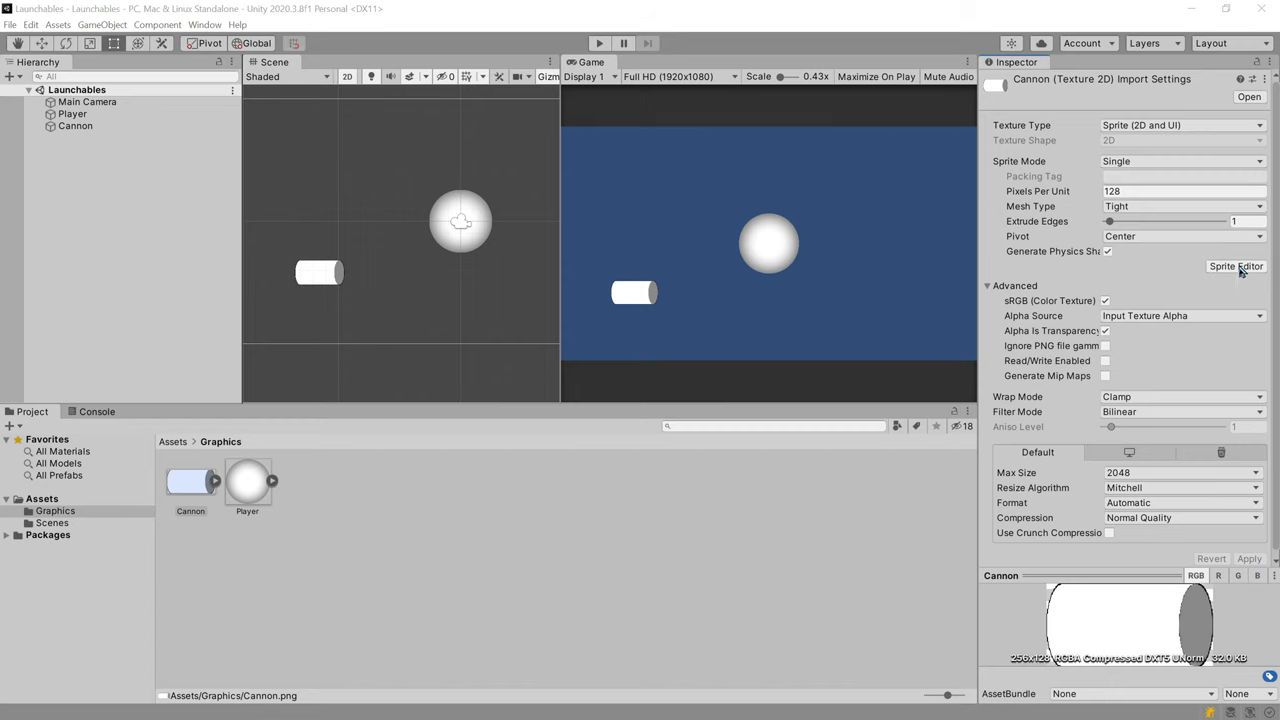
Step: Move the Cannon sprite's pivot to its left edge in the Sprite Editor
{"action": "left_click", "coordinate": [1236, 266]}
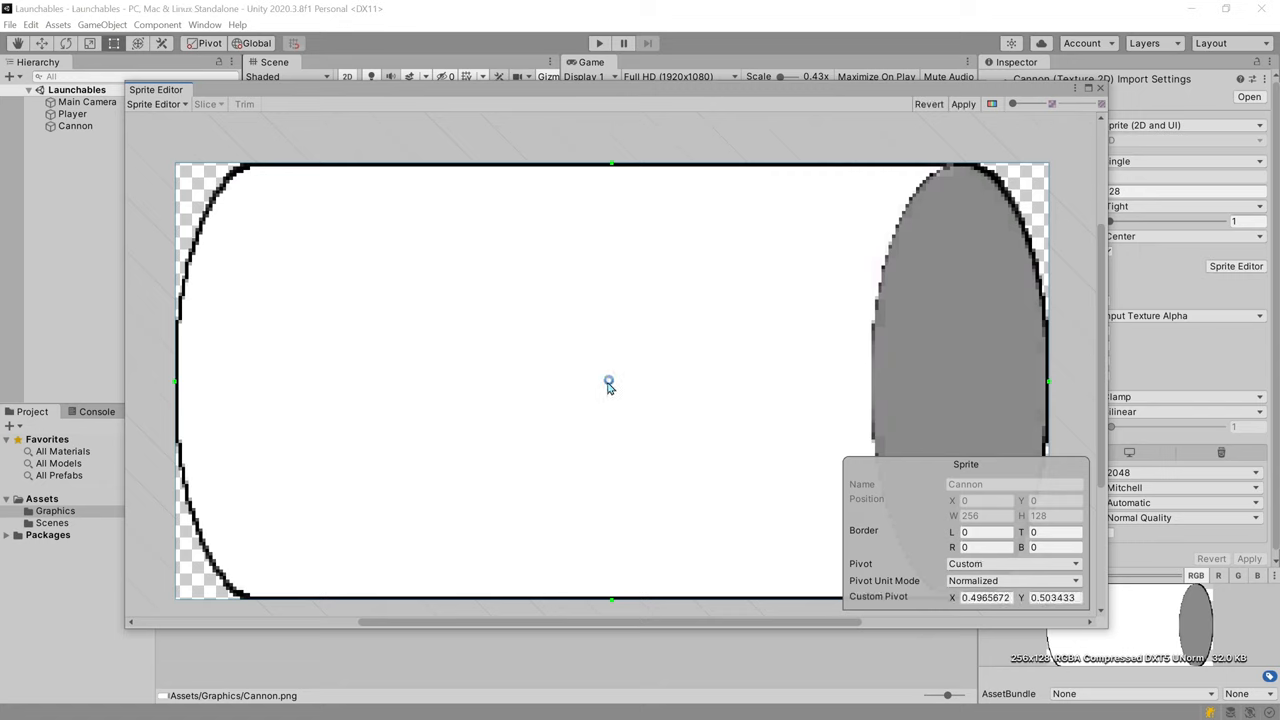
{"action": "left_click_drag", "start_coordinate": [610, 385], "coordinate": [183, 388]}
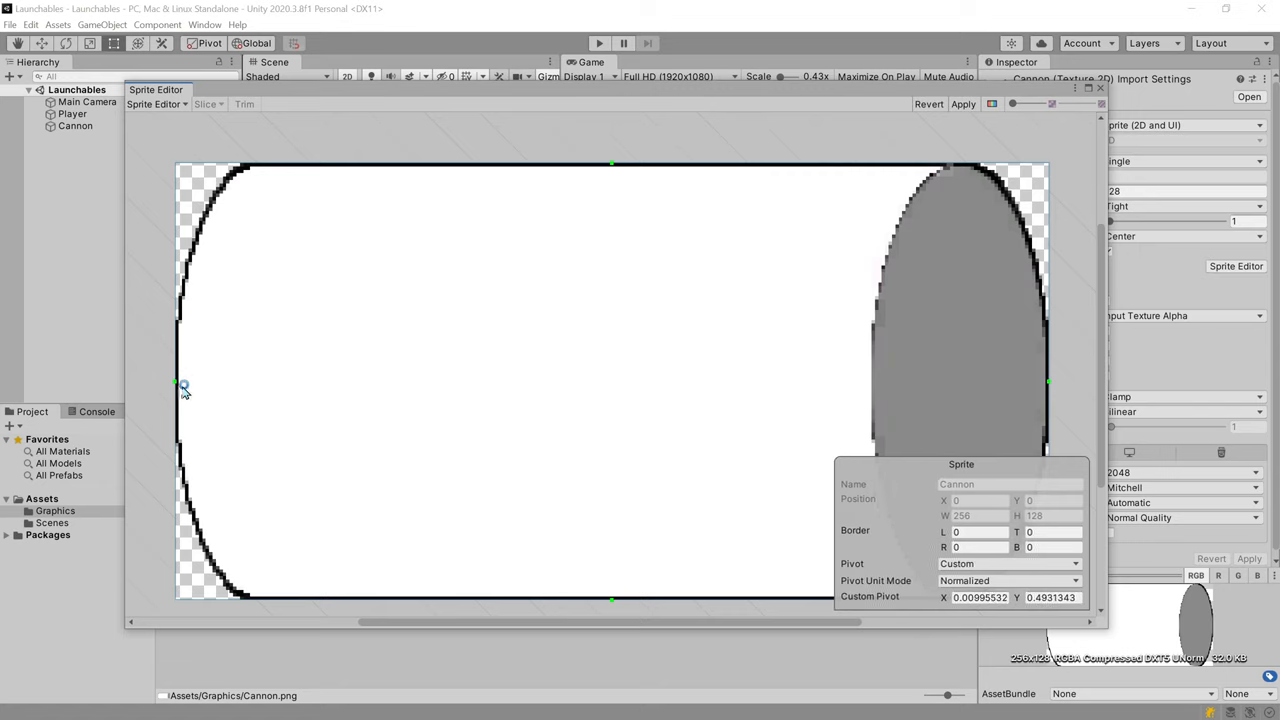
{"action": "left_click_drag", "start_coordinate": [183, 385], "coordinate": [182, 386]}
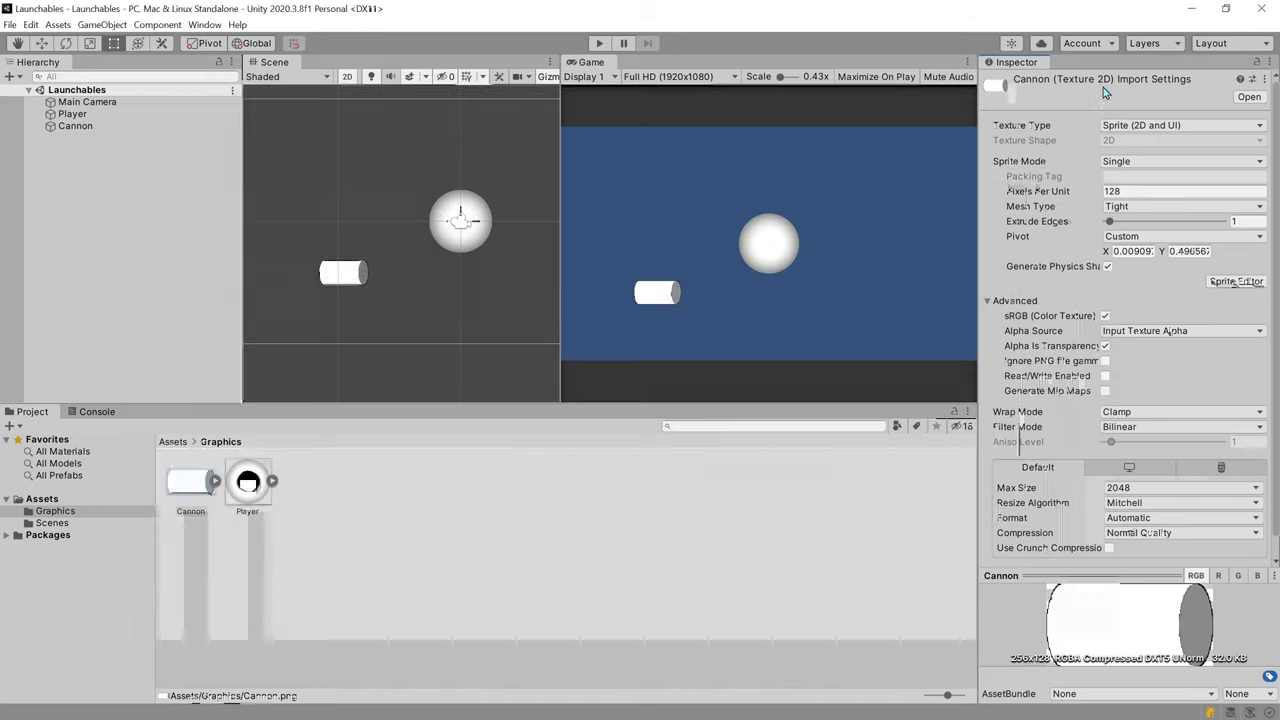
{"action": "left_click", "coordinate": [75, 126]}
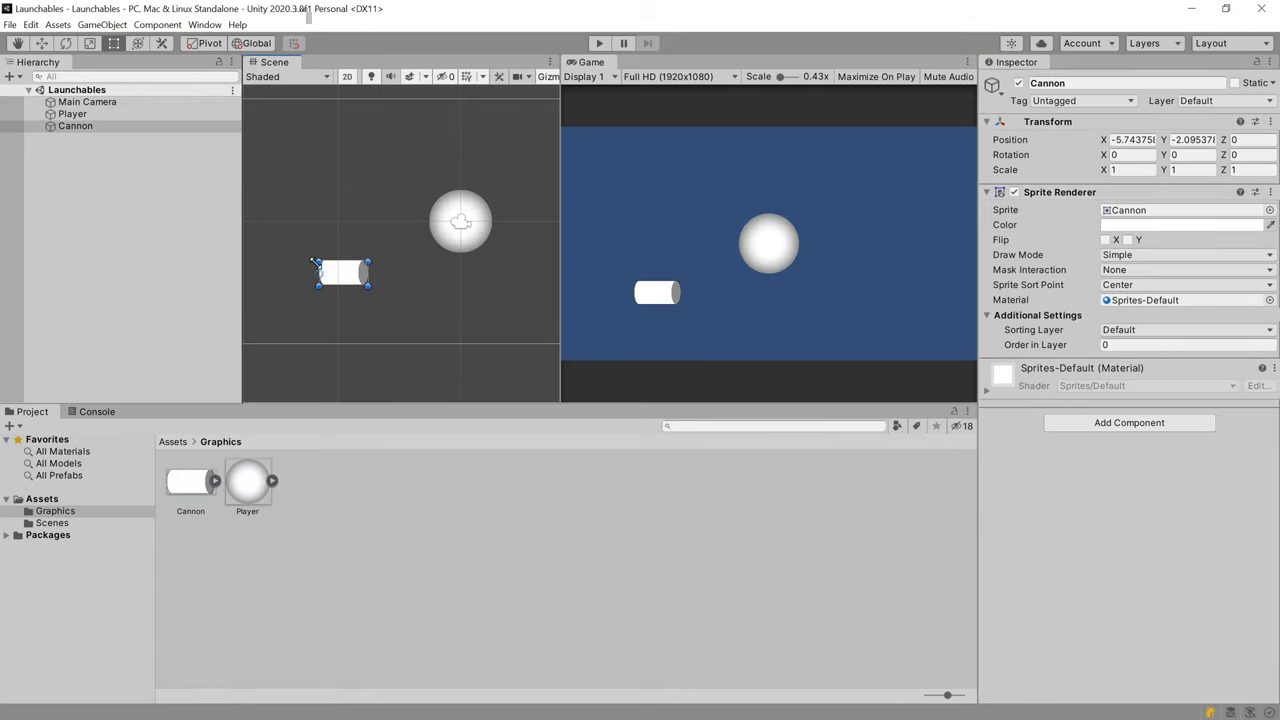
Step: Drag the Cannon into the lower-left corner of the view, tilted about 43 degrees
{"action": "left_click", "coordinate": [40, 43]}
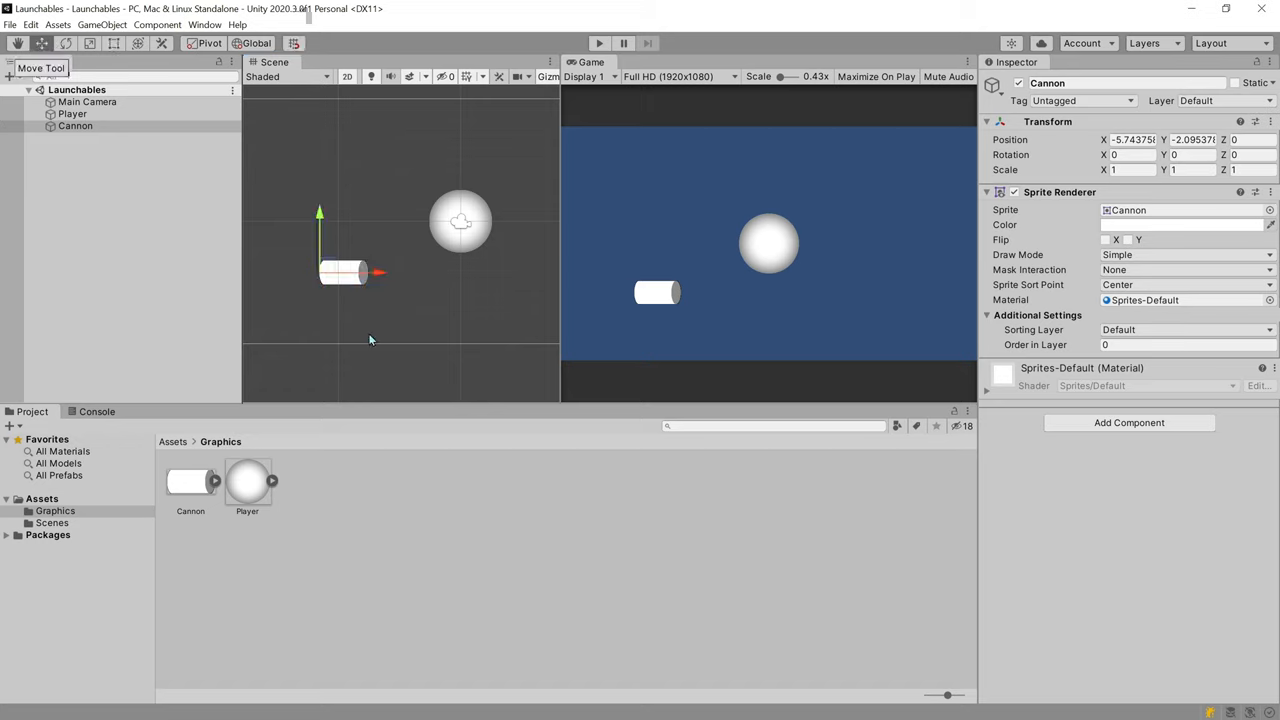
{"action": "left_click_drag", "start_coordinate": [355, 272], "coordinate": [283, 320]}
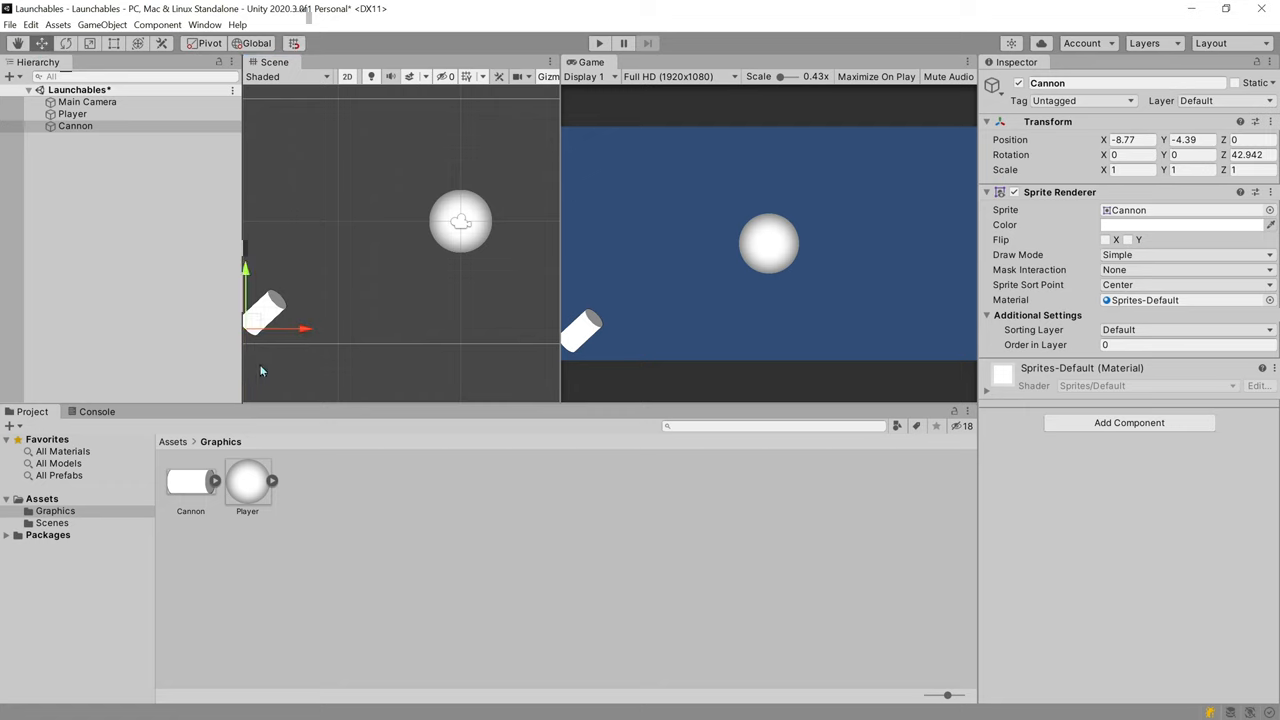
{"action": "left_click_drag", "start_coordinate": [270, 320], "coordinate": [280, 330]}
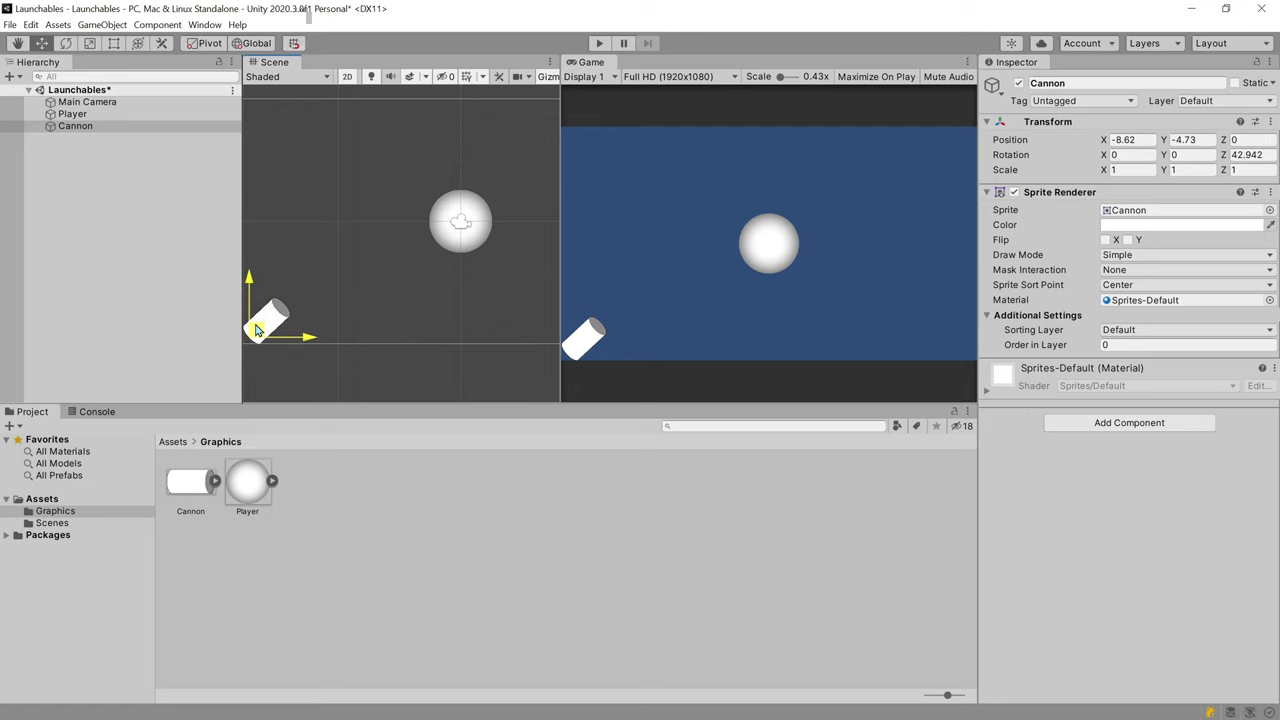
Step: Set the Player sprite to 256 pixels per unit and move the ball onto the muzzle
{"action": "left_click", "coordinate": [247, 480]}
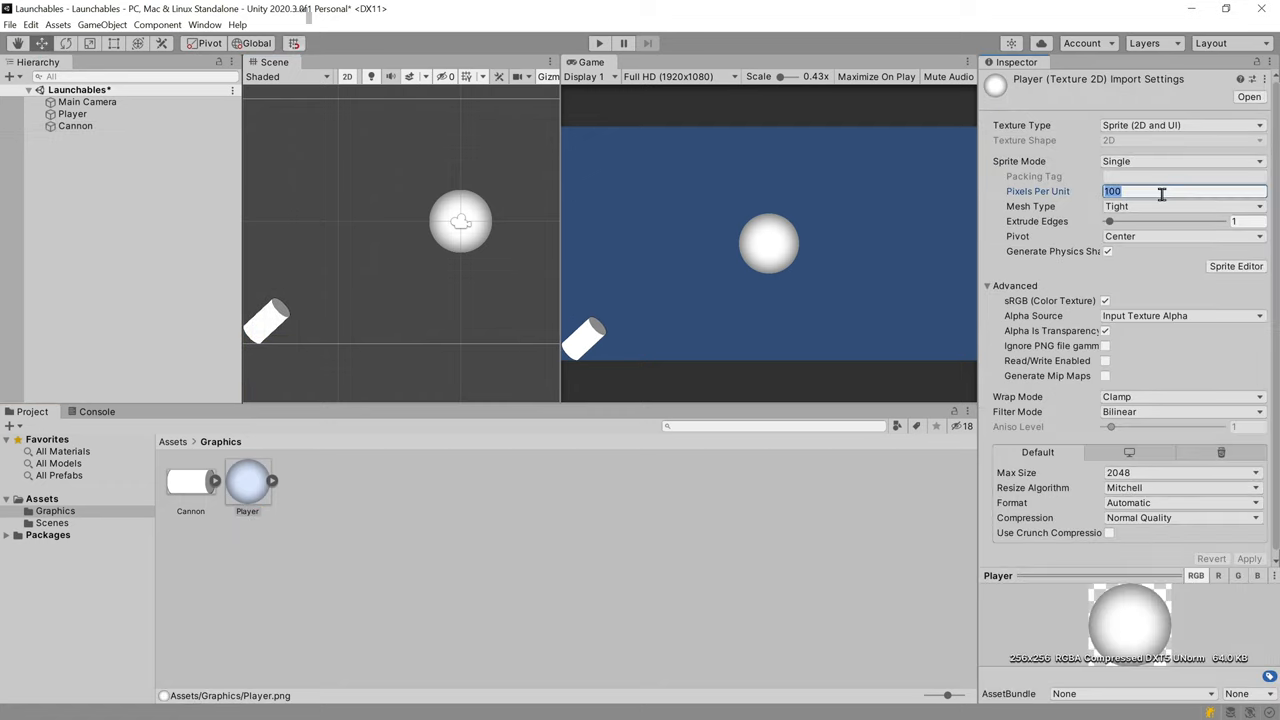
{"action": "type", "text": "256"}
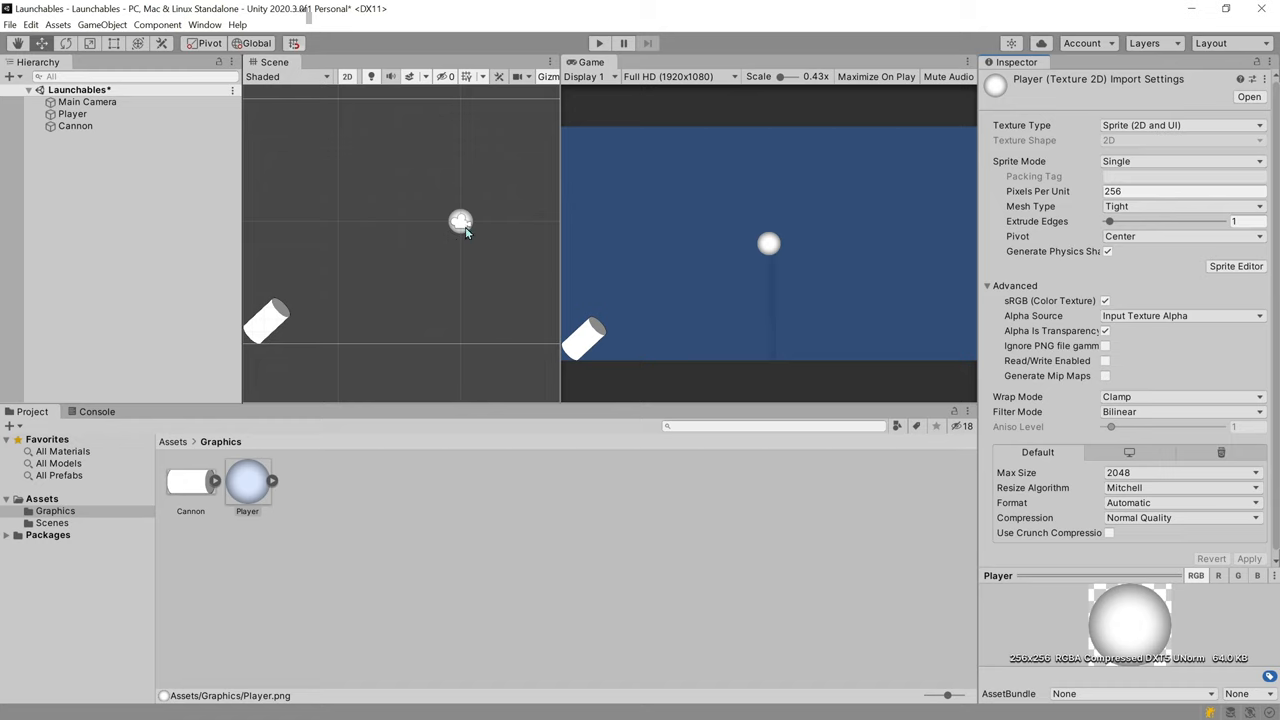
{"action": "left_click", "coordinate": [72, 113]}
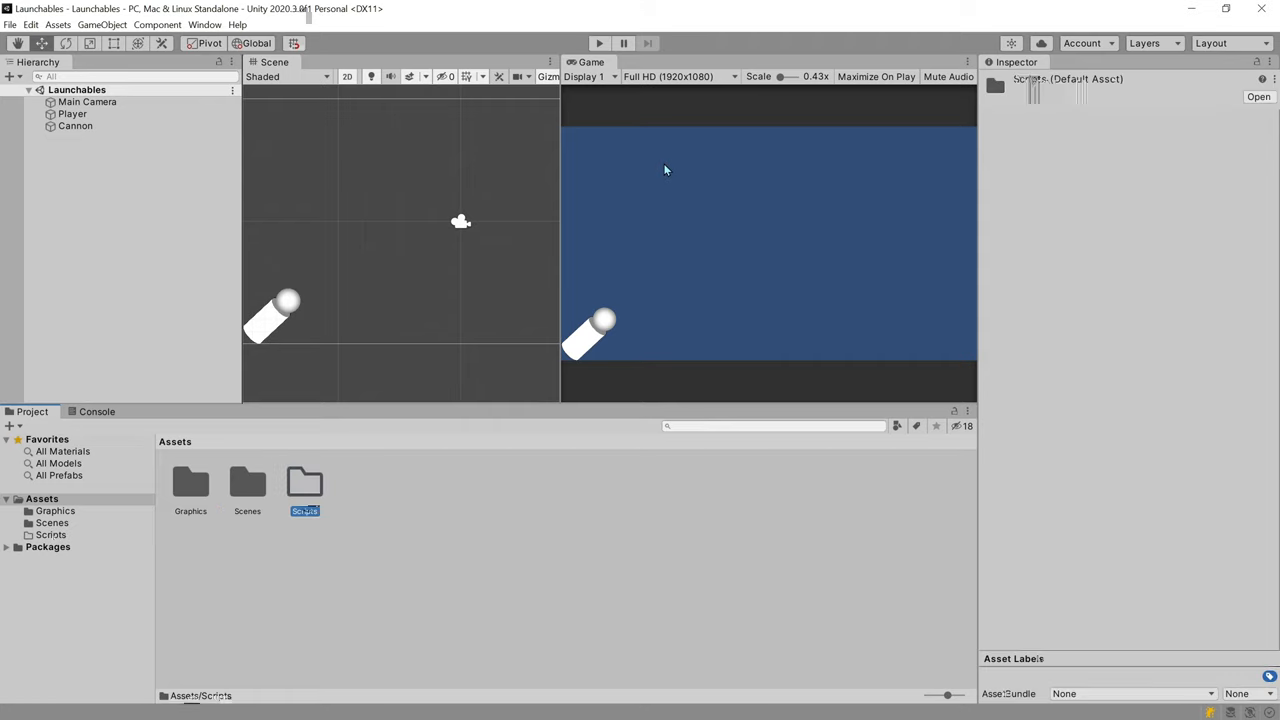
Step: In Assets/Scripts, create a C# script and name it GameLogic
{"action": "double_click", "coordinate": [304, 483]}
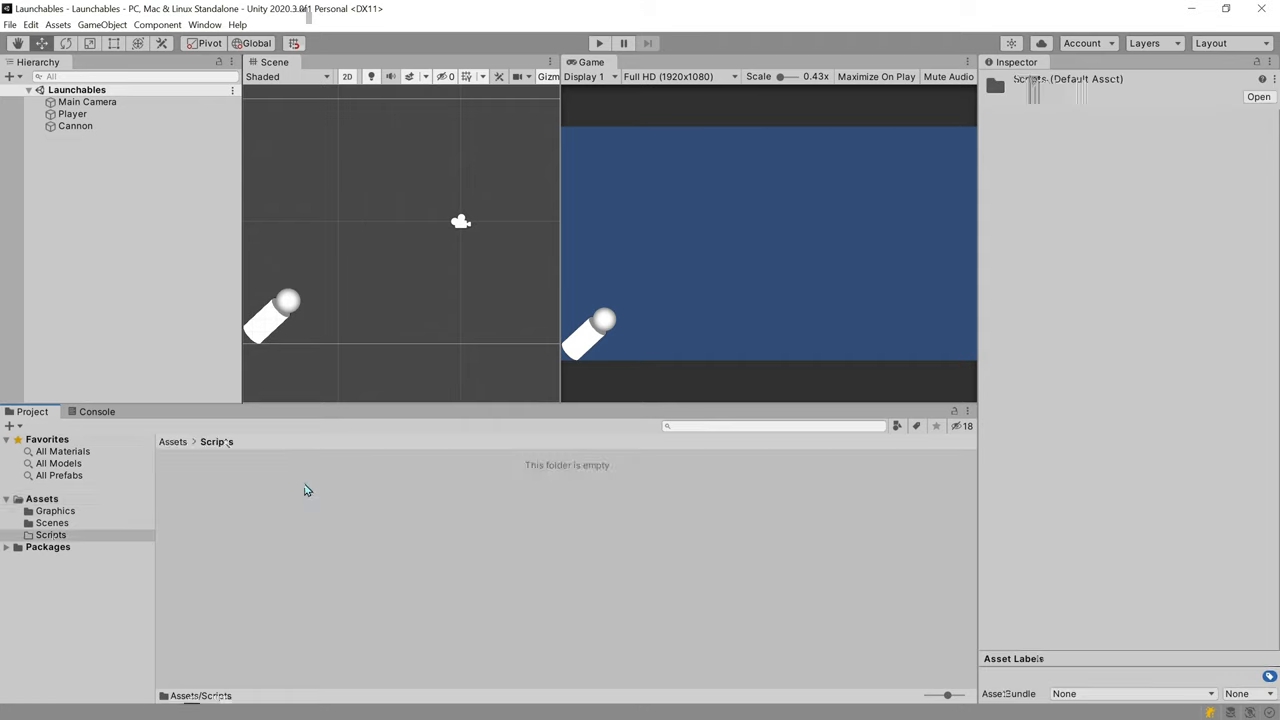
{"action": "right_click", "coordinate": [307, 490]}
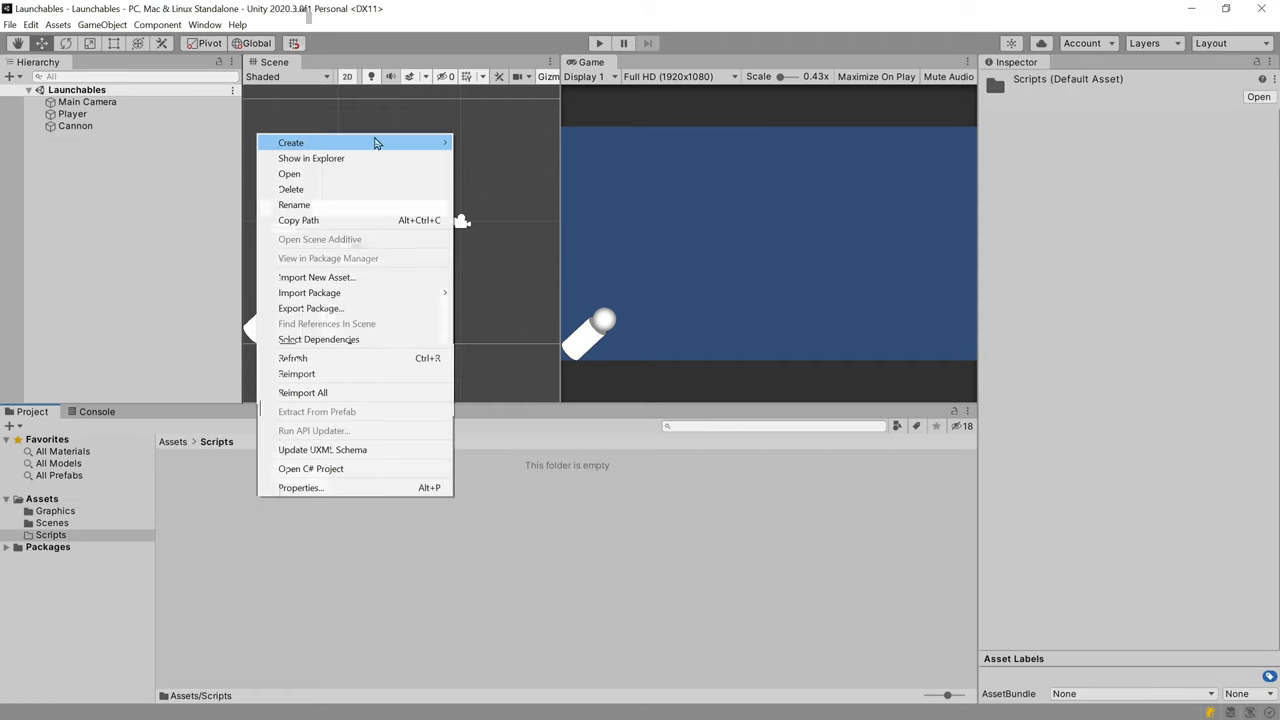
{"action": "left_click", "coordinate": [490, 162]}
{"action": "type", "text": "GameLogic"}
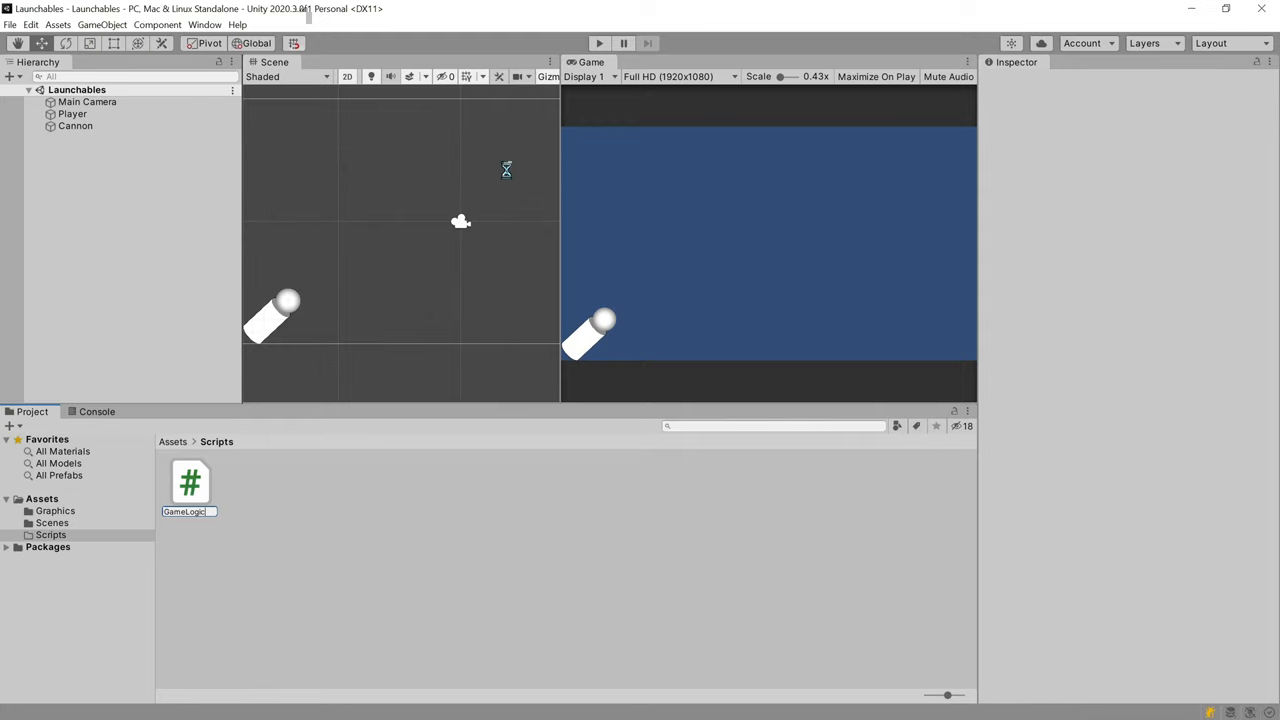
{"action": "left_click", "coordinate": [190, 485]}
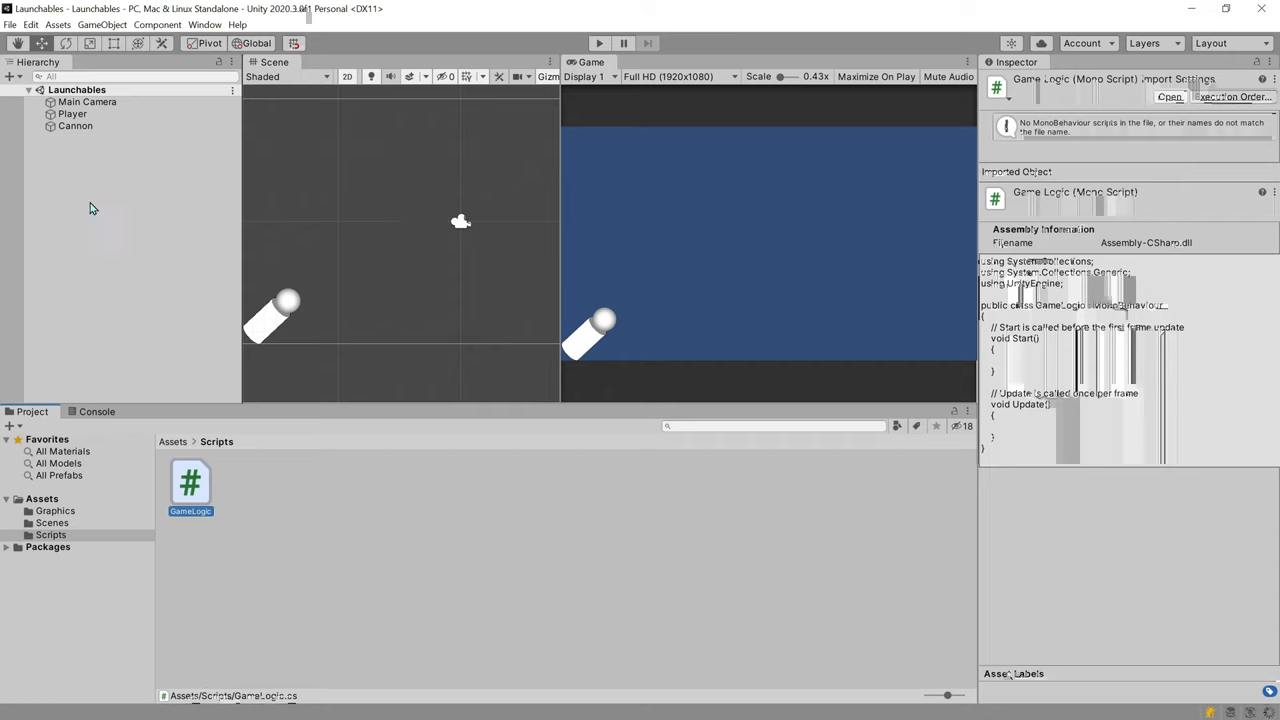
{"action": "right_click", "coordinate": [90, 178]}
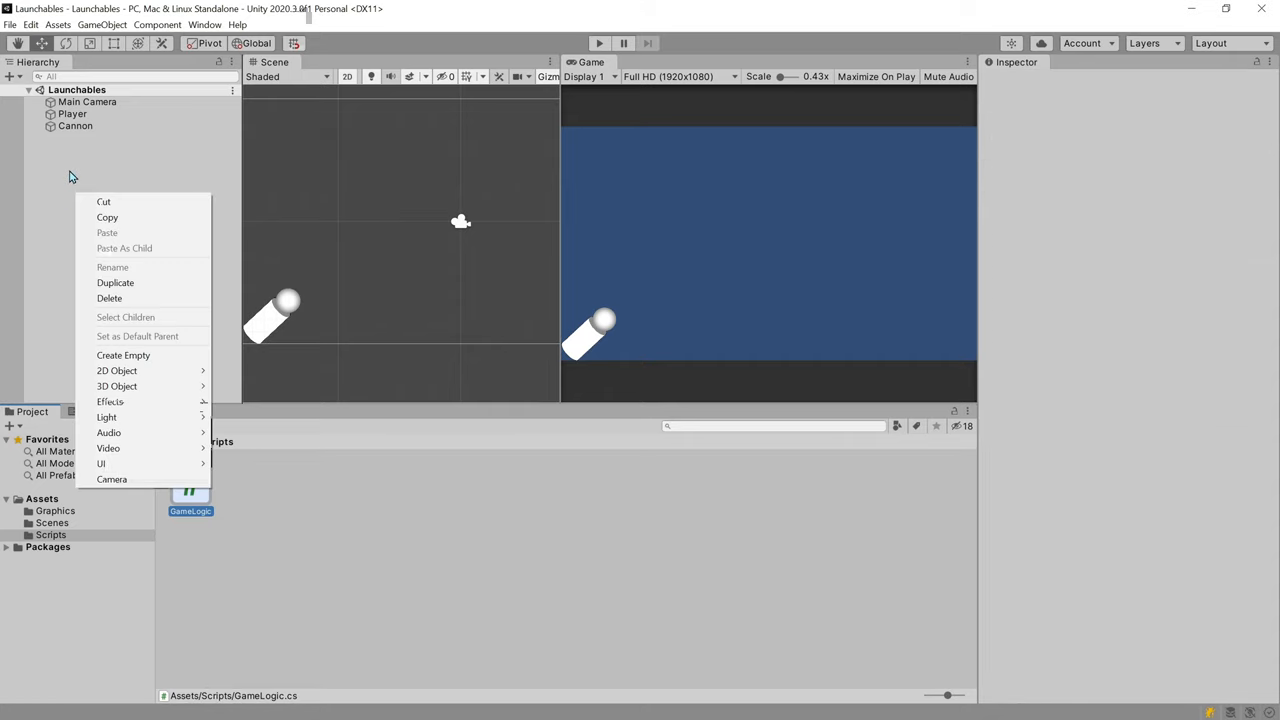
Step: Create an empty object named Game and drag it above Main Camera in the Hierarchy
{"action": "left_click", "coordinate": [123, 355]}
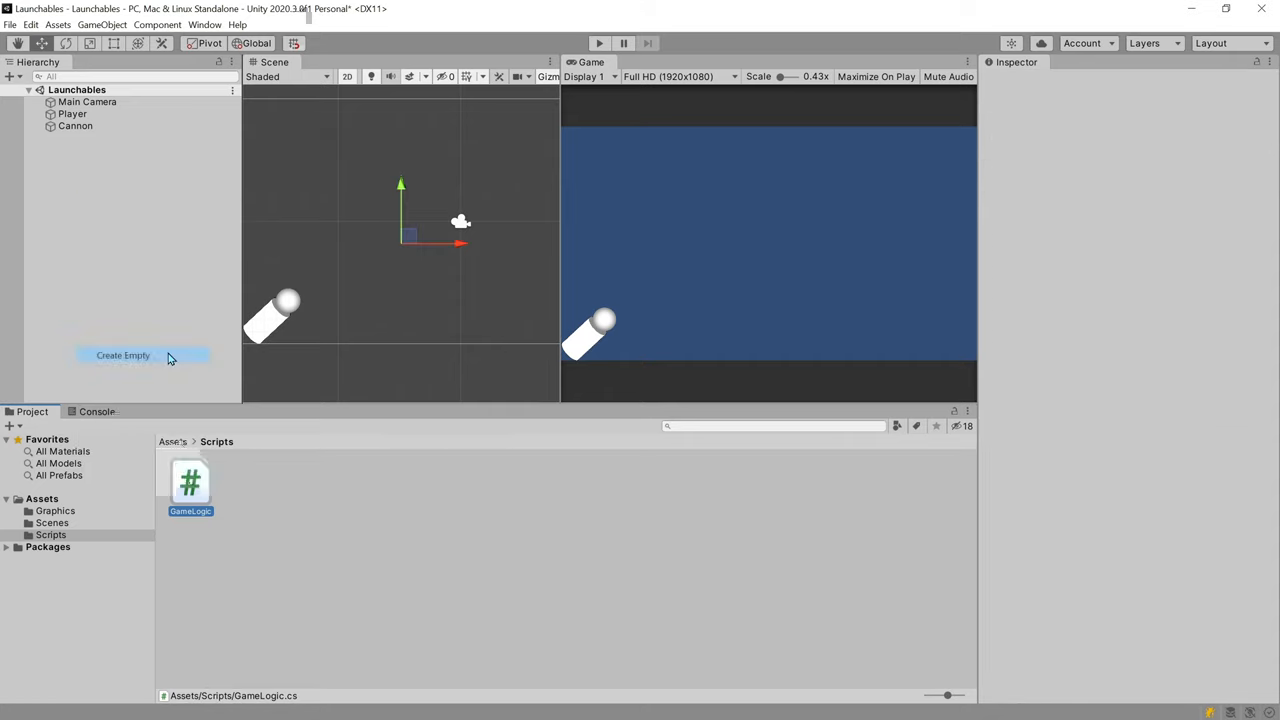
{"action": "left_click", "coordinate": [122, 355]}
{"action": "type", "text": "Game"}
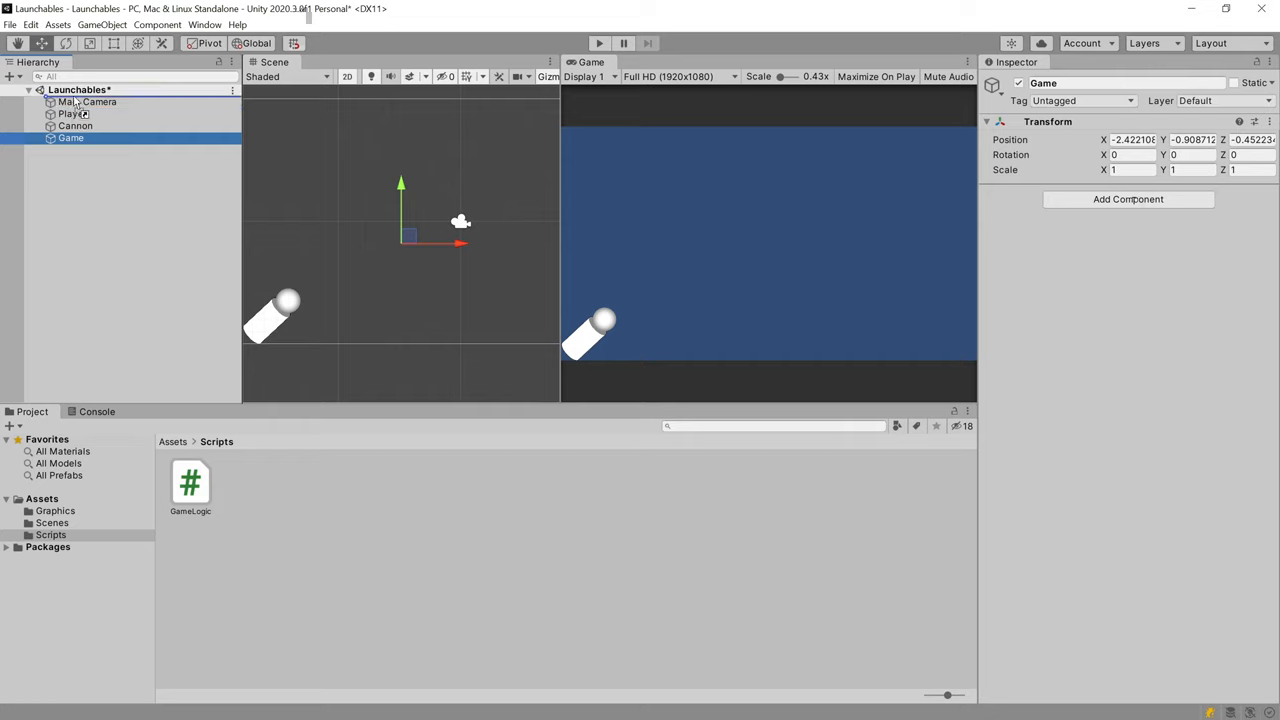
{"action": "left_click_drag", "start_coordinate": [71, 137], "coordinate": [71, 98]}
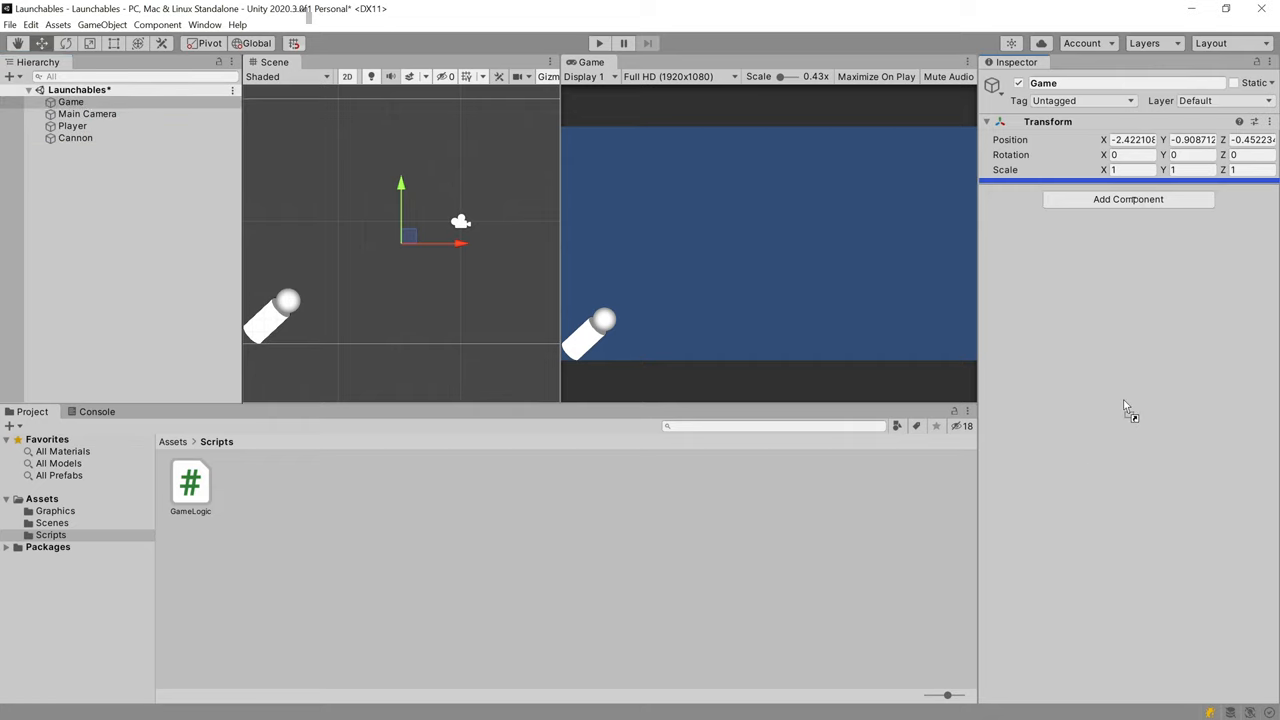
{"action": "right_click", "coordinate": [1047, 121]}
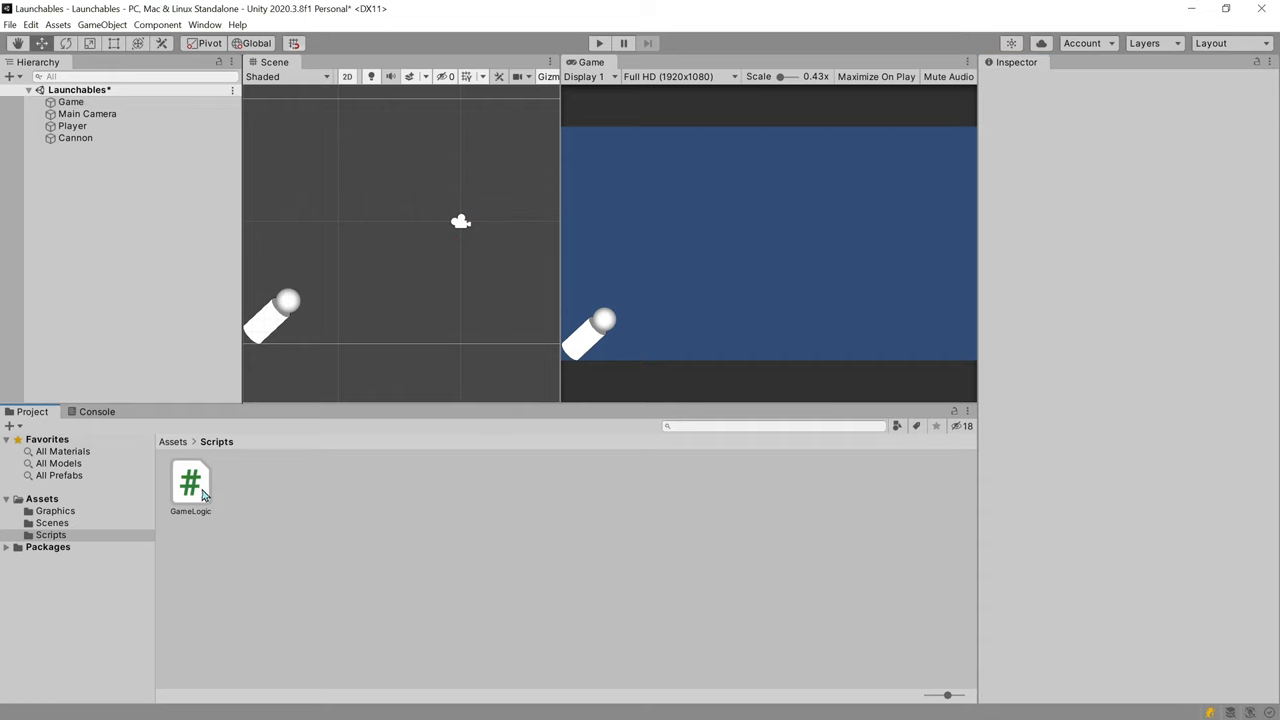
Step: Open GameLogic.cs in Visual Studio and write the field 'public GameObject player;'
{"action": "double_click", "coordinate": [190, 483]}
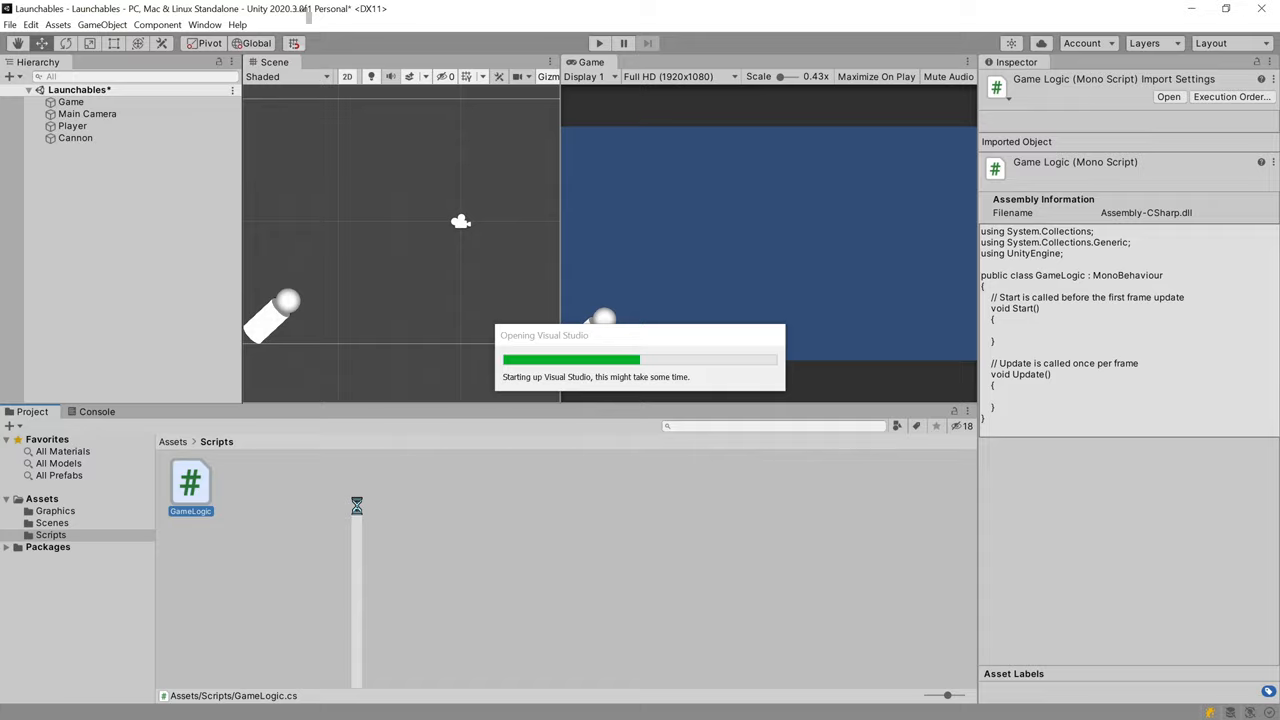
{"action": "double_click", "coordinate": [190, 483]}
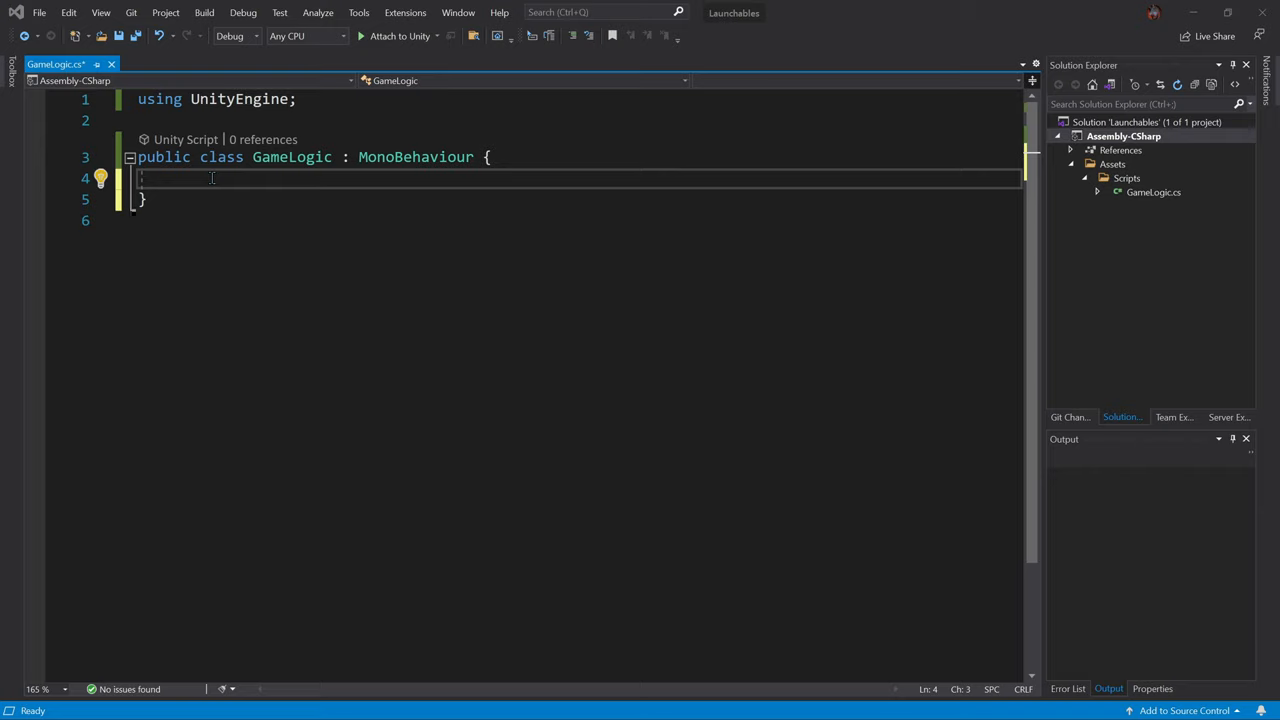
{"action": "type", "text": "publ"}
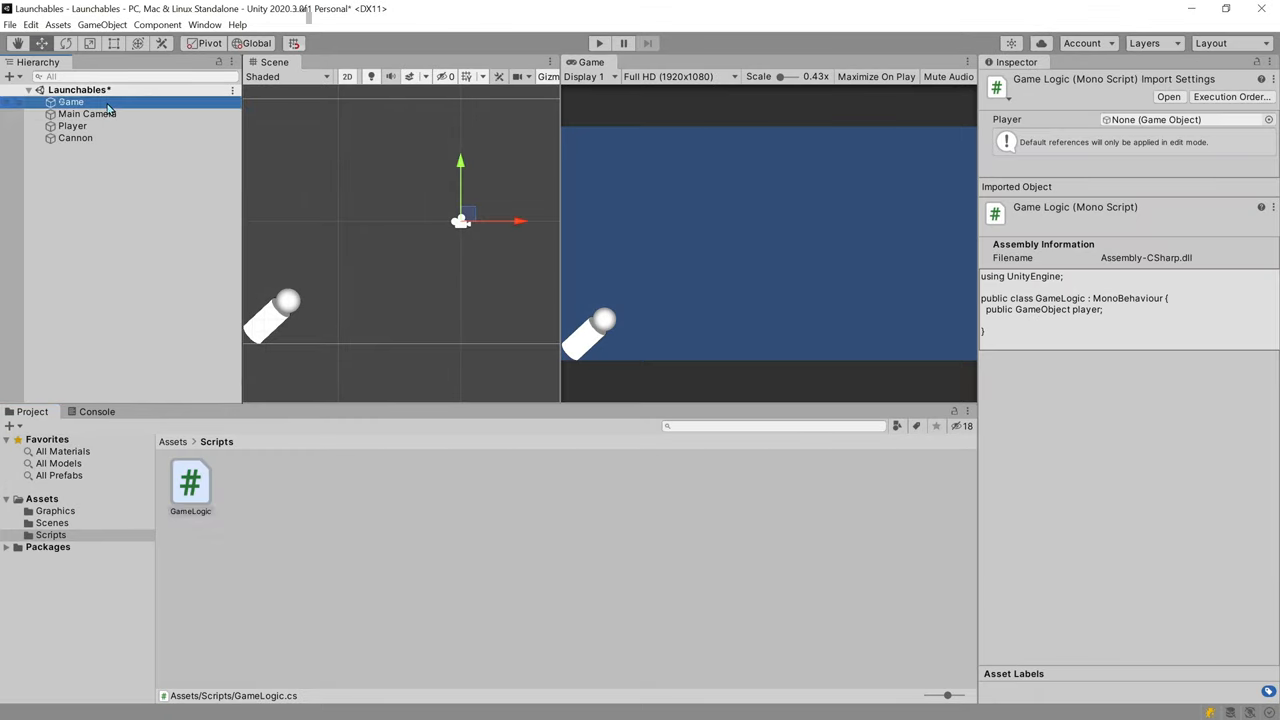
Step: Select the Game object's GameLogic component and type the Camera field declaration 'Camera cam;'
{"action": "left_click", "coordinate": [71, 101]}
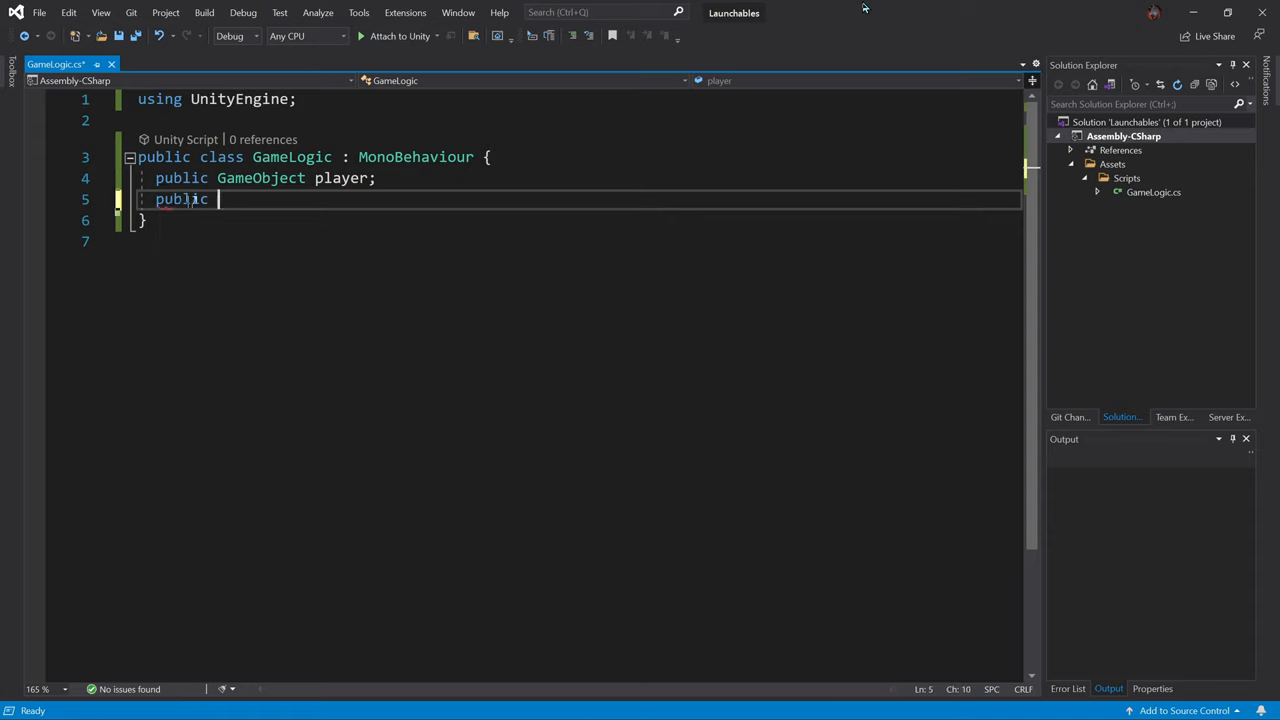
{"action": "type", "text": "Camera cam;"}
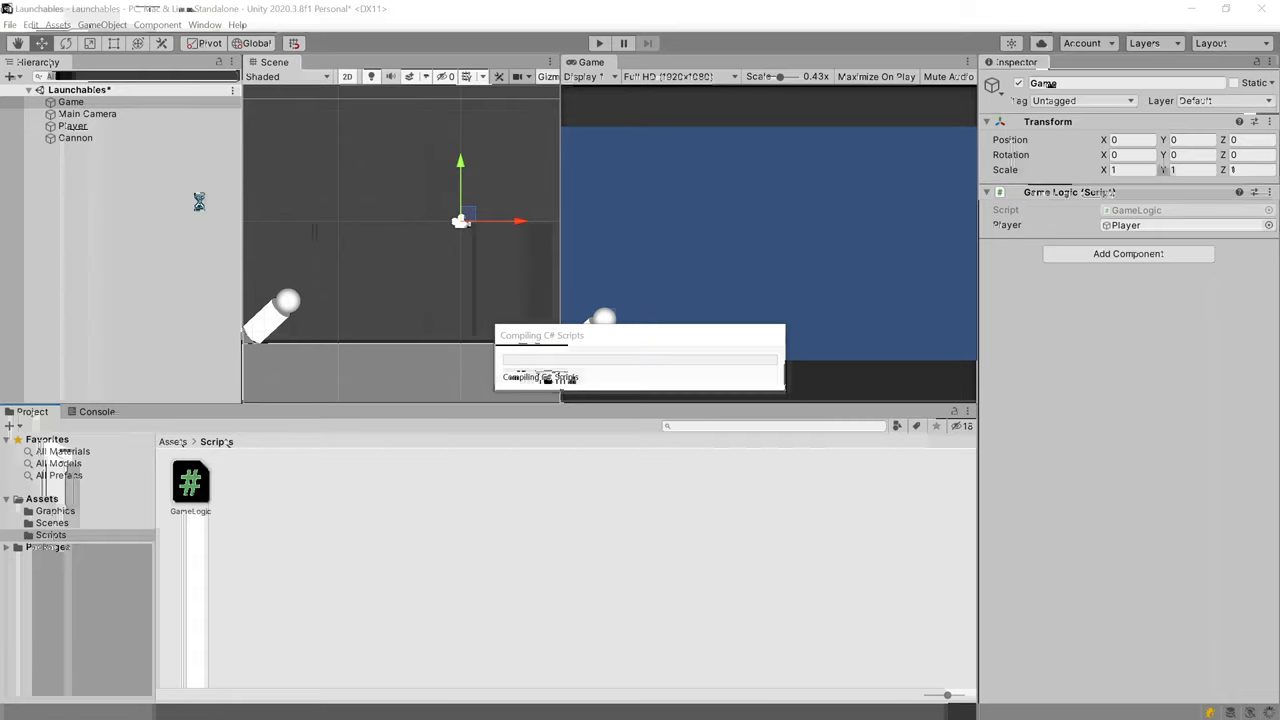
Step: Check the Main Camera and Cannon objects' settings in the Inspector
{"action": "left_click", "coordinate": [71, 101]}
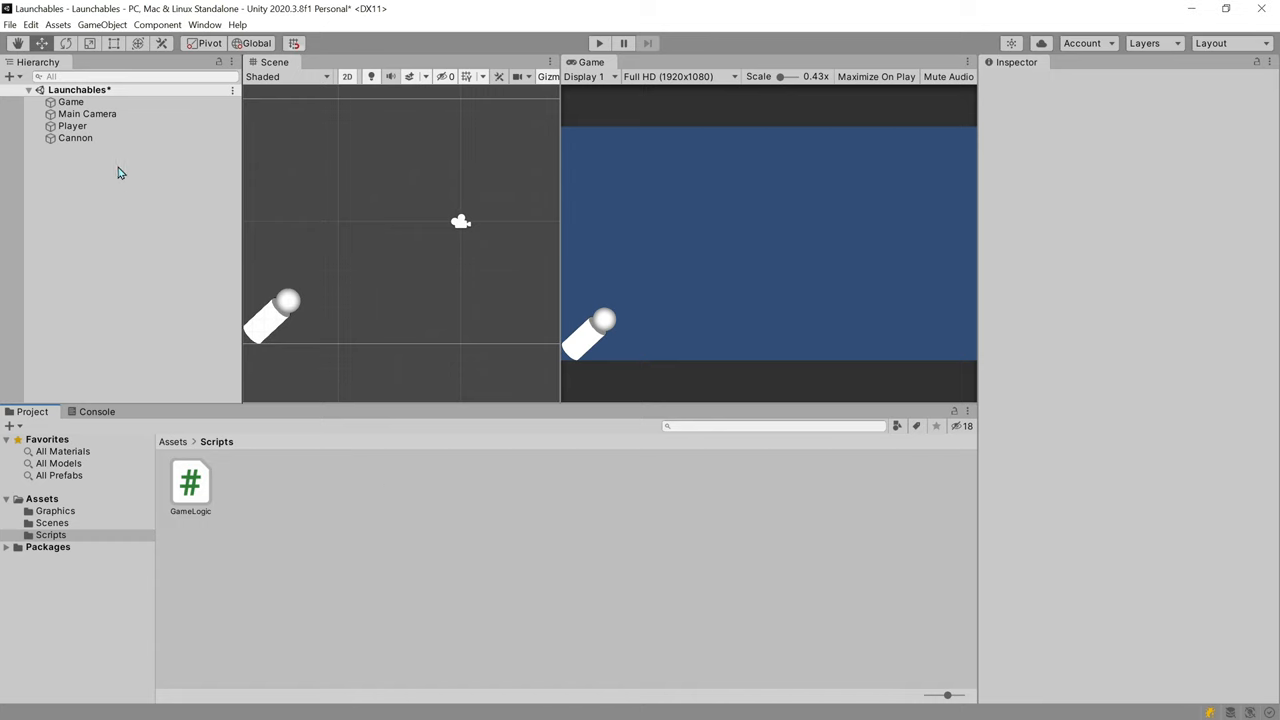
{"action": "left_click", "coordinate": [87, 113]}
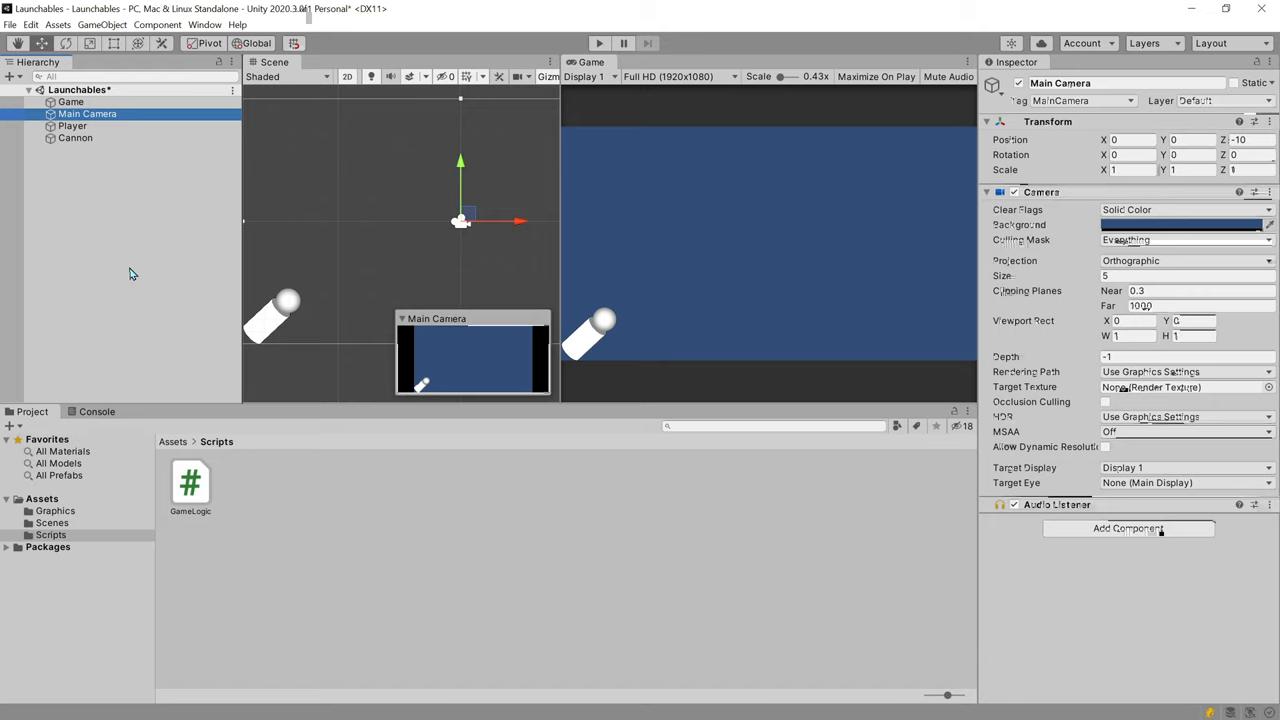
{"action": "left_click", "coordinate": [75, 137]}
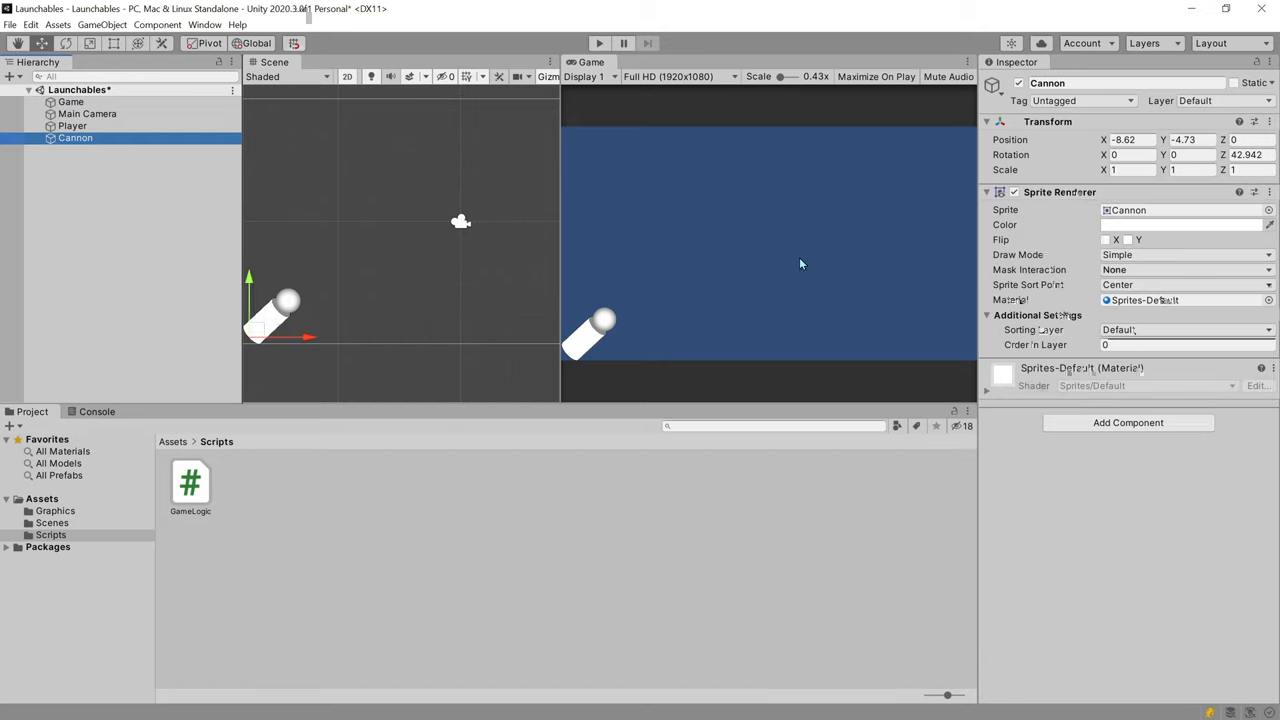
{"action": "right_click", "coordinate": [1010, 140]}
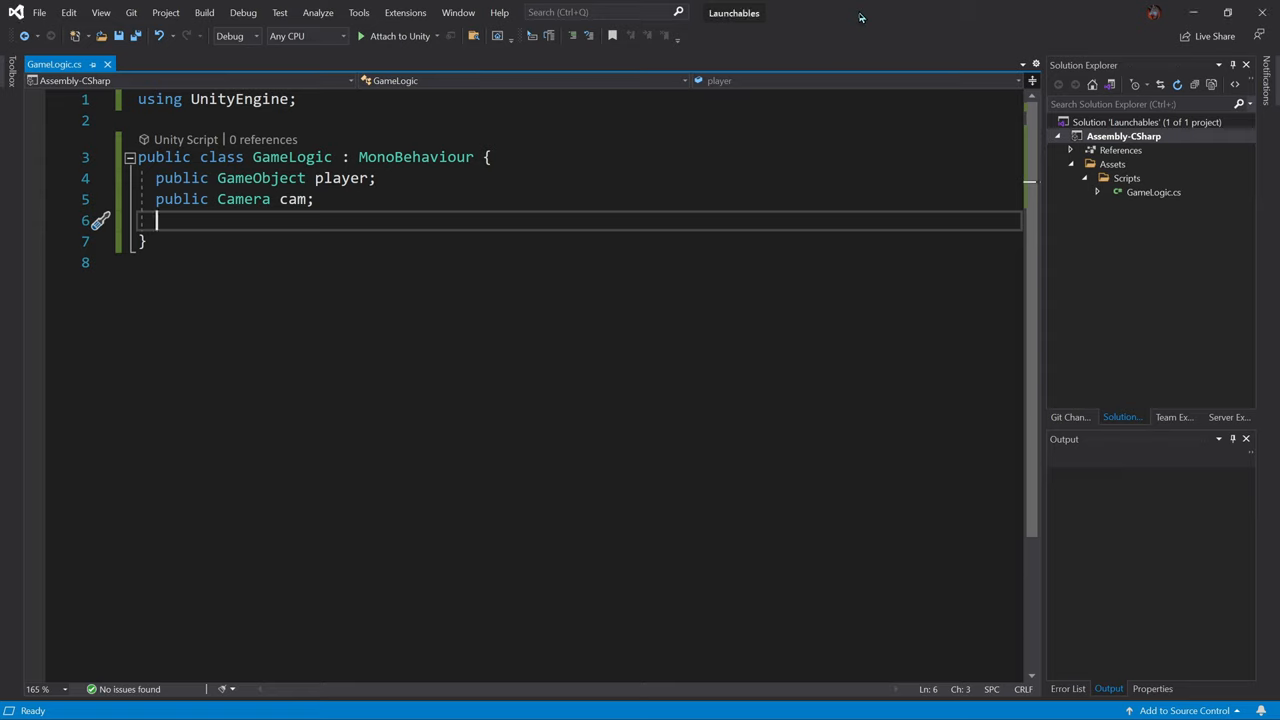
{"action": "mouse_move", "coordinate": [664, 585]}
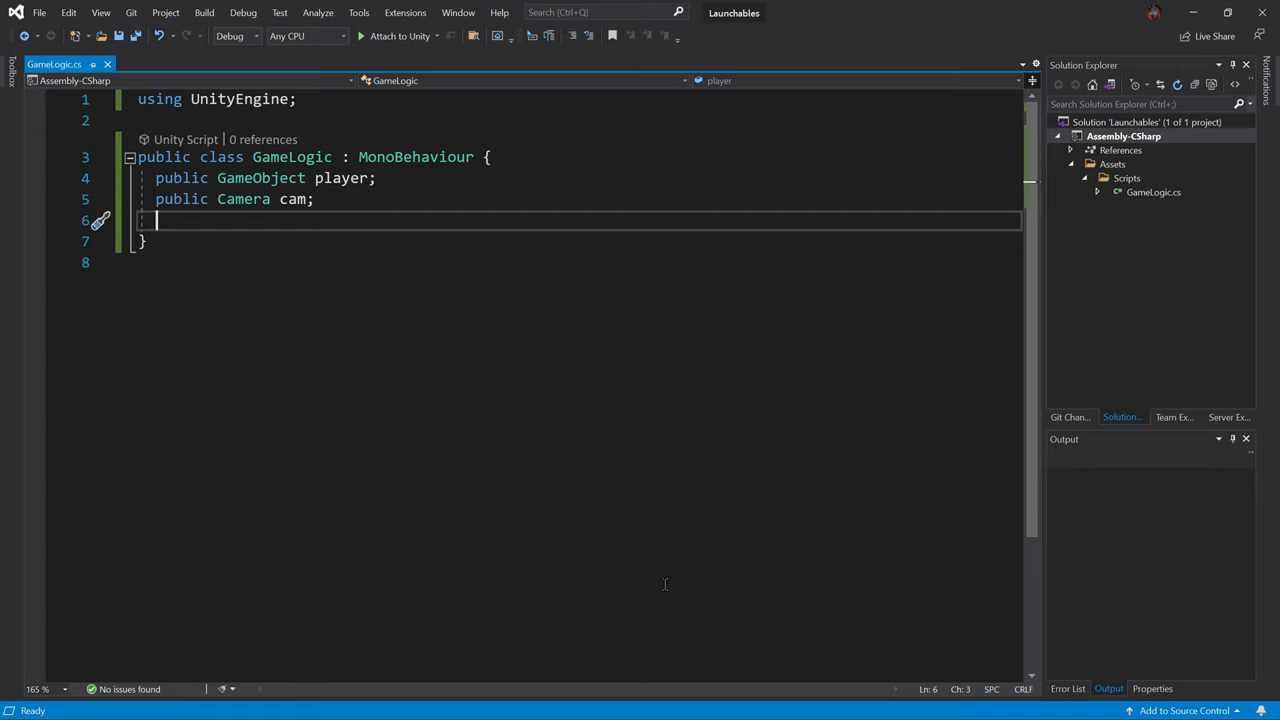
Step: Write an Init method placing the camera at (0, 0, -10) and hiding the player
{"action": "key", "text": "enter"}
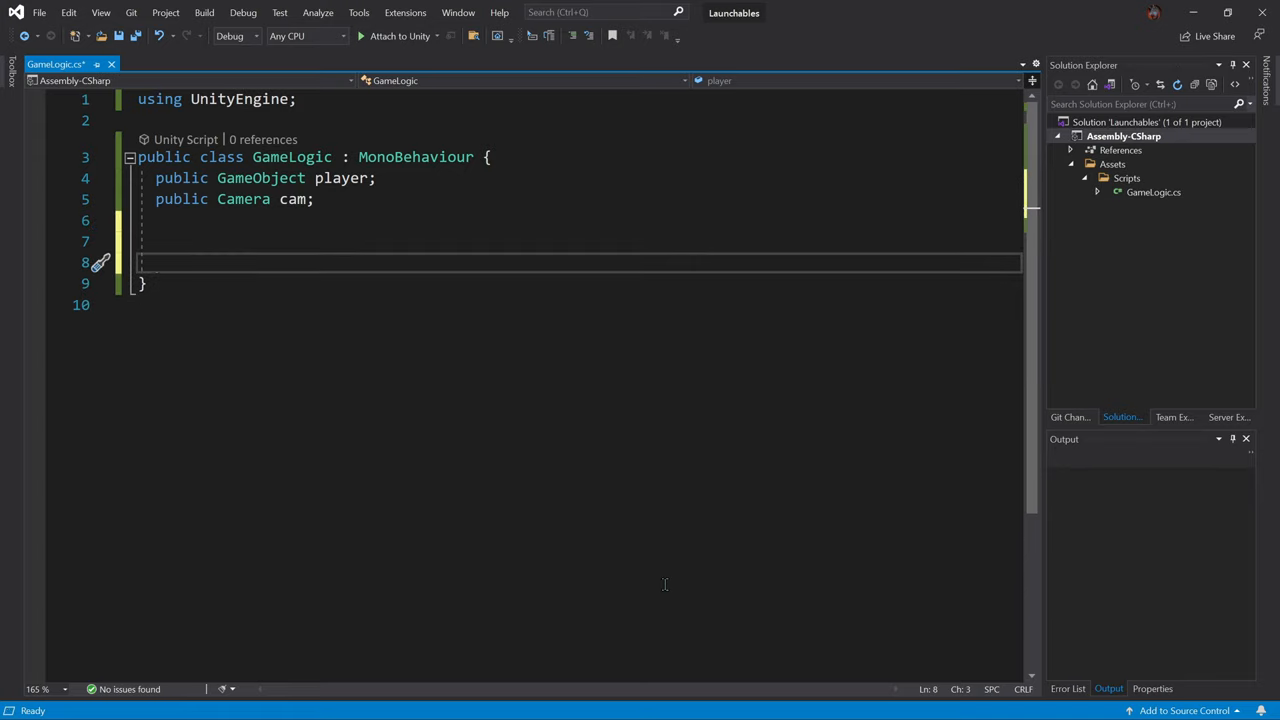
{"action": "type", "text": "vo"}
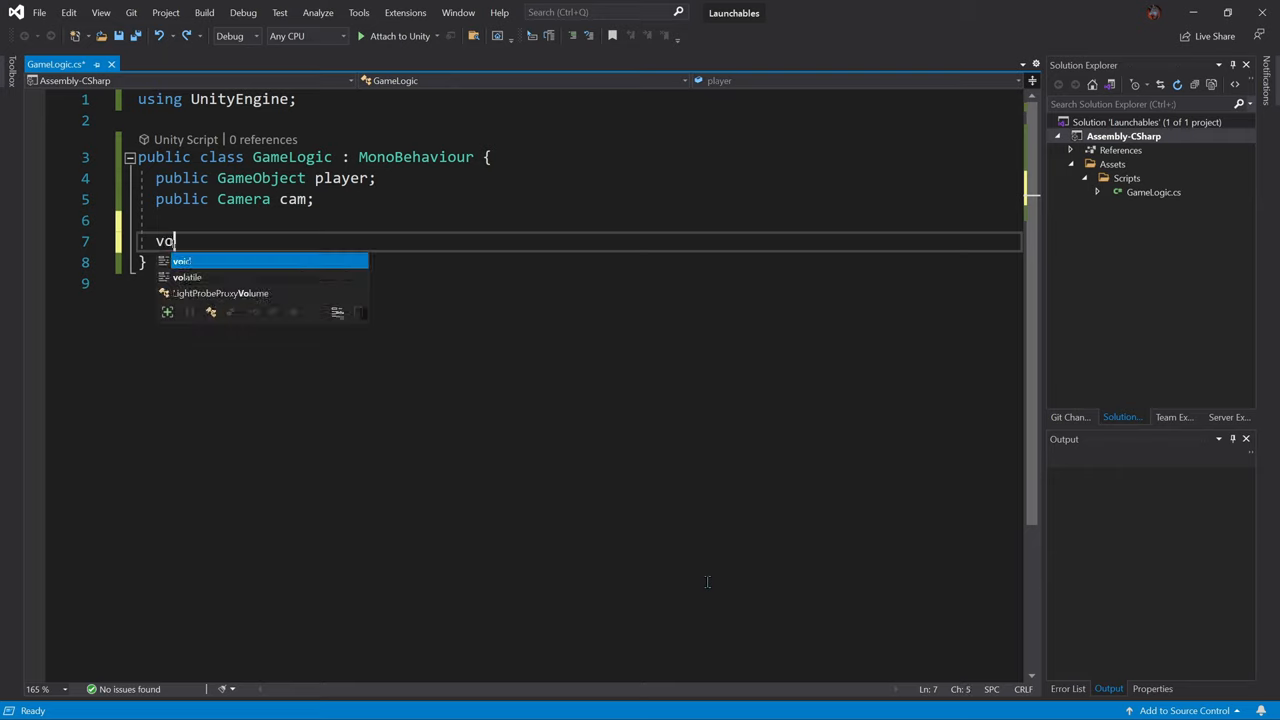
{"action": "type", "text": "id Init"}
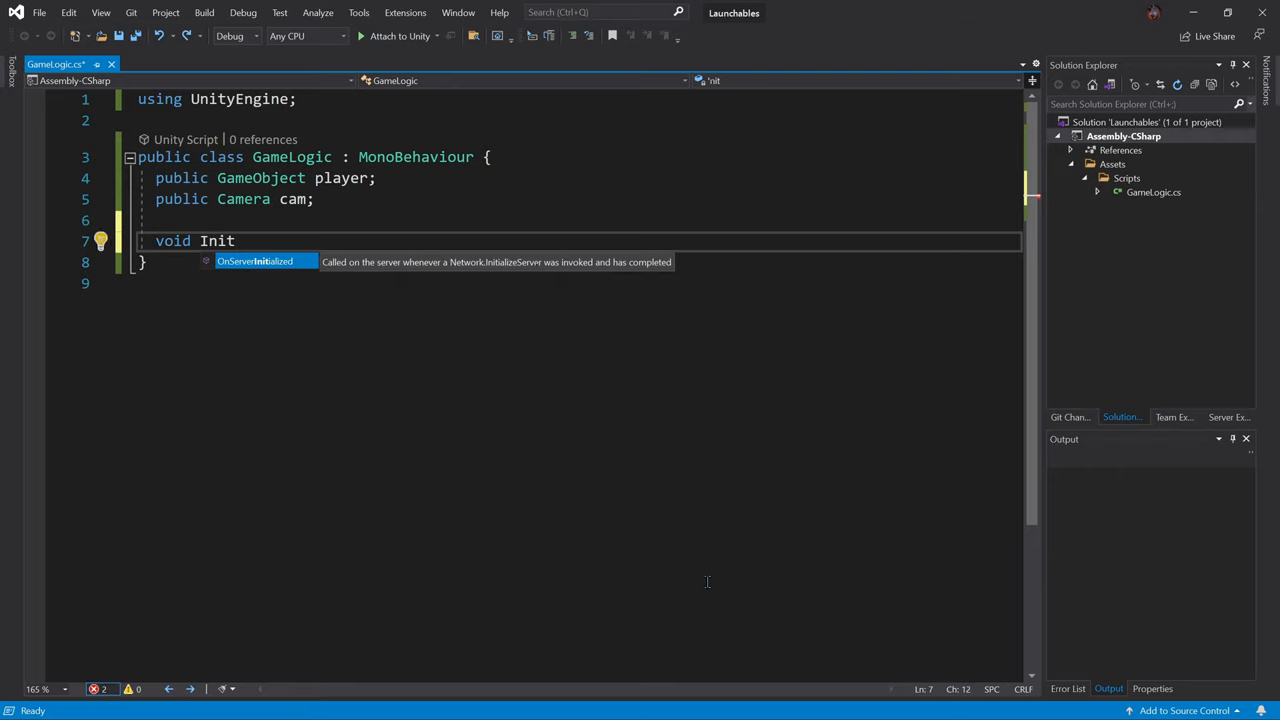
{"action": "type", "text": "() {"}
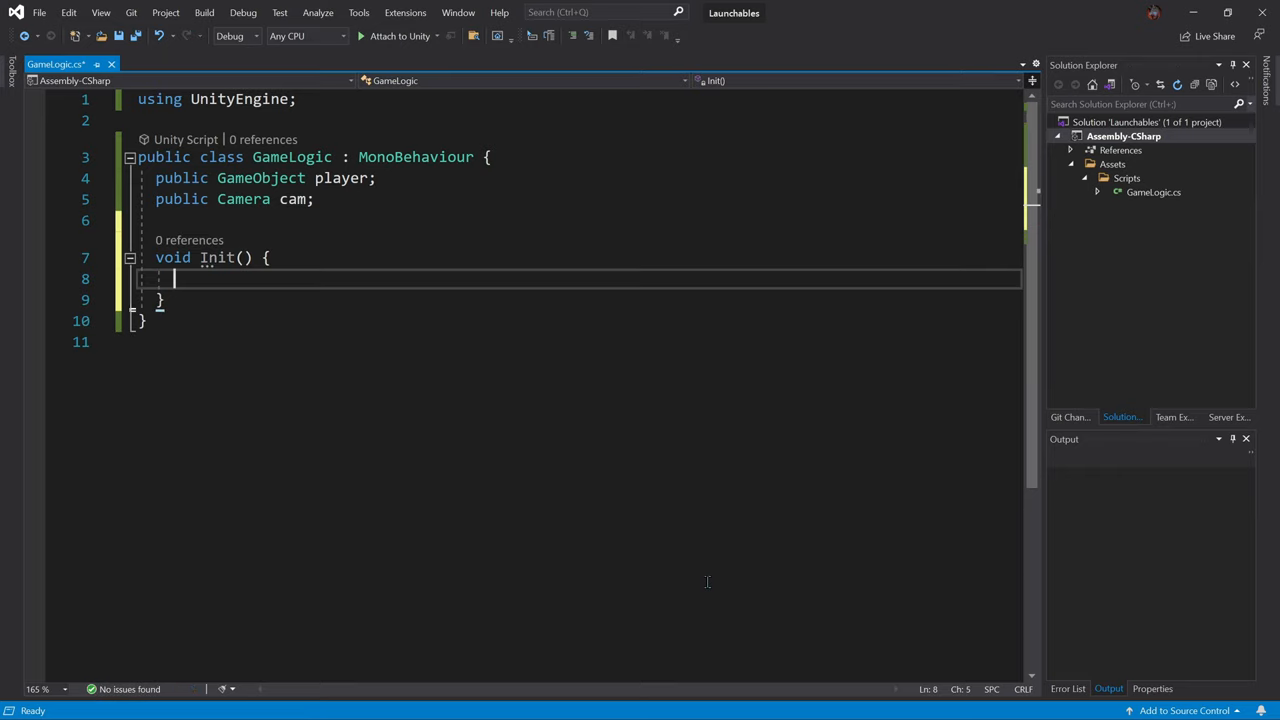
{"action": "type", "text": "cam"}
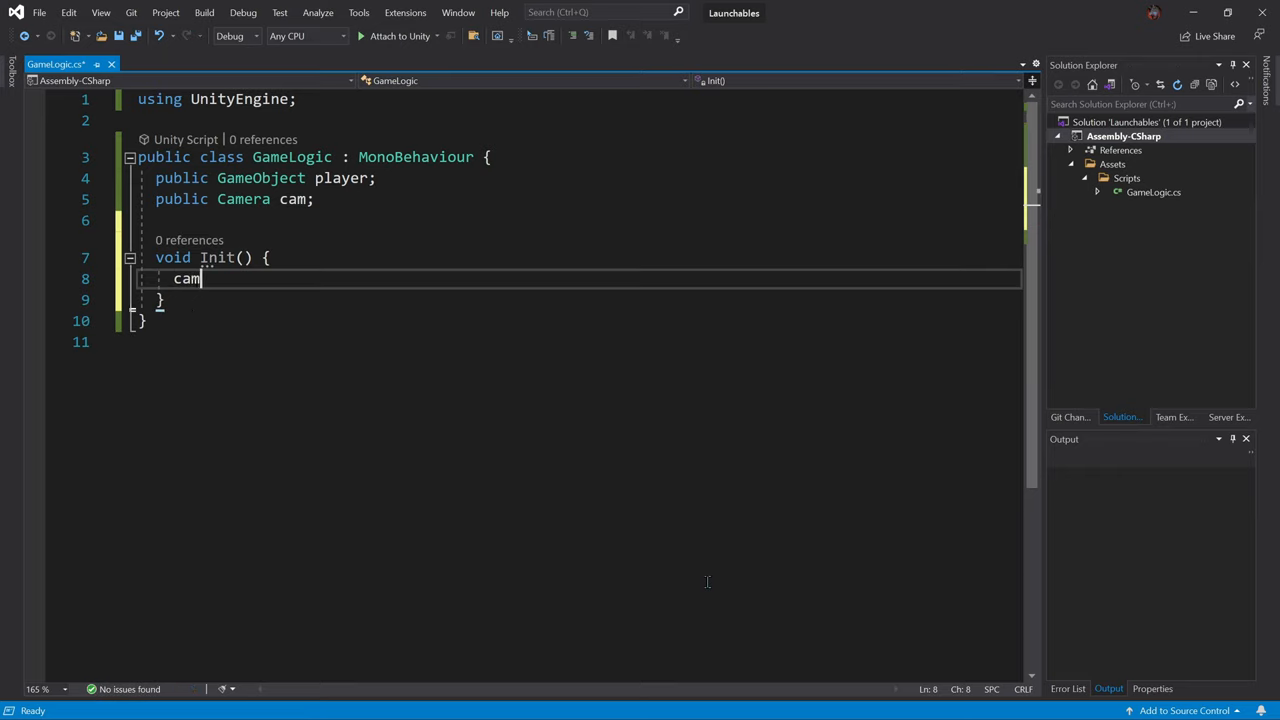
{"action": "type", "text": ".transform.position"}
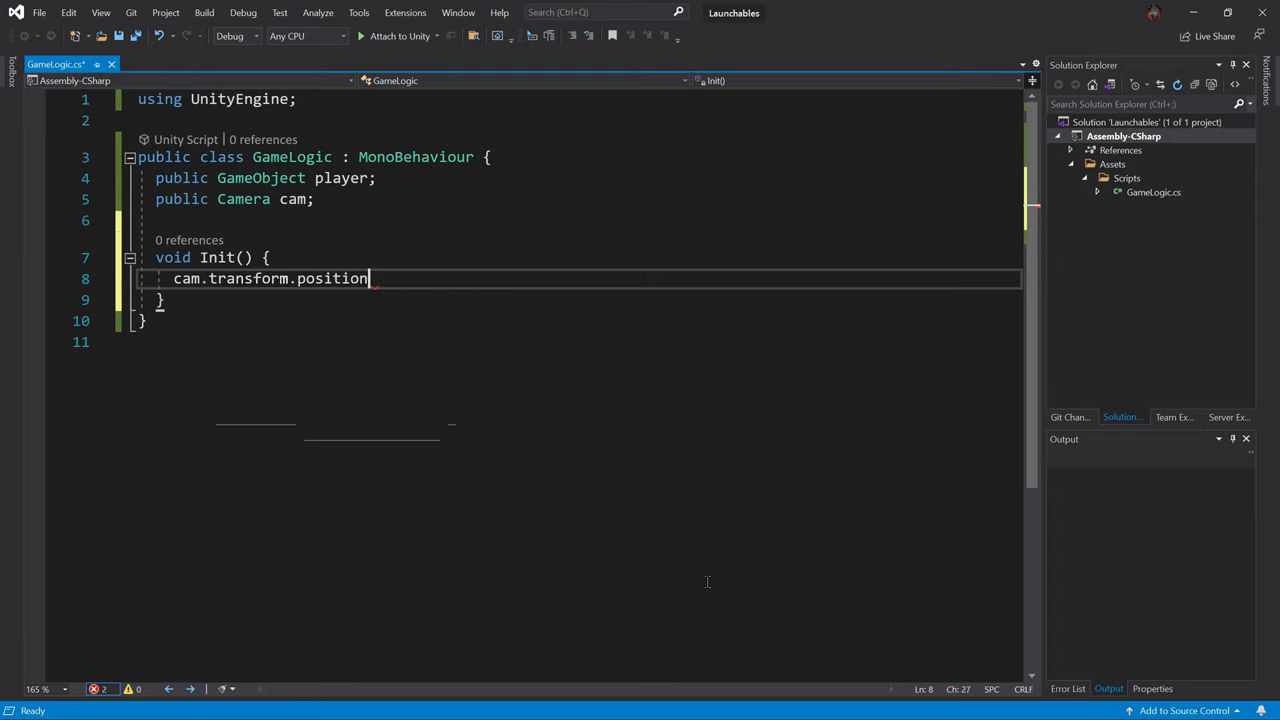
{"action": "type", "text": "= new Vector3(0, 0,"}
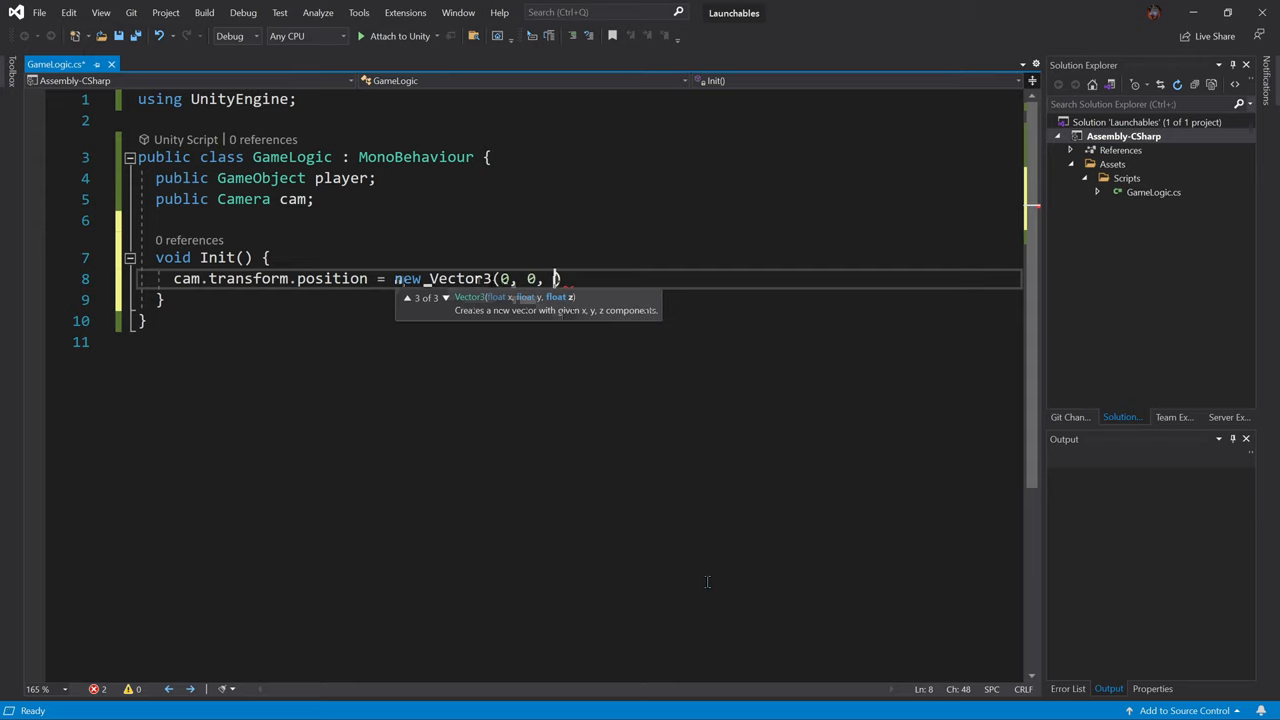
{"action": "type", "text": "-10)"}
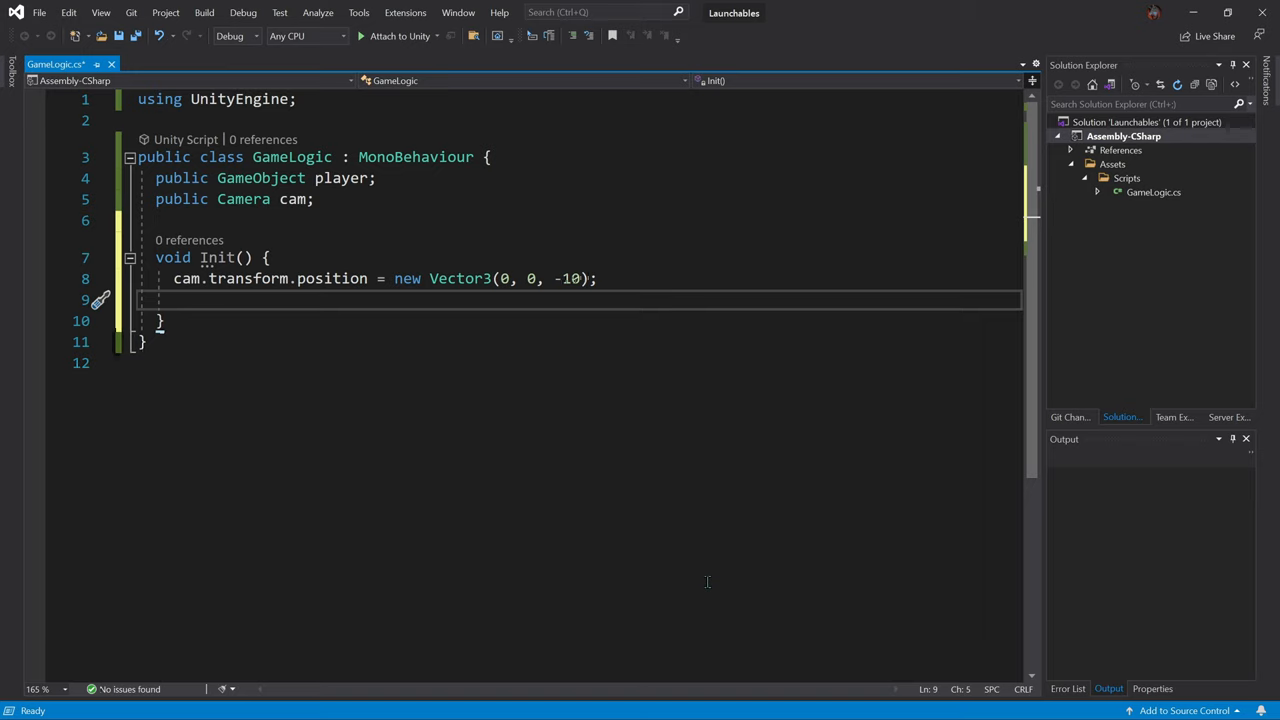
{"action": "type", "text": "player.se"}
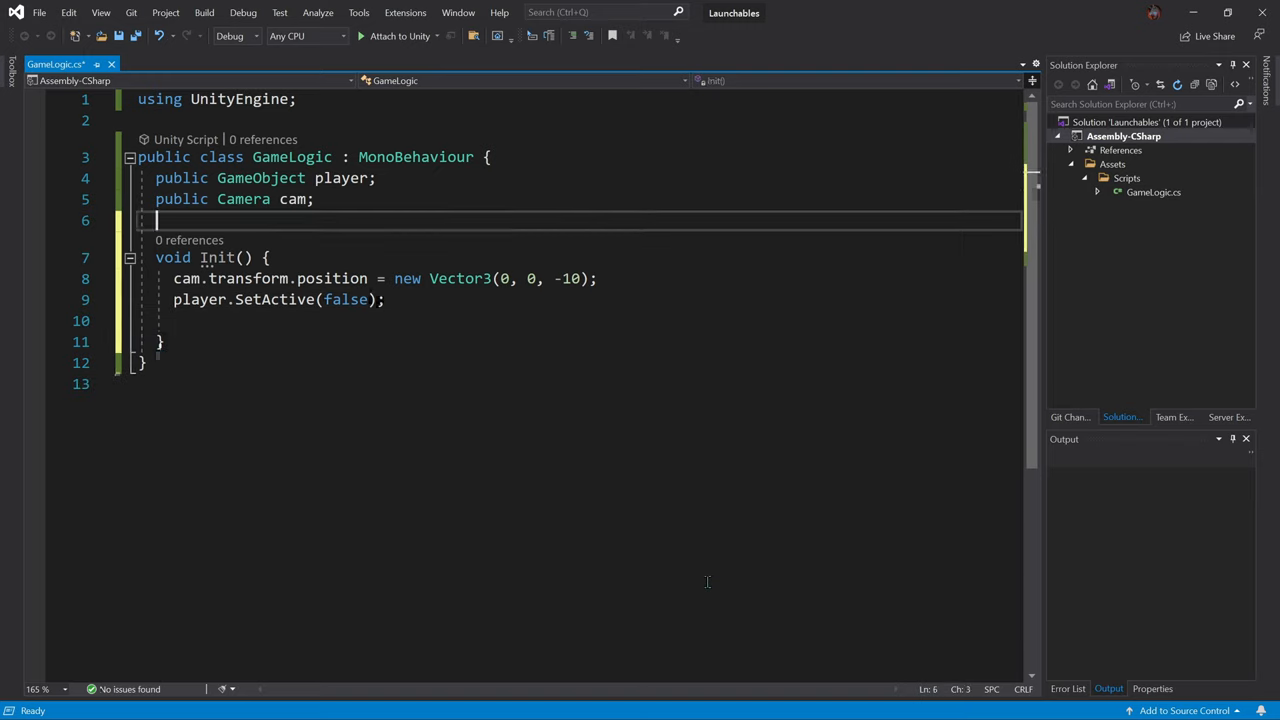
Step: Add a public int distance field and reset distance to 0 in Init
{"action": "type", "text": "public int"}
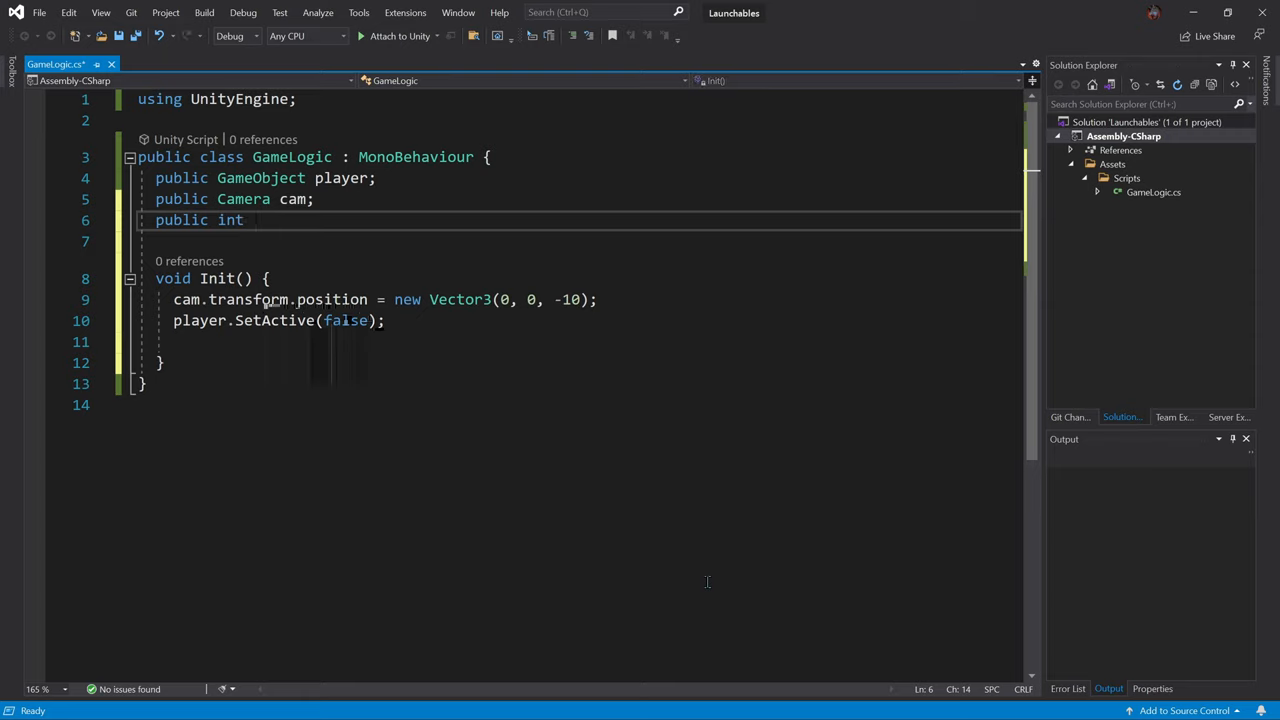
{"action": "type", "text": "distance;"}
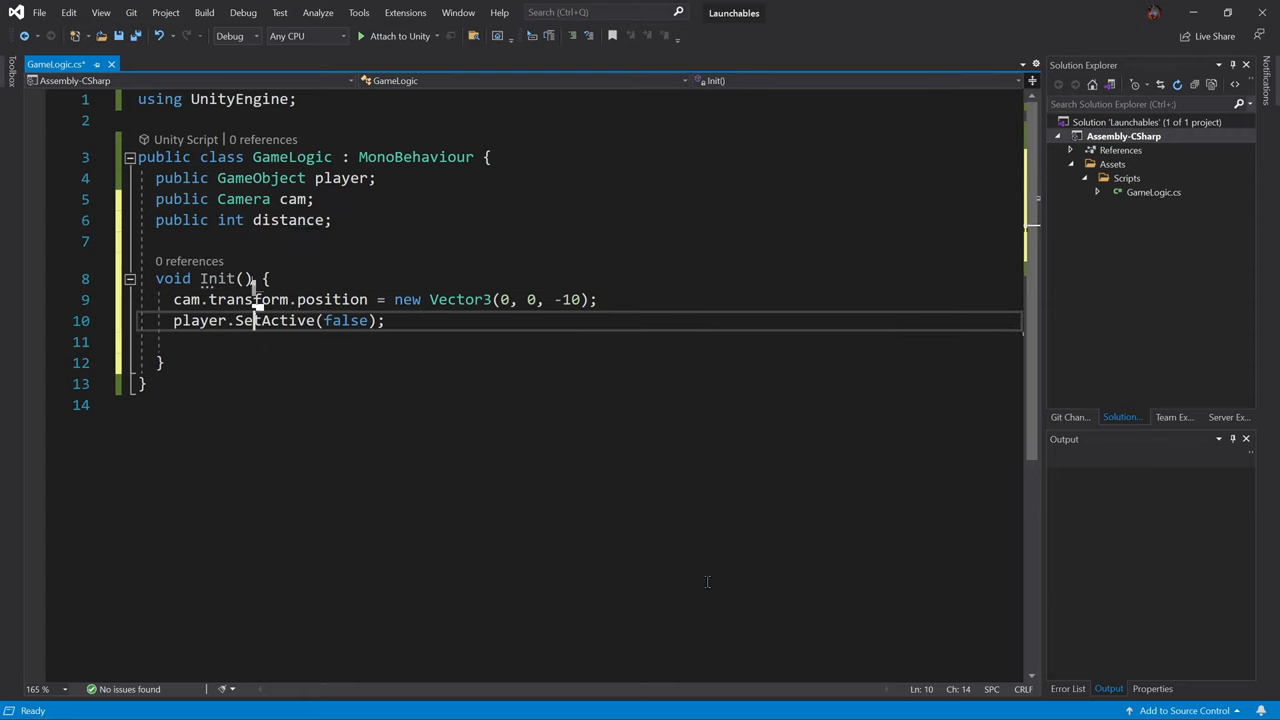
{"action": "type", "text": "distance = 0;"}
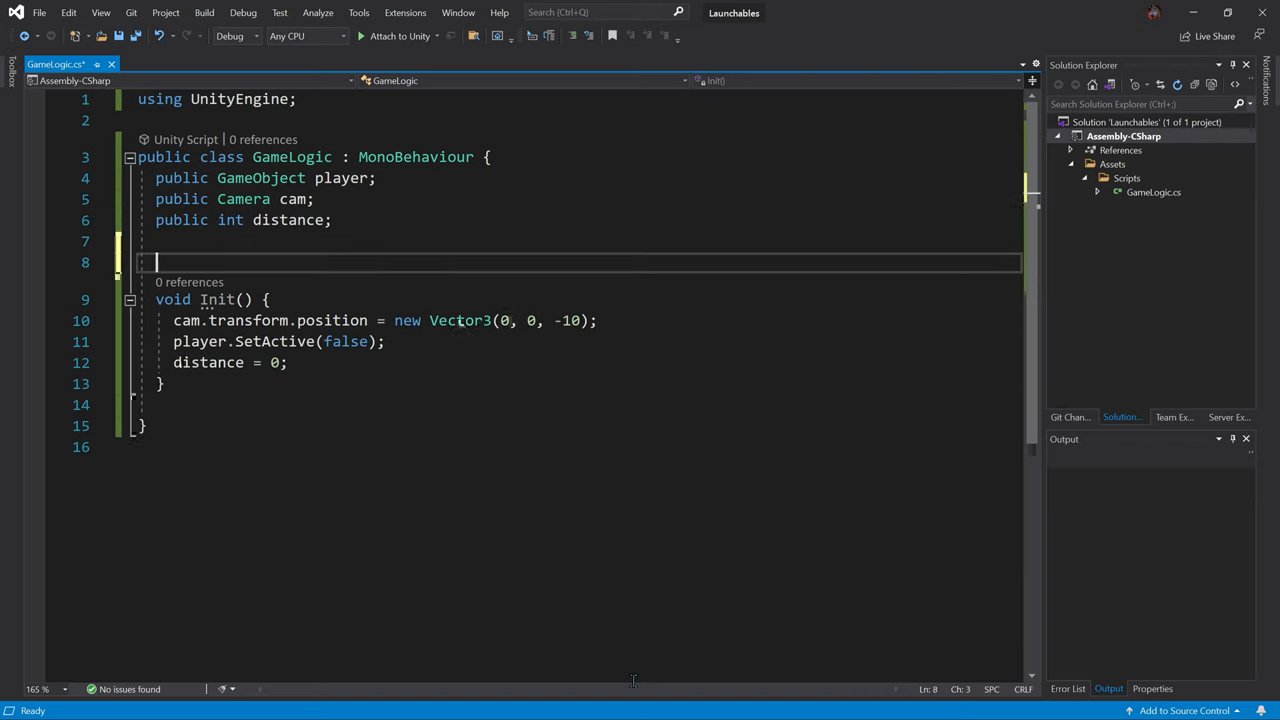
{"action": "key", "text": "enter"}
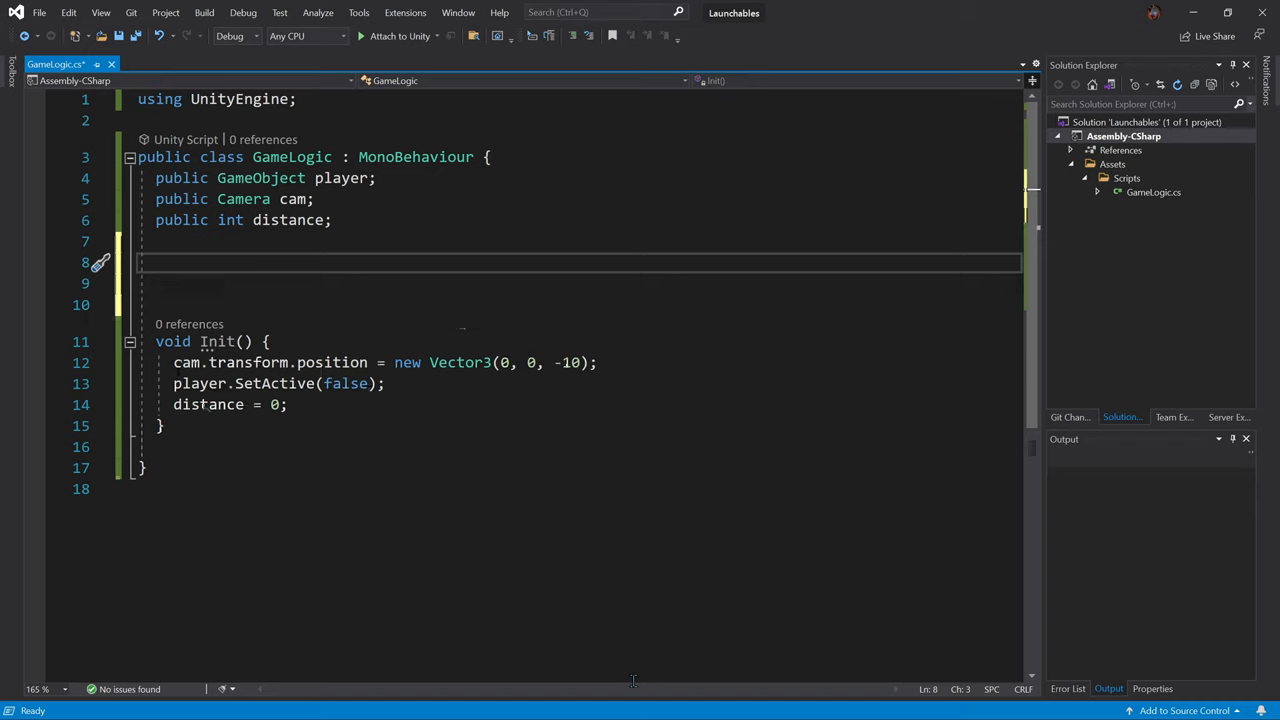
Step: Add a private Start method that calls Init()
{"action": "type", "text": "vate void Start() {"}
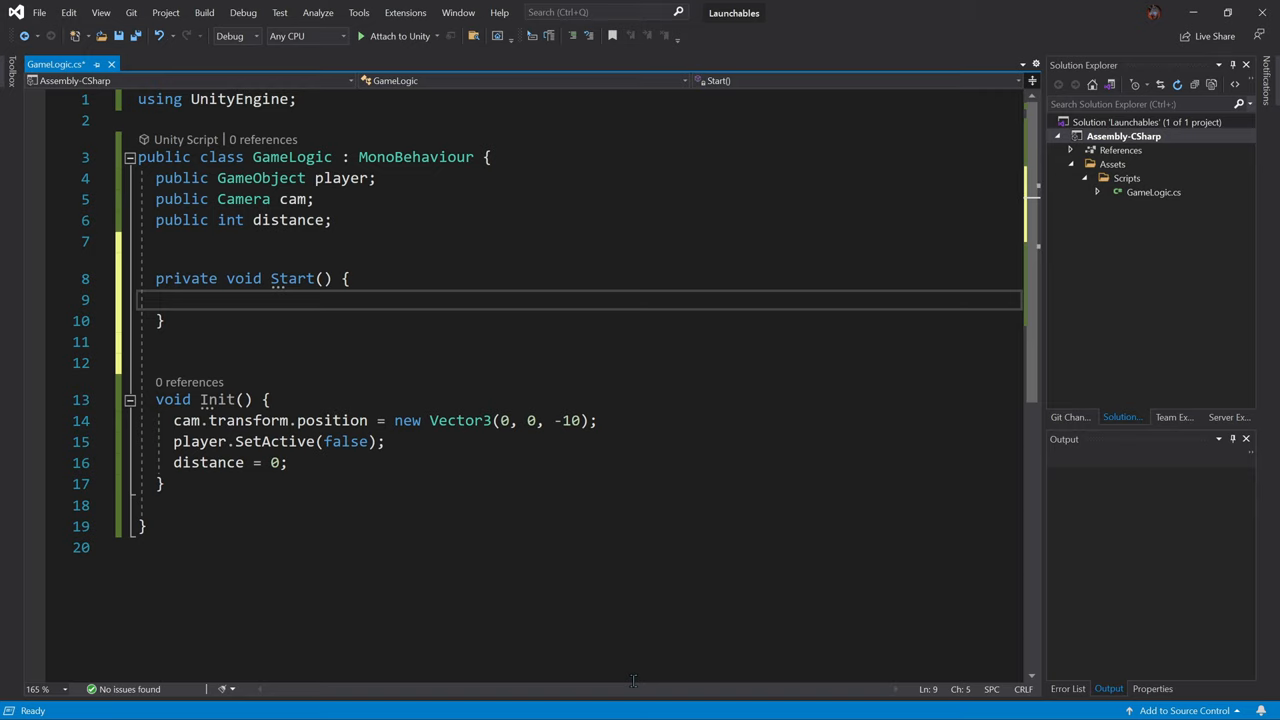
{"action": "type", "text": "Ini"}
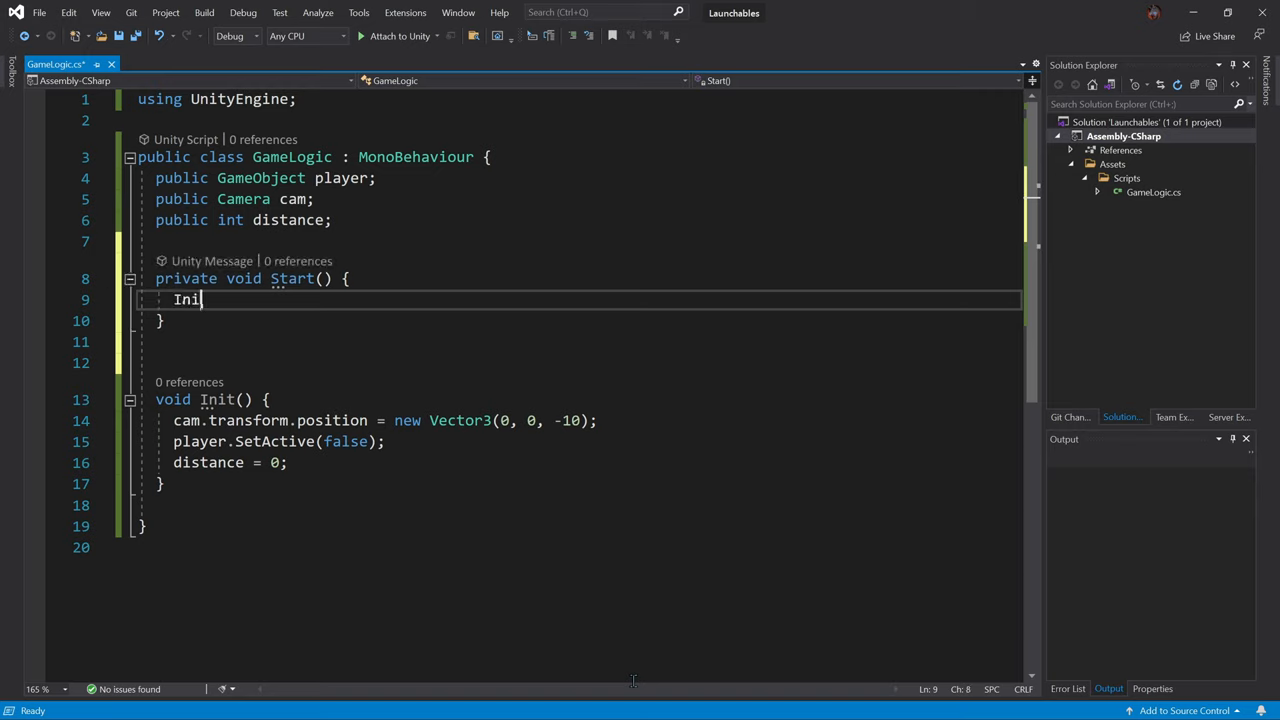
{"action": "type", "text": "()"}
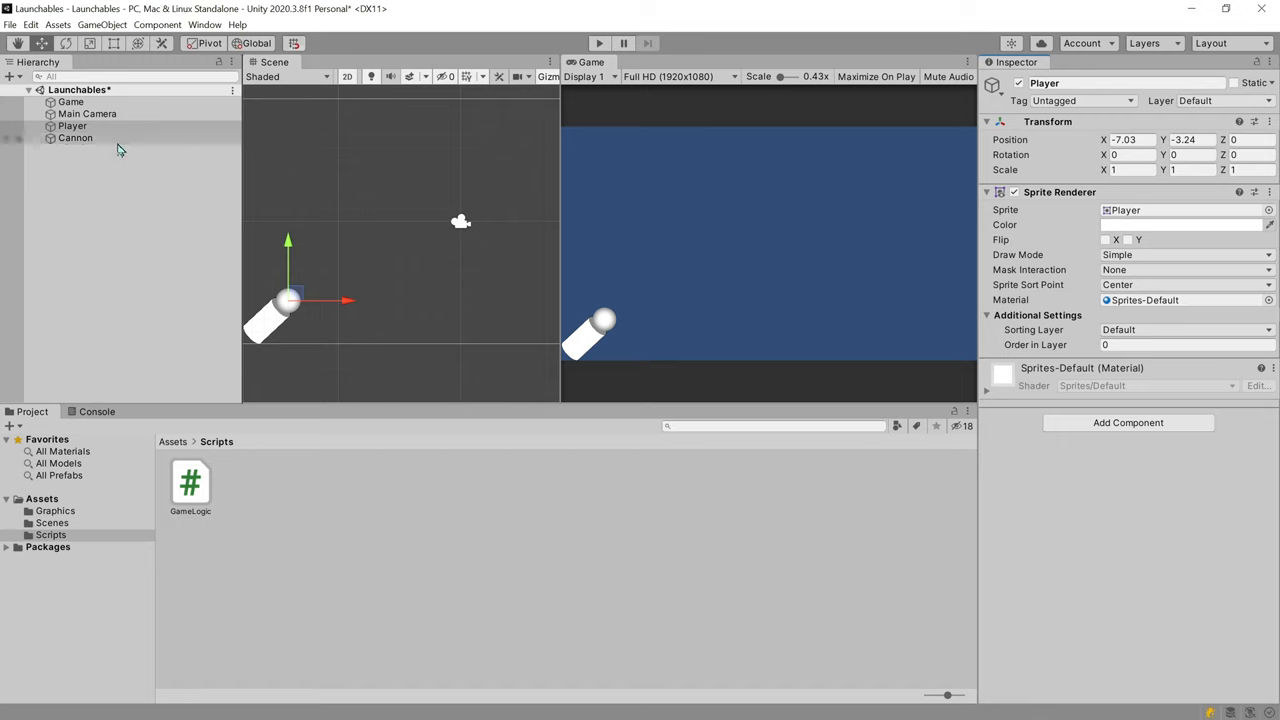
Step: Move the Main Camera near (-6.94, -2.57, -10) to center the cannon and player
{"action": "left_click", "coordinate": [87, 113]}
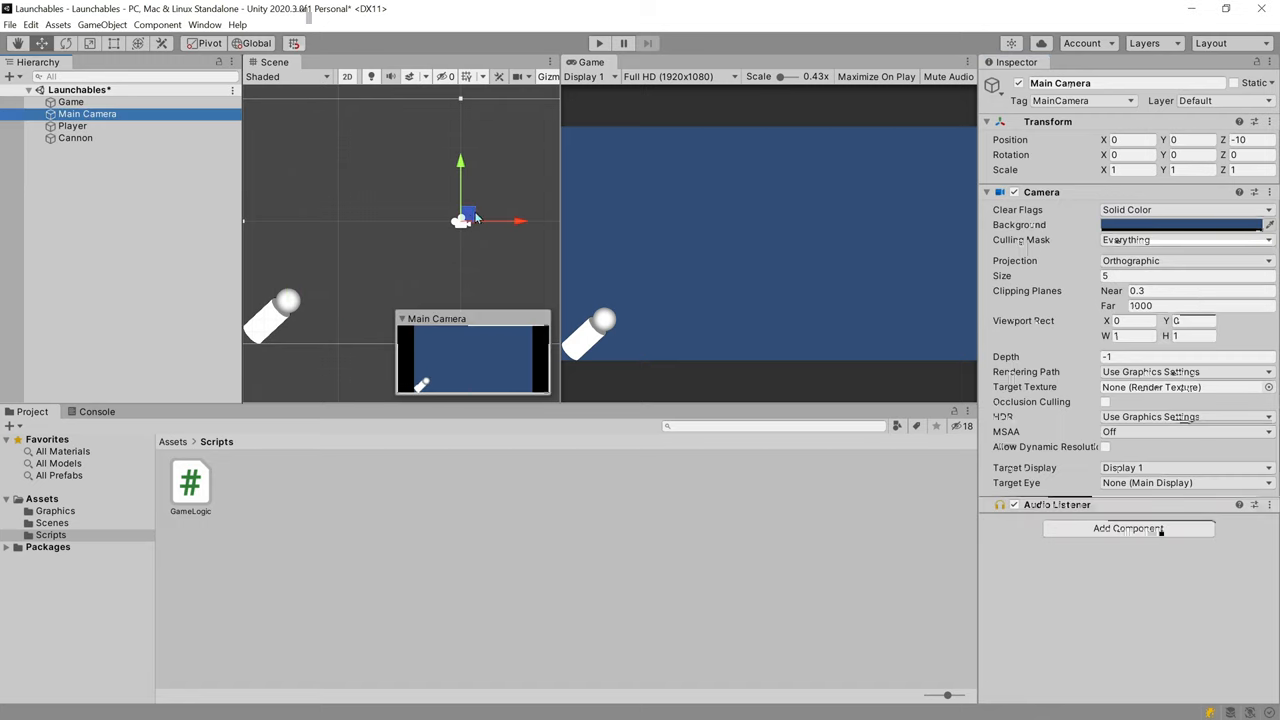
{"action": "left_click_drag", "start_coordinate": [470, 215], "coordinate": [305, 288]}
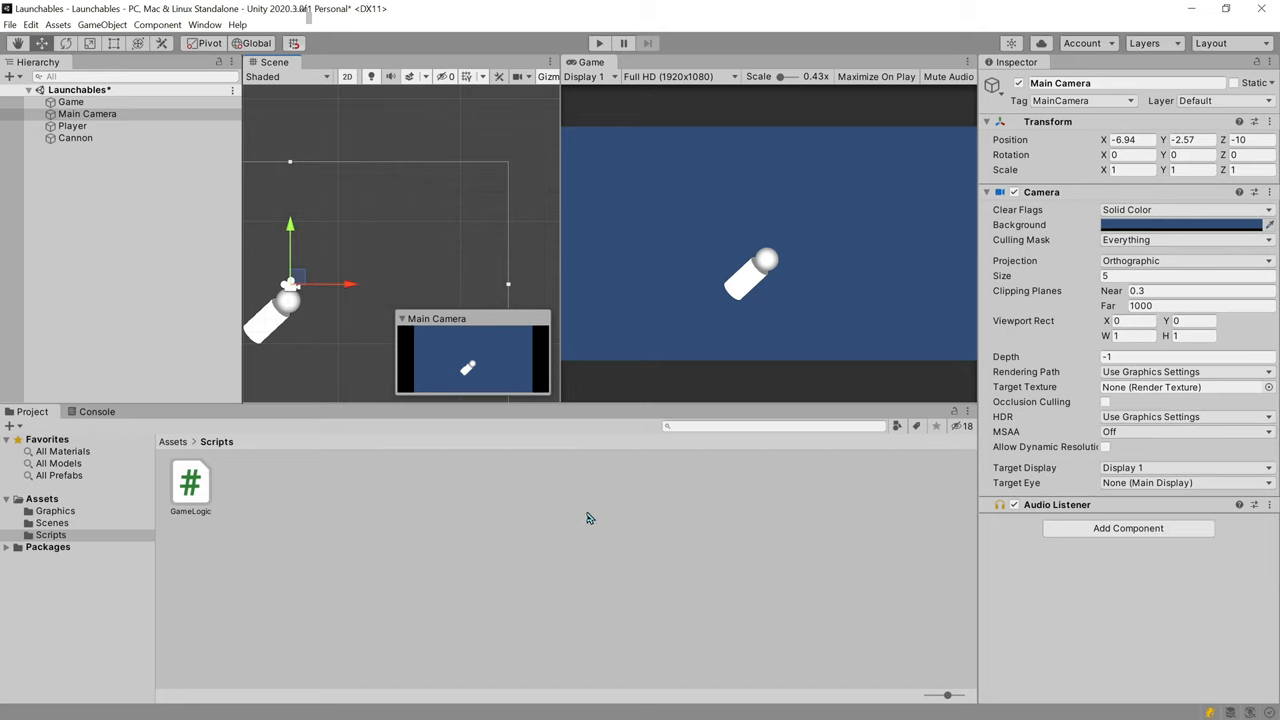
{"action": "mouse_move", "coordinate": [598, 43]}
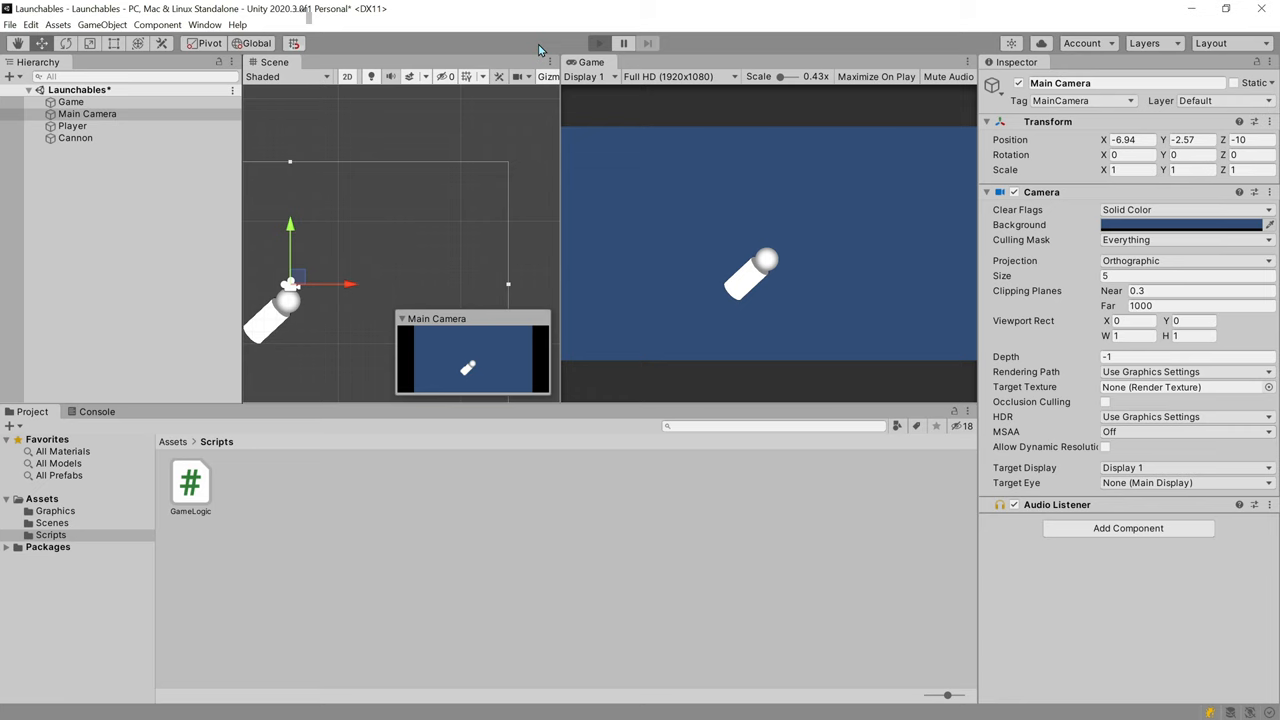
{"action": "left_click", "coordinate": [599, 43]}
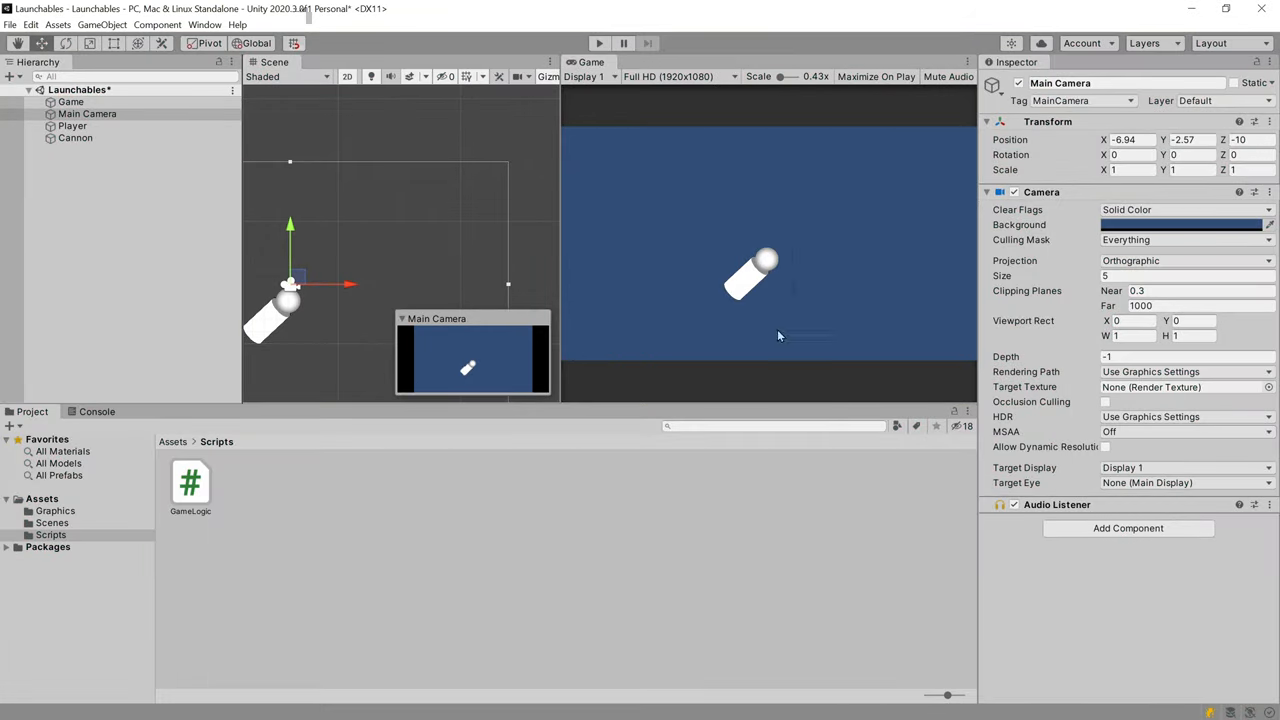
{"action": "mouse_move", "coordinate": [1130, 396]}
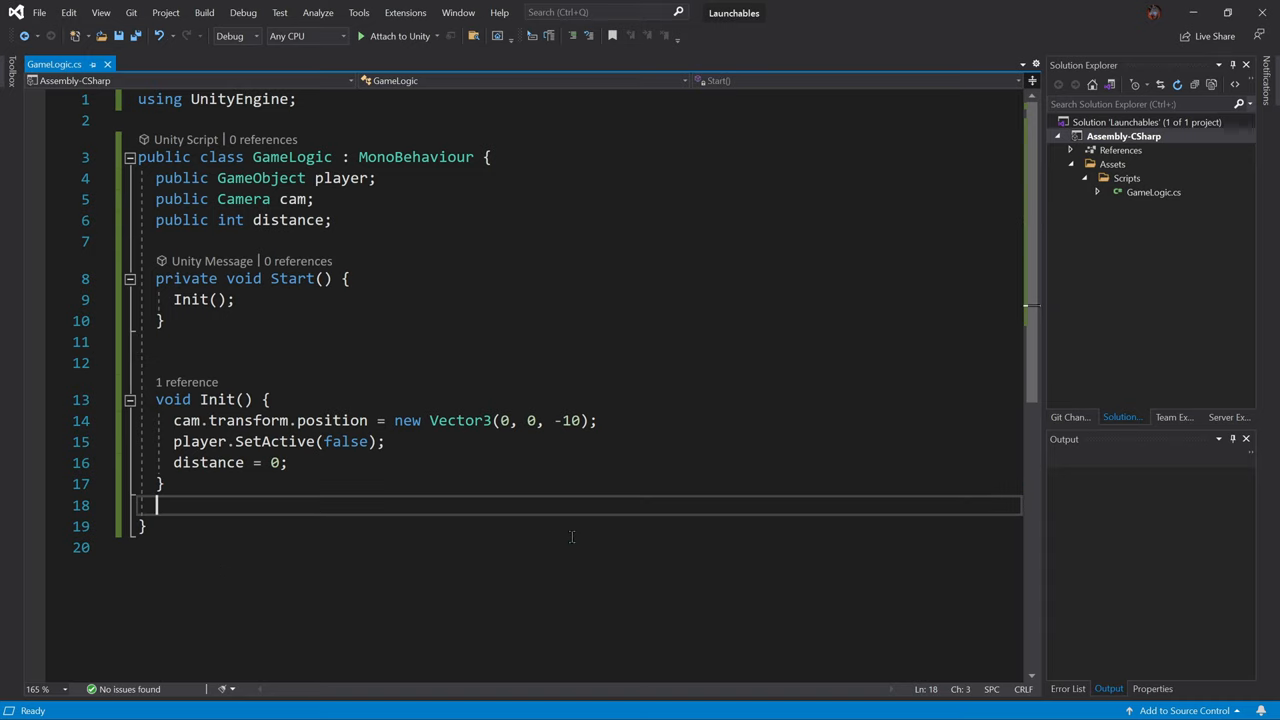
Step: Add Update calling StartGame() on Input.GetKeyDown(KeyCode.Space), plus an empty StartGame method
{"action": "key", "text": "enter"}
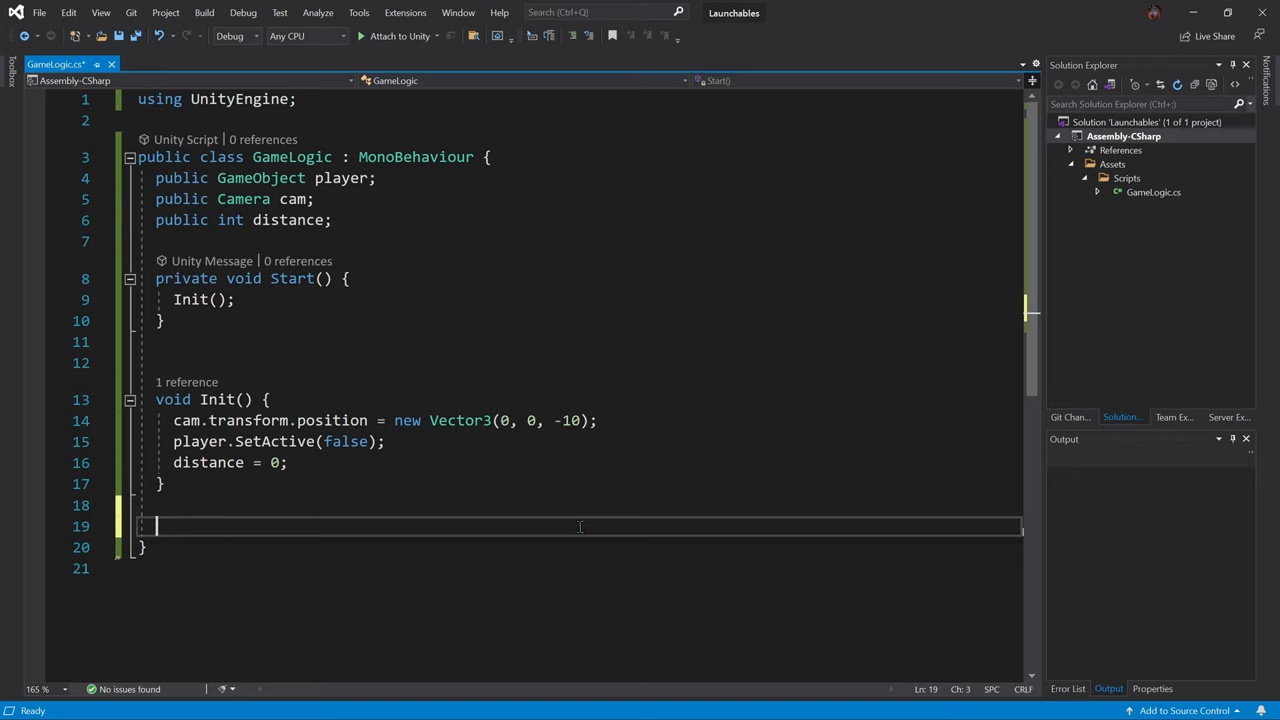
{"action": "type", "text": "void u"}
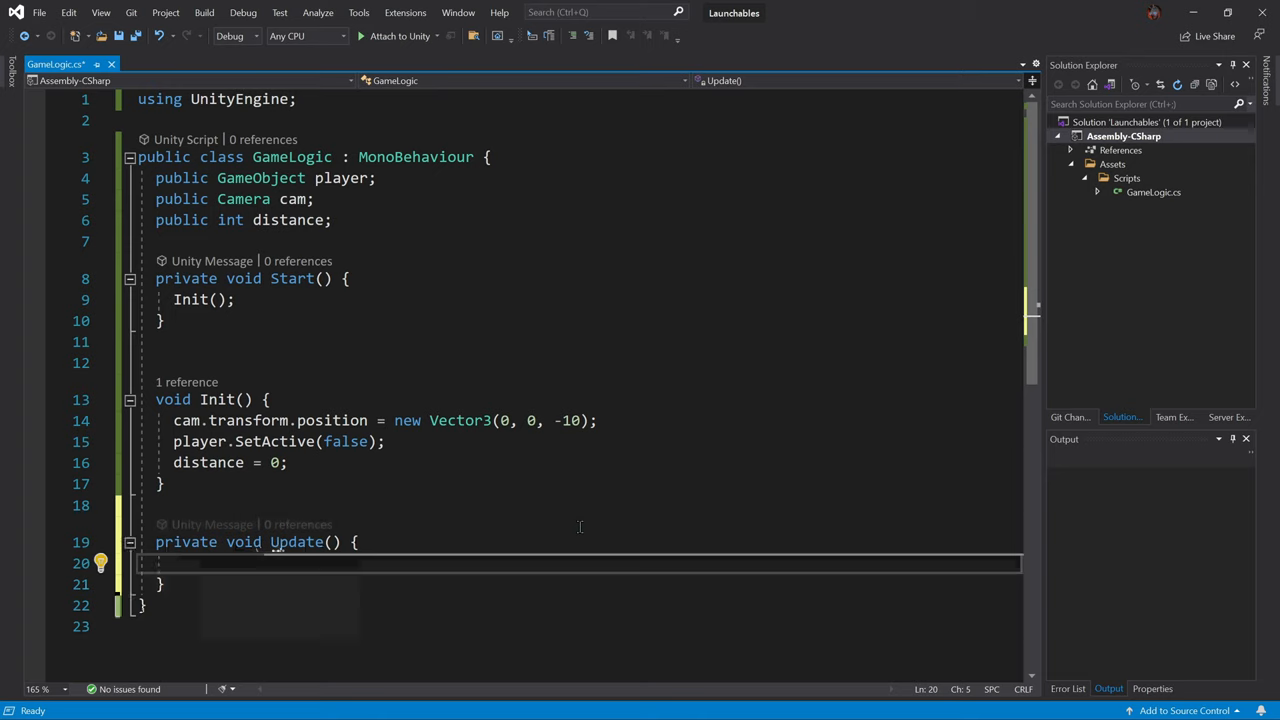
{"action": "type", "text": "if ("}
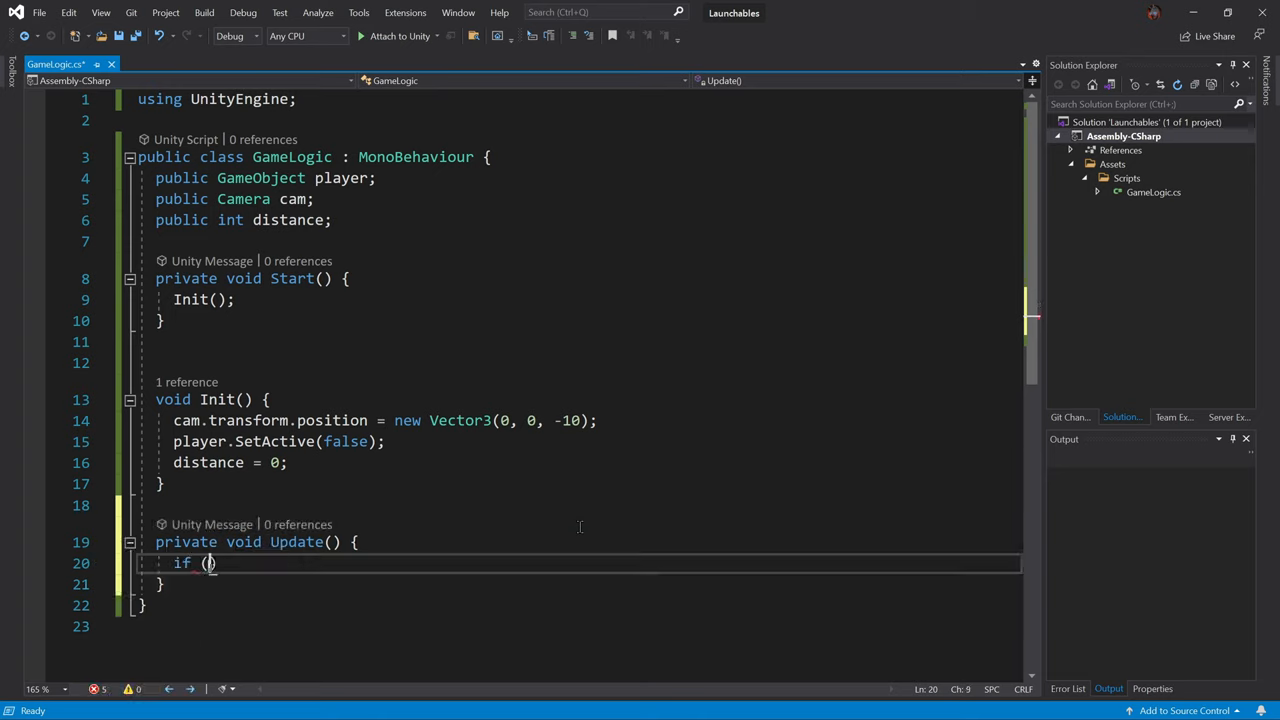
{"action": "type", "text": "Input.get"}
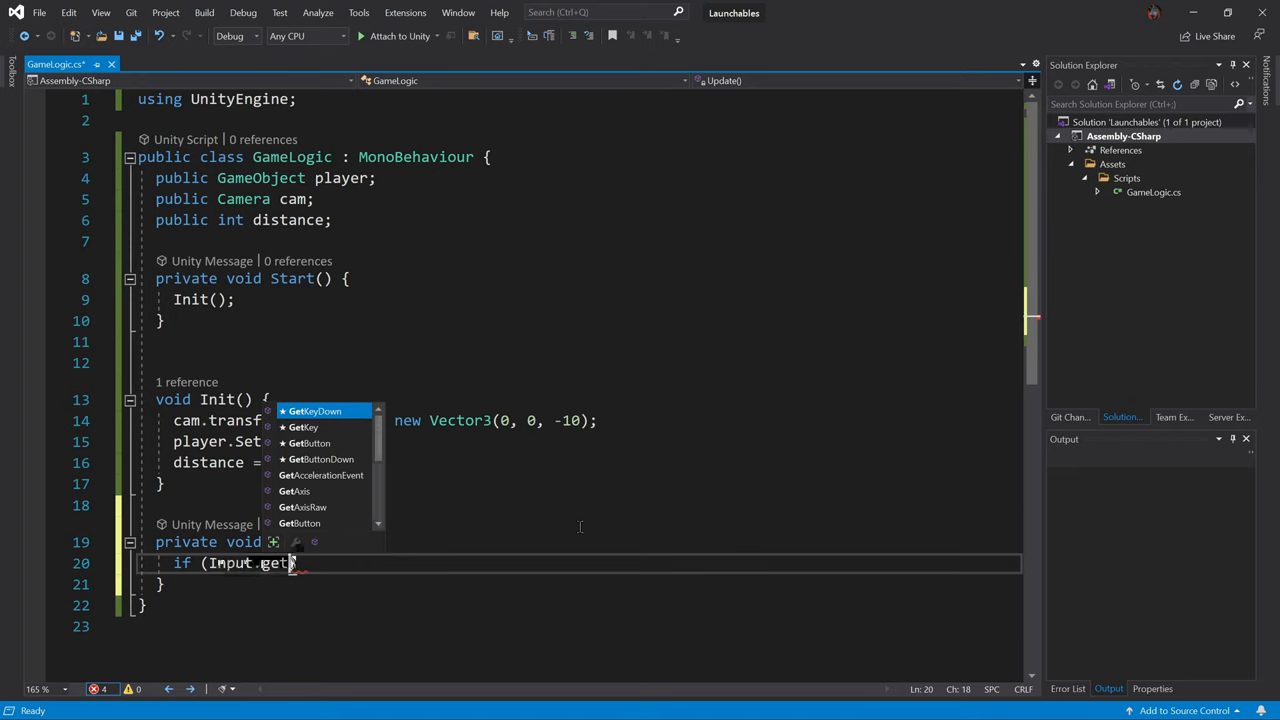
{"action": "type", "text": "GetKeyDown("}
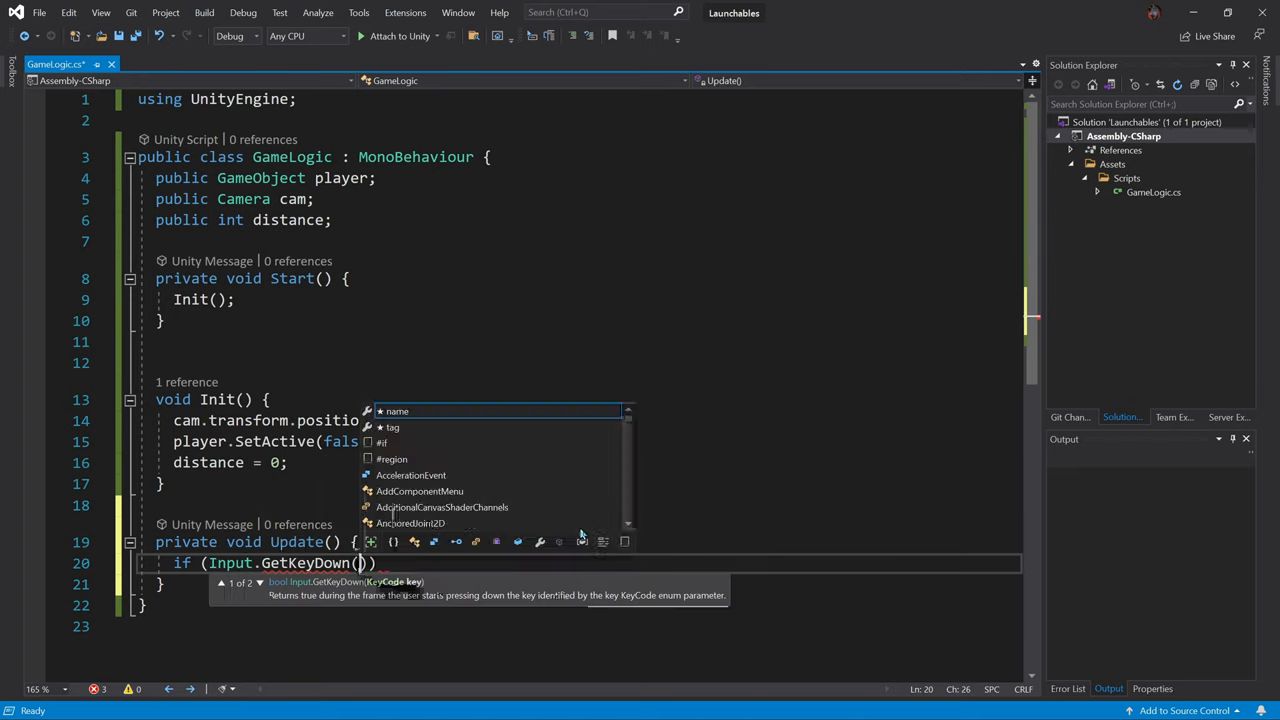
{"action": "type", "text": "KeyCode"}
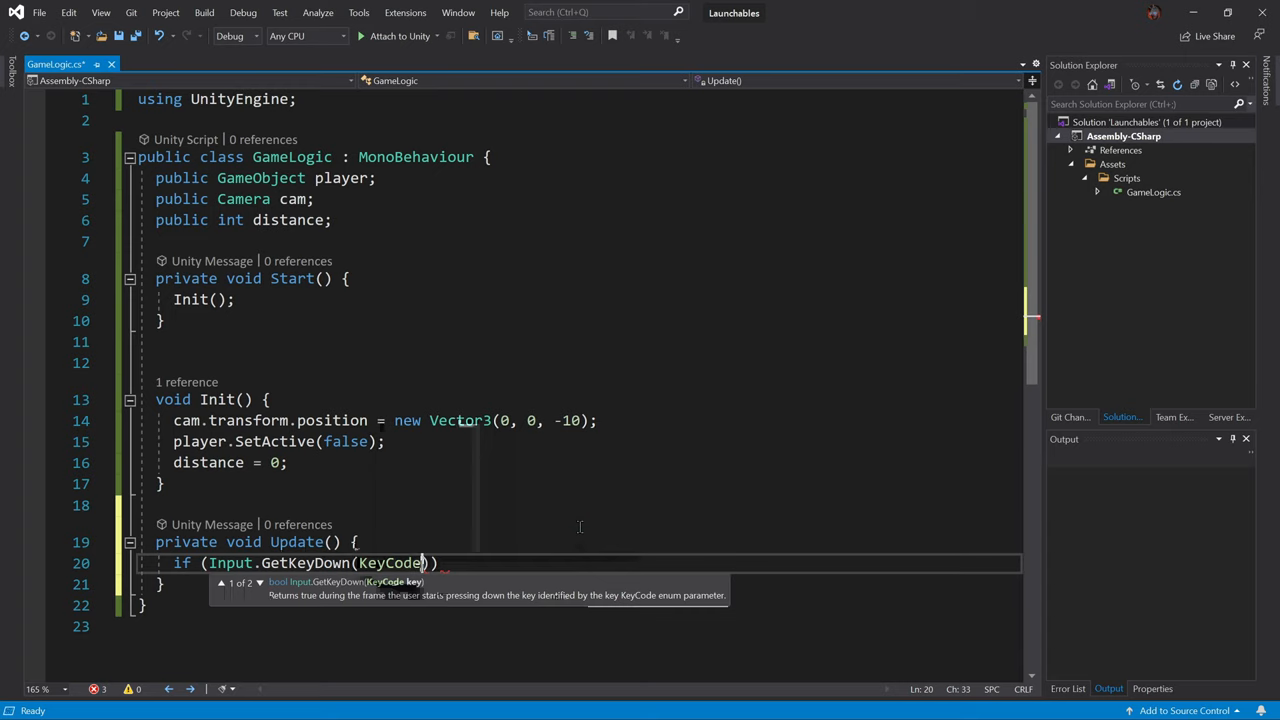
{"action": "type", "text": ".Space"}
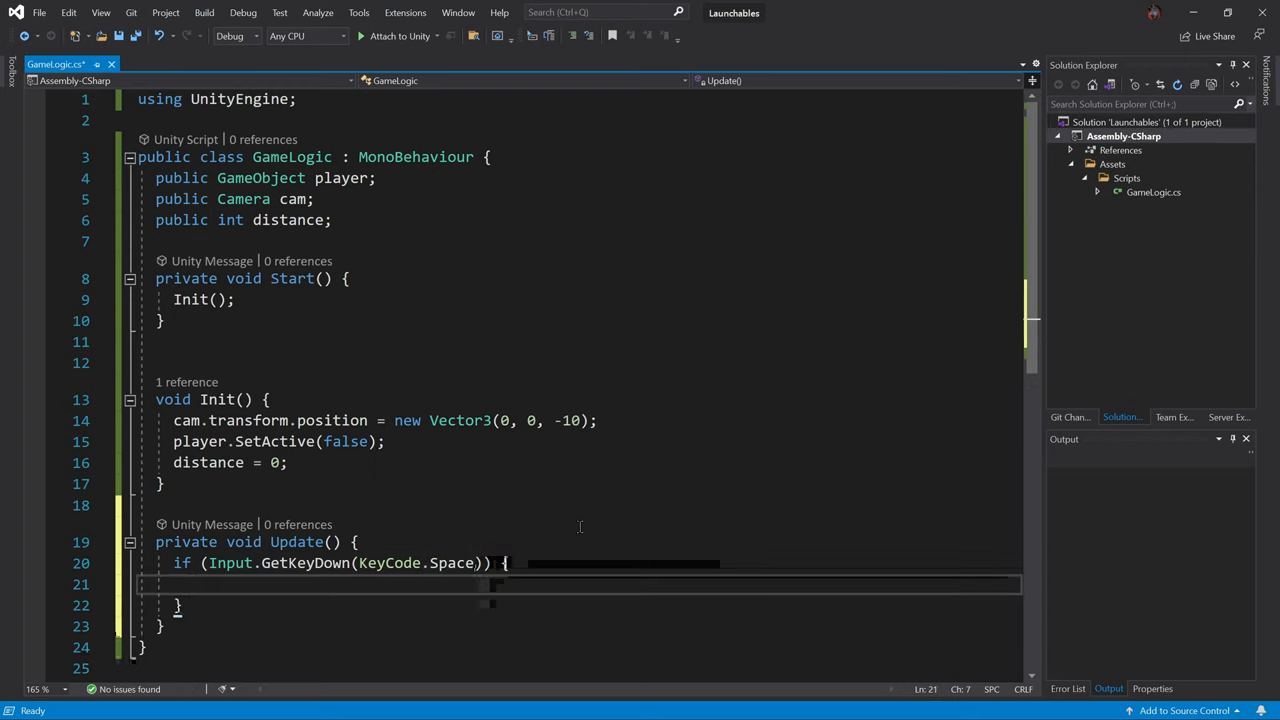
{"action": "type", "text": "Start"}
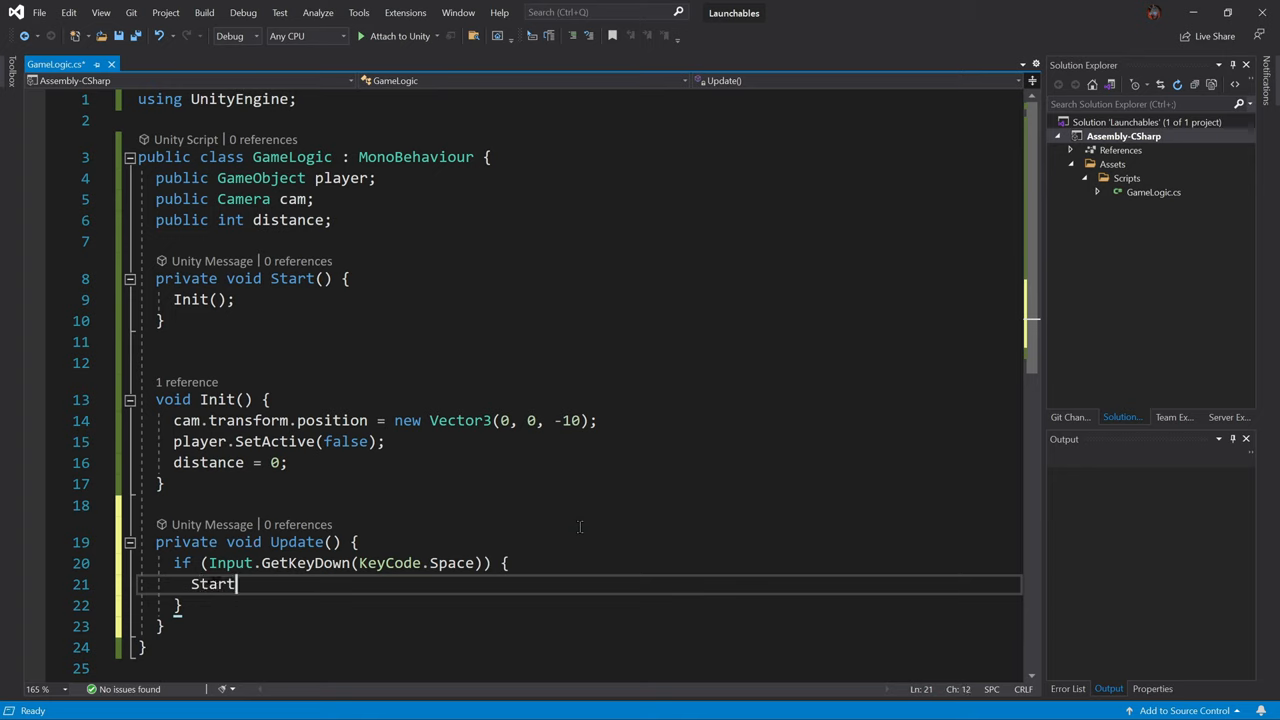
{"action": "type", "text": "Game();"}
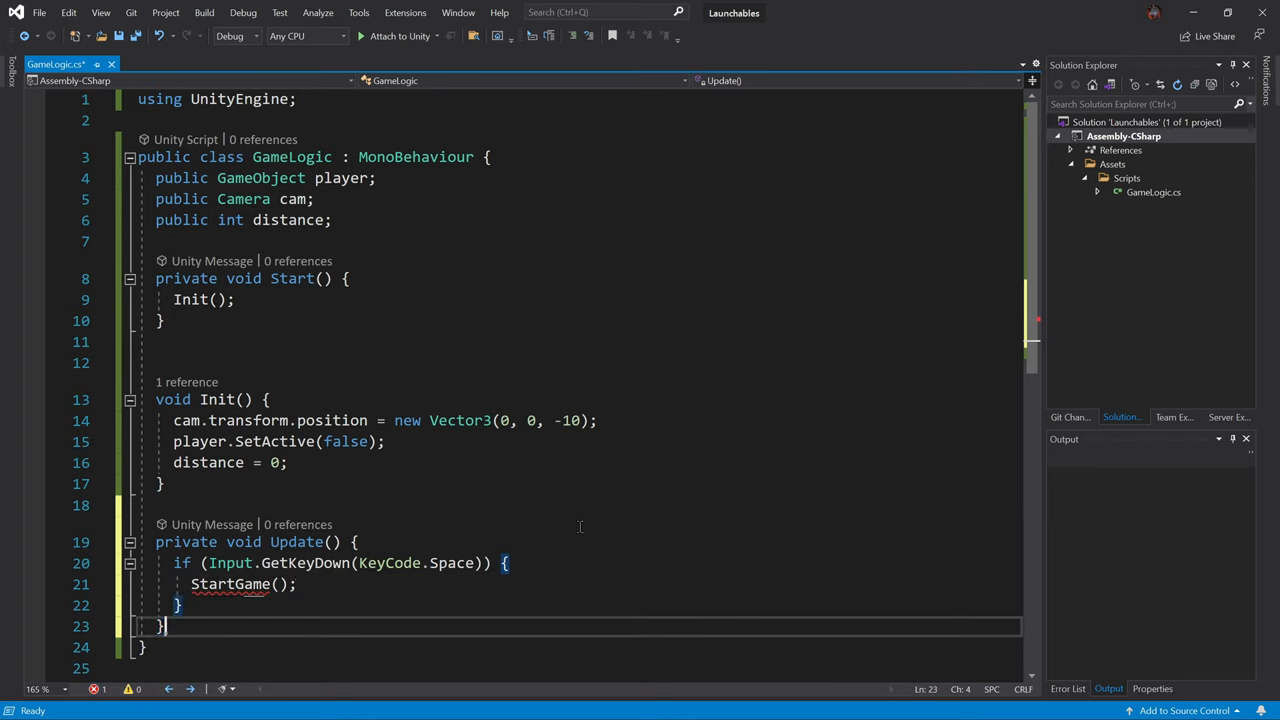
{"action": "type", "text": "void StartGame() {"}
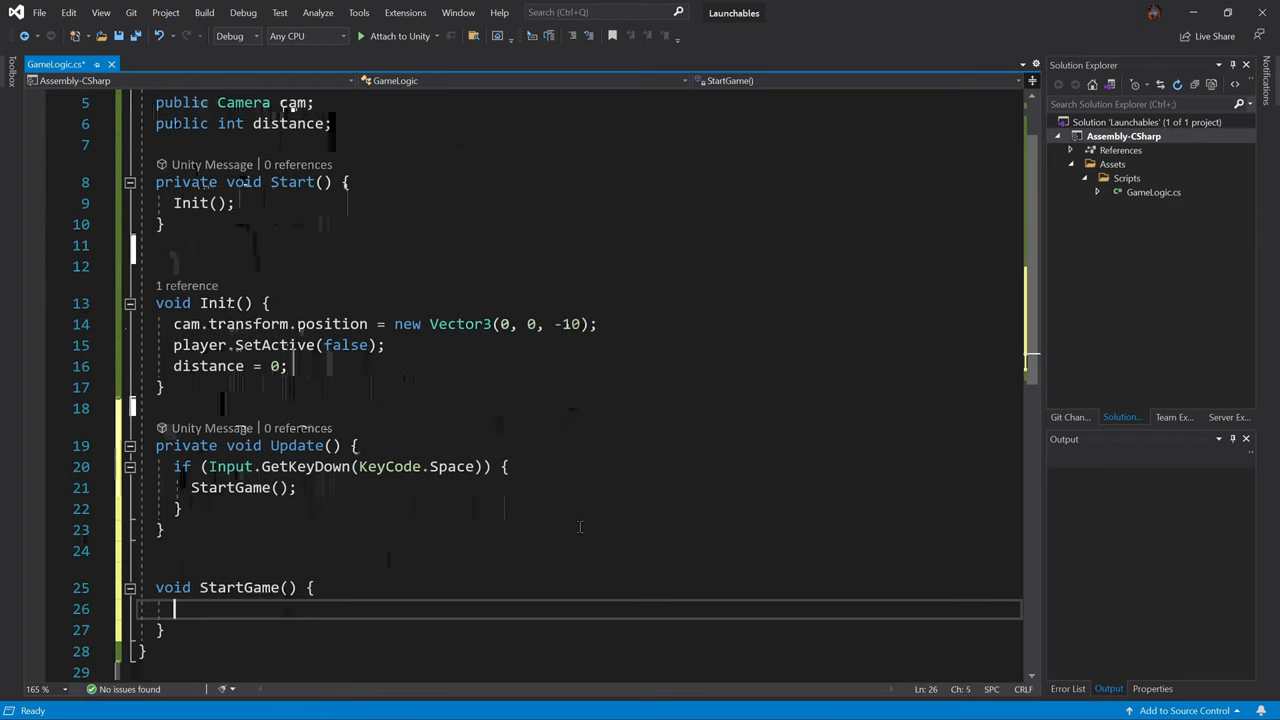
Step: Make StartGame call Debug.Log("Game is started!")
{"action": "type", "text": "Debug."}
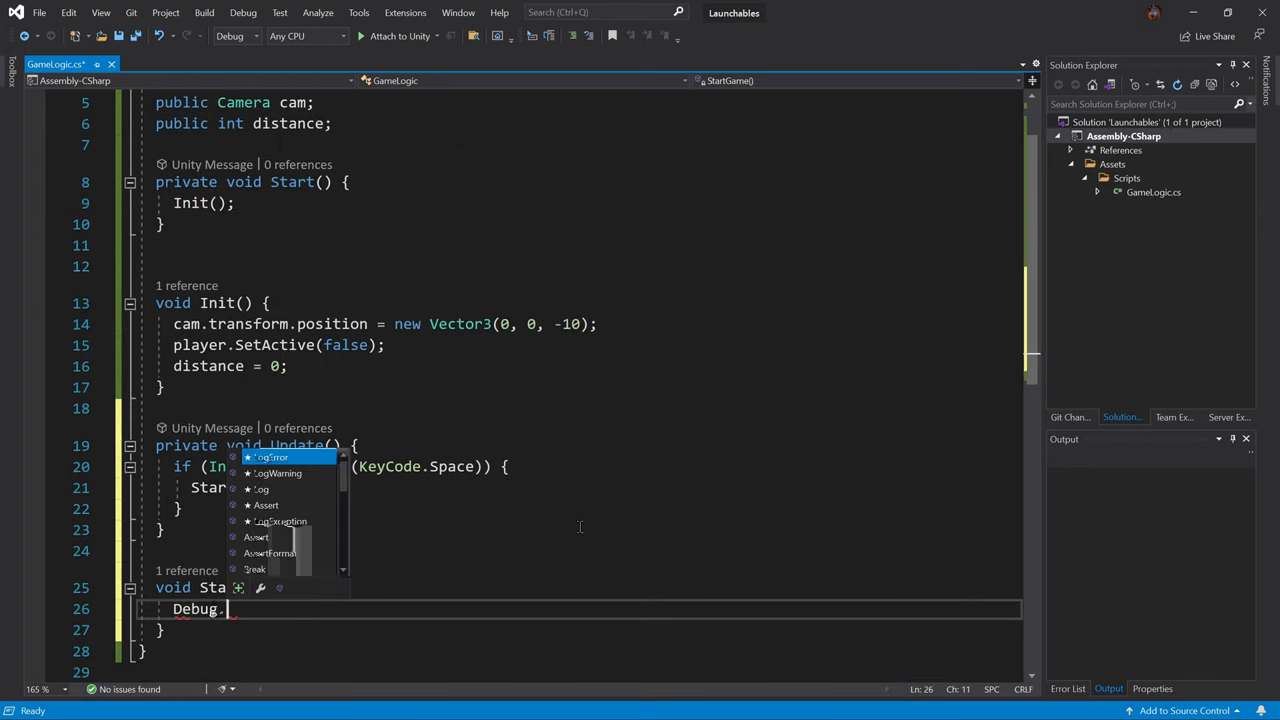
{"action": "type", "text": "Log("}
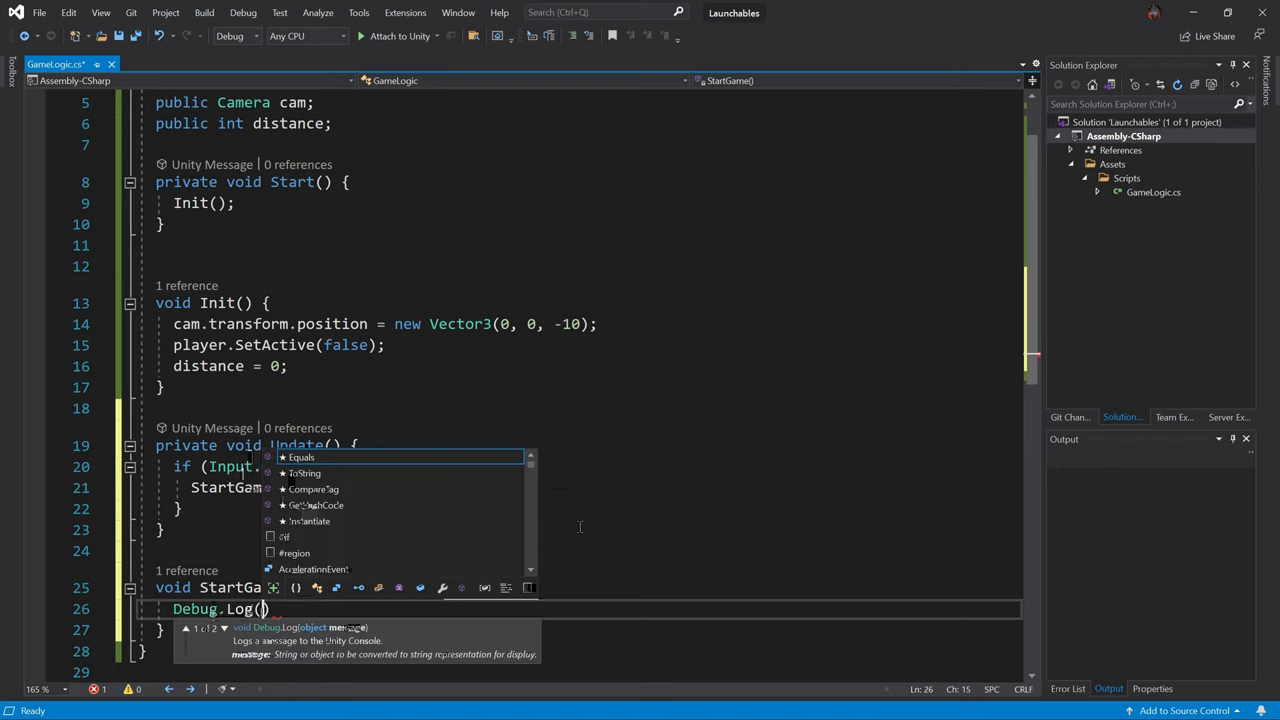
{"action": "type", "text": "Game is\""}
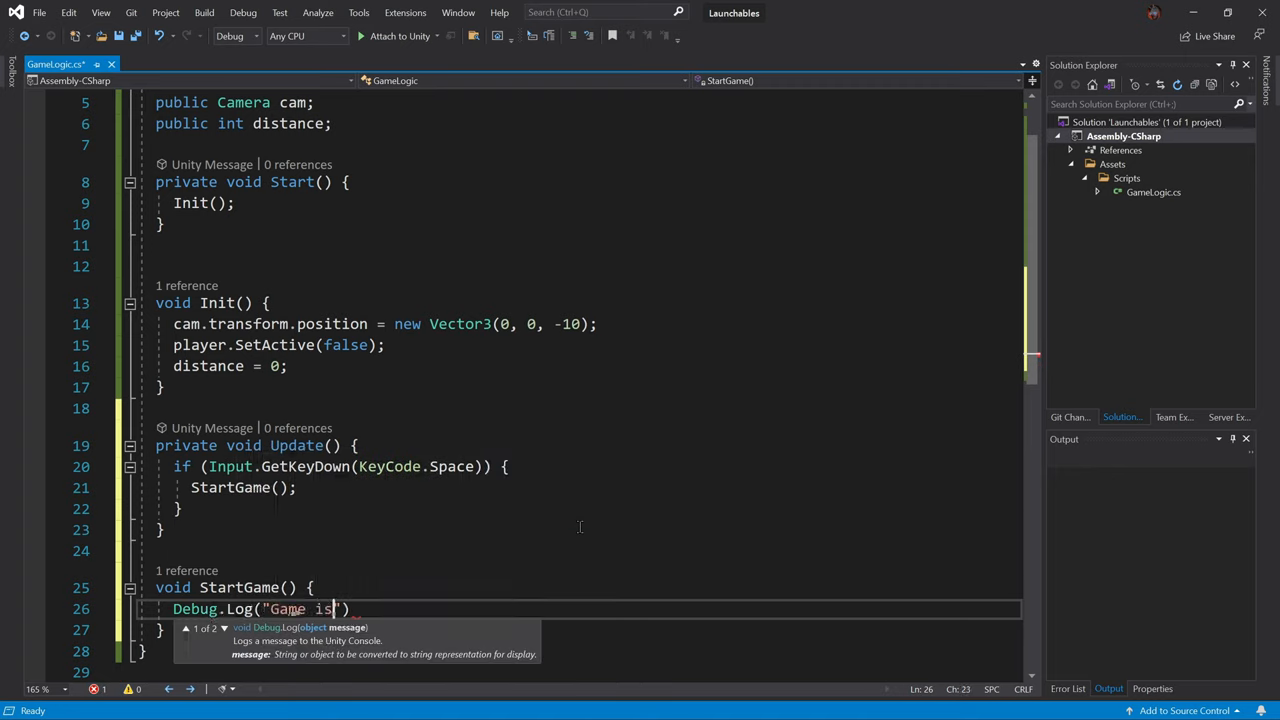
{"action": "type", "text": "started!"}
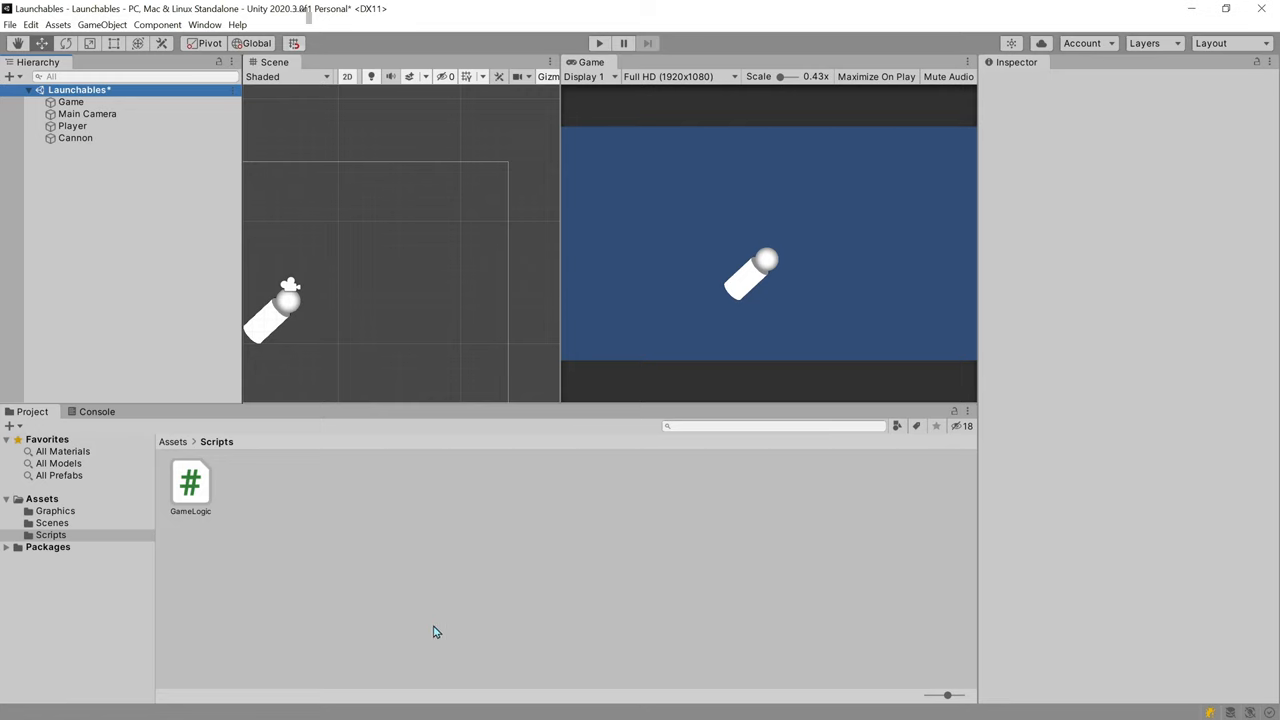
Step: Play the scene, press Space to confirm 'Game is started!' is logged, then stop
{"action": "left_click", "coordinate": [96, 411]}
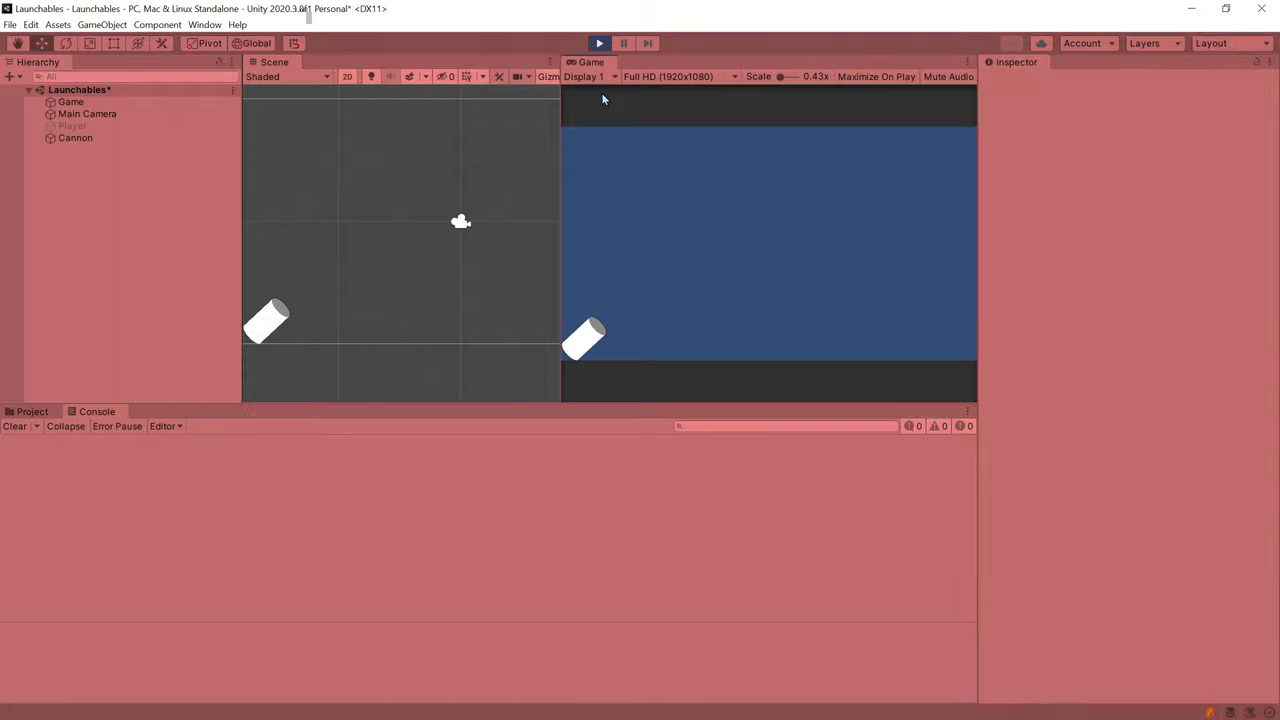
{"action": "key", "text": "space"}
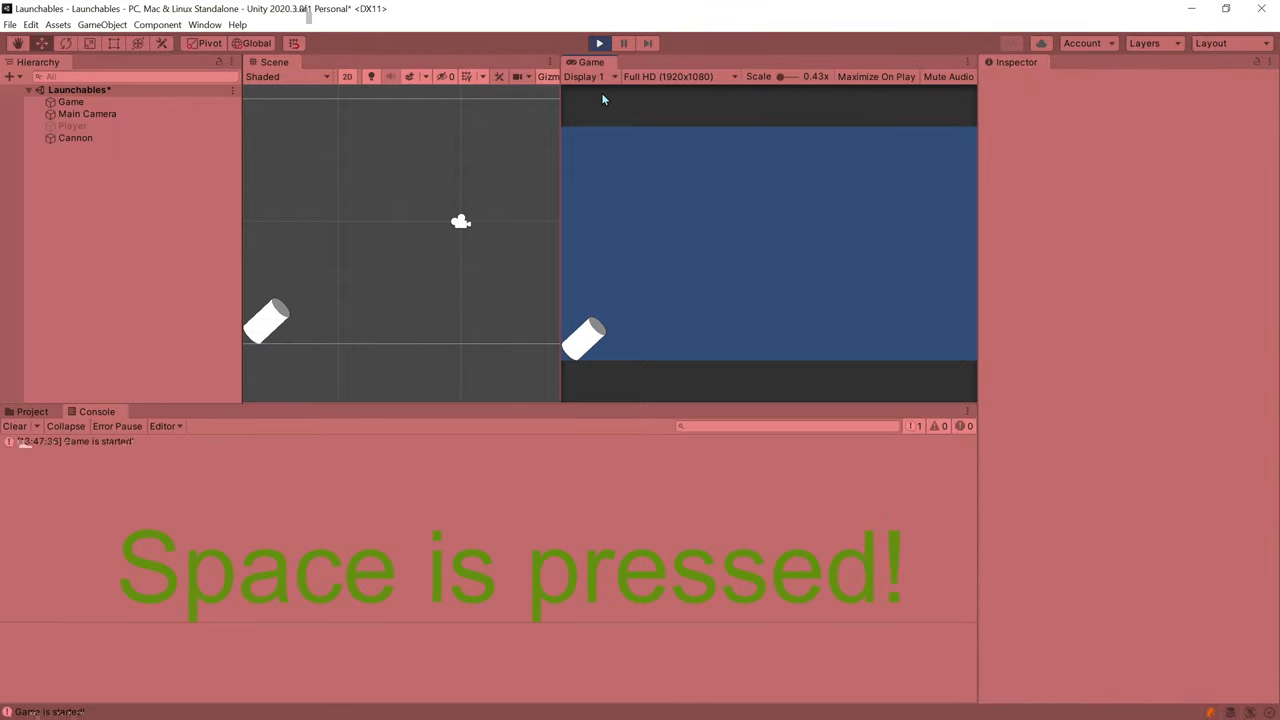
{"action": "key", "text": "space"}
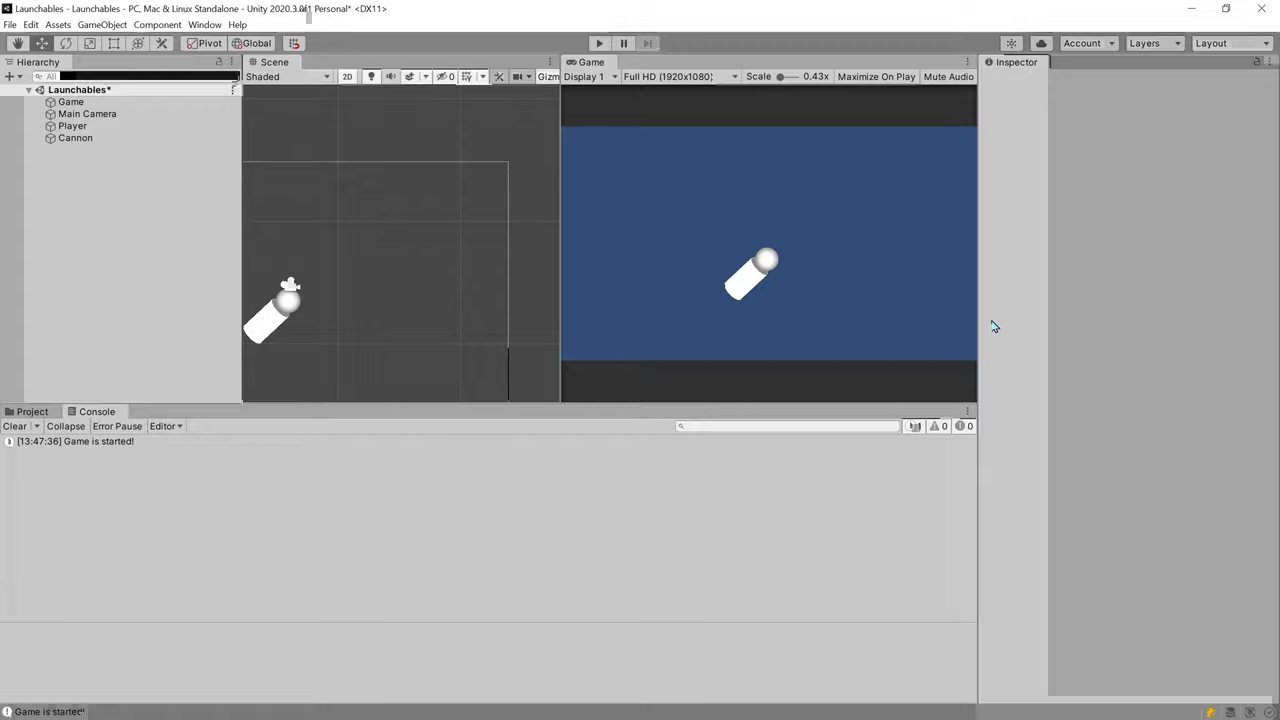
{"action": "left_click", "coordinate": [31, 411]}
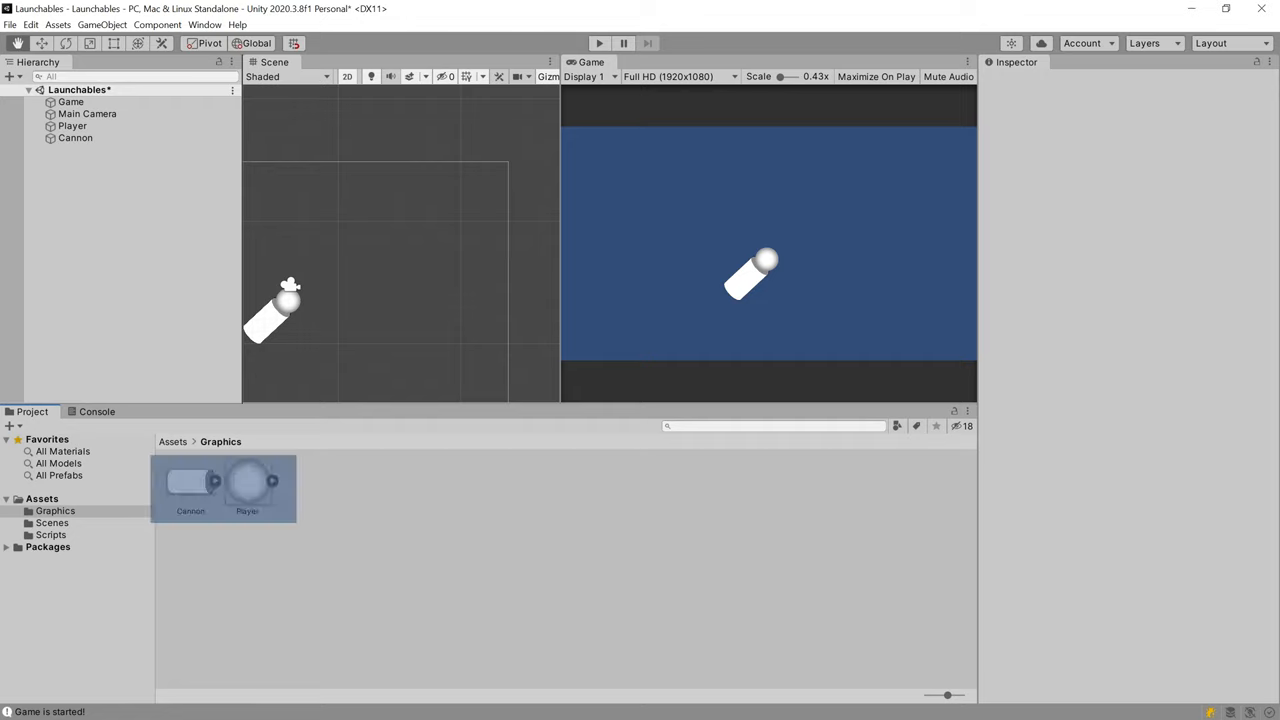
{"action": "left_click", "coordinate": [51, 534]}
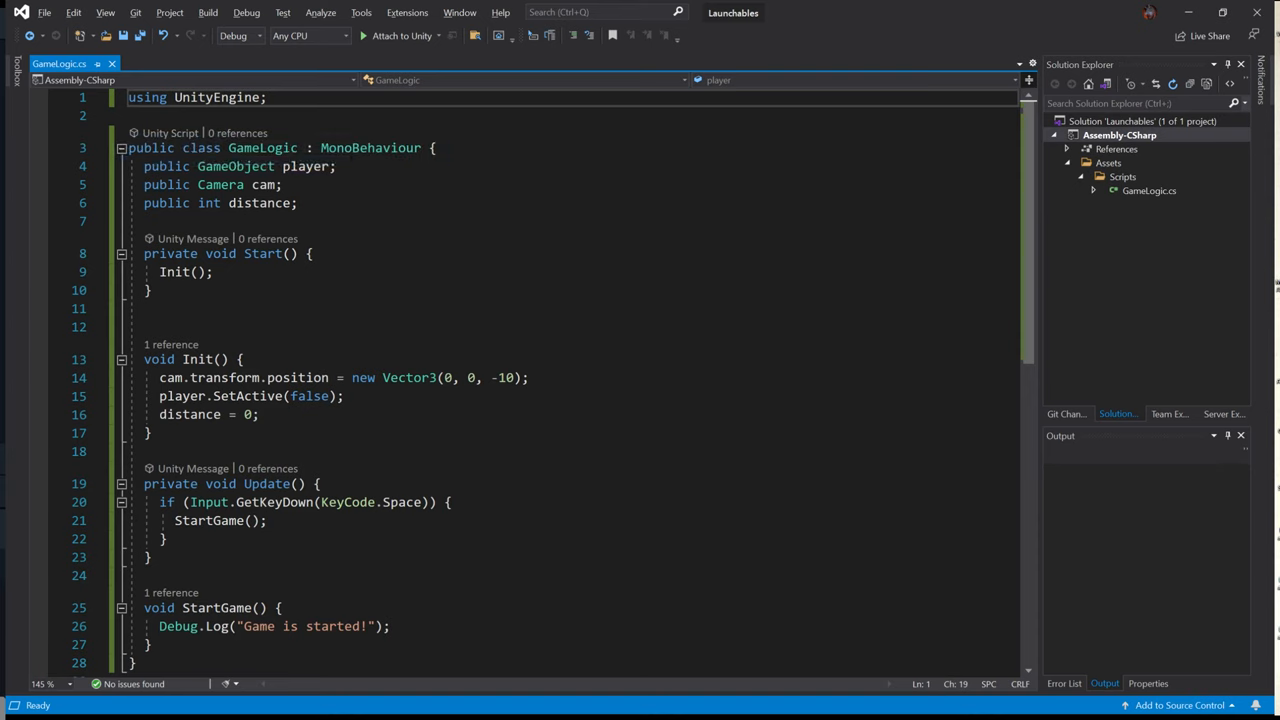
{"action": "left_click_drag", "start_coordinate": [144, 166], "coordinate": [297, 203]}
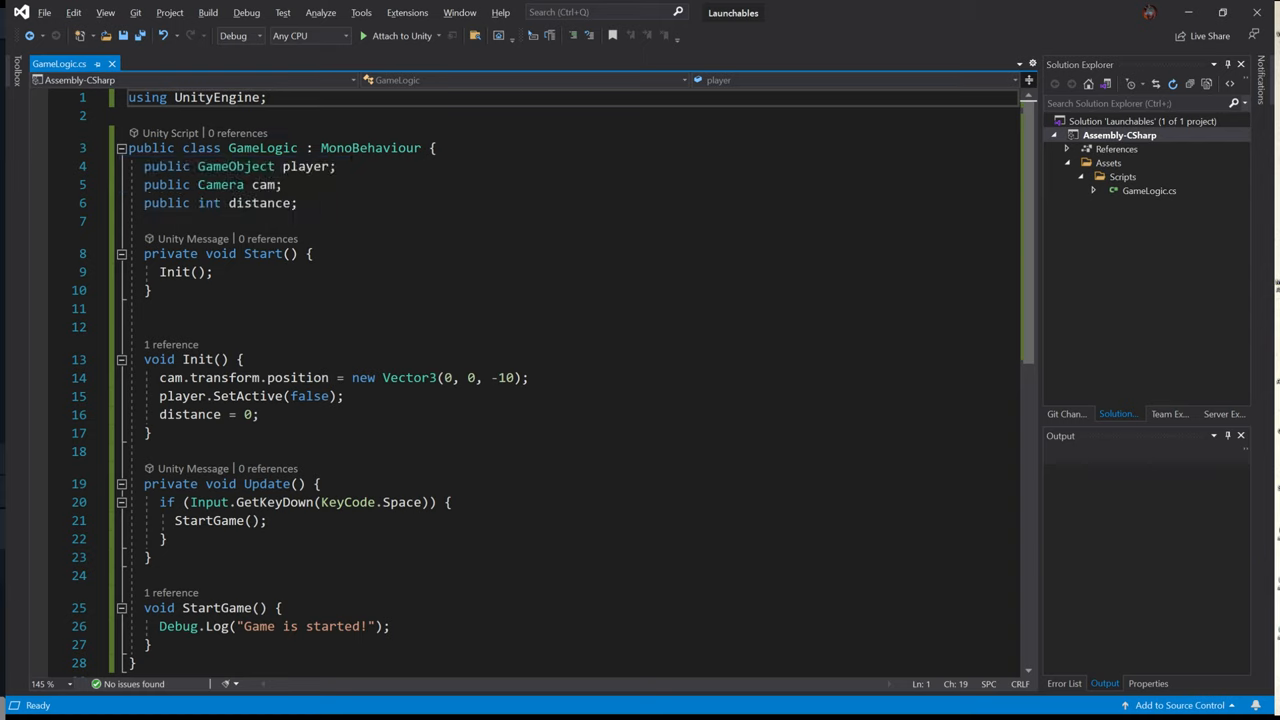
{"action": "left_click_drag", "start_coordinate": [144, 253], "coordinate": [150, 290]}
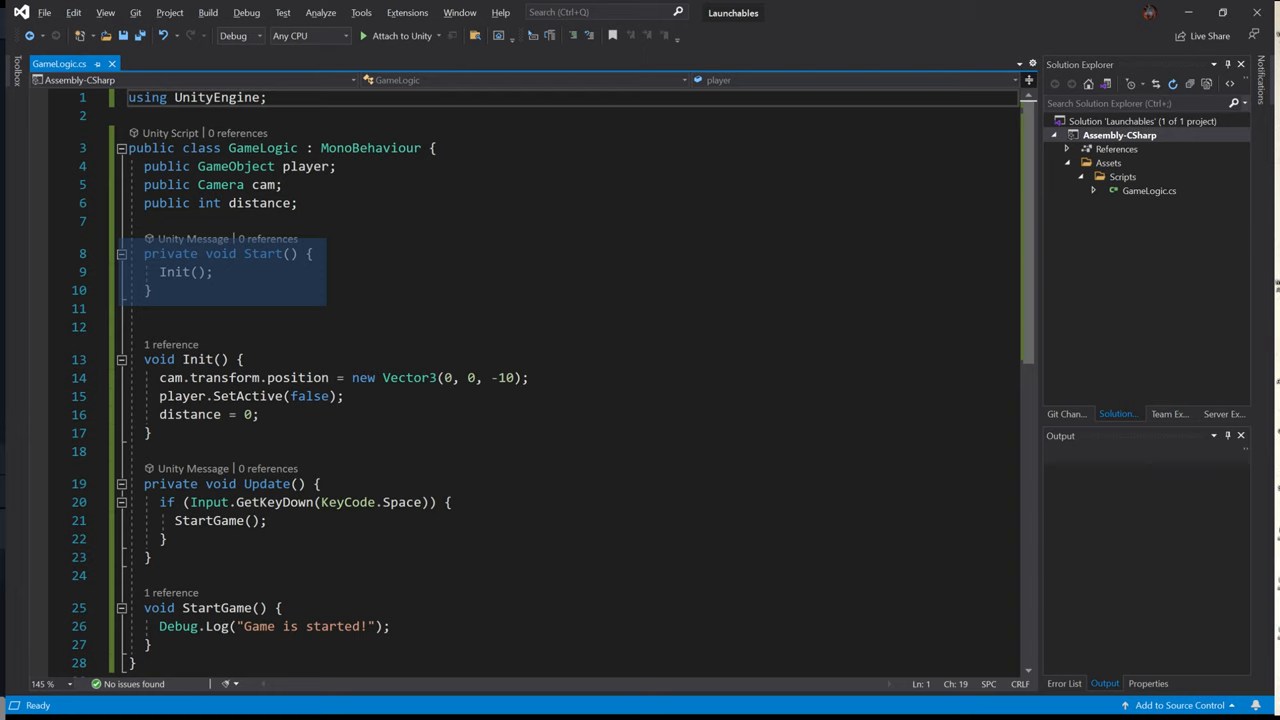
{"action": "double_click", "coordinate": [184, 272]}
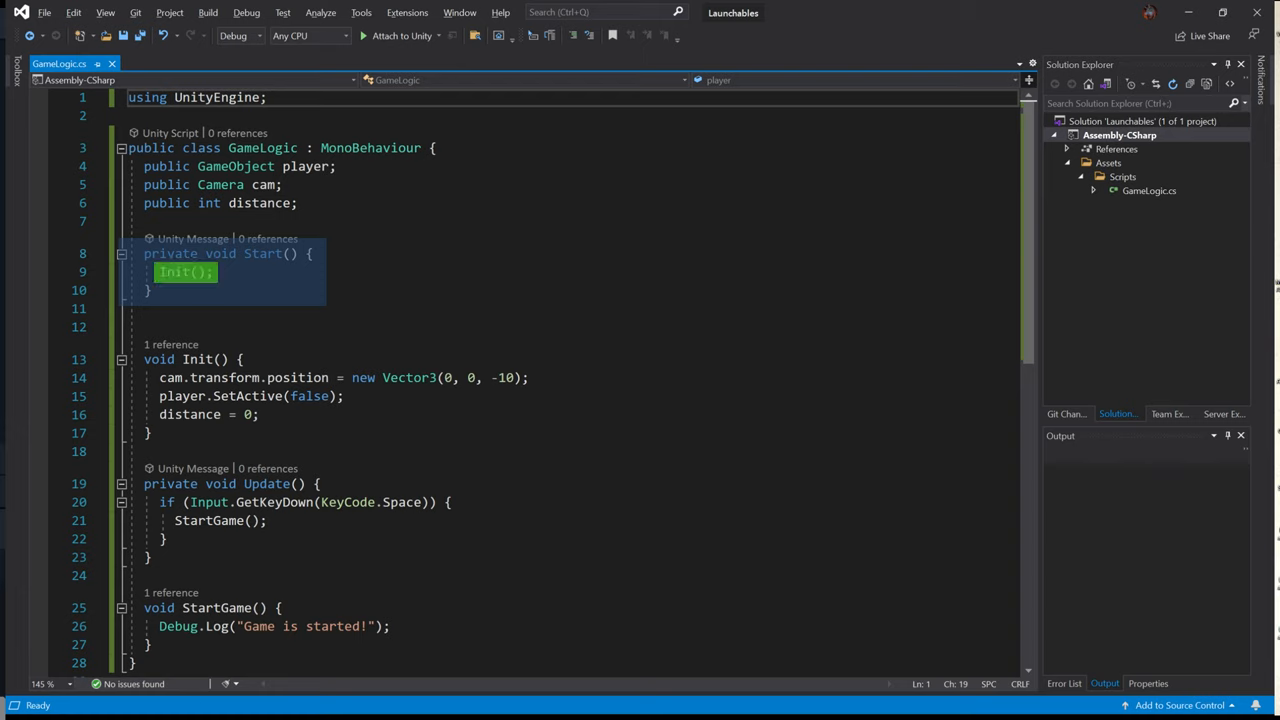